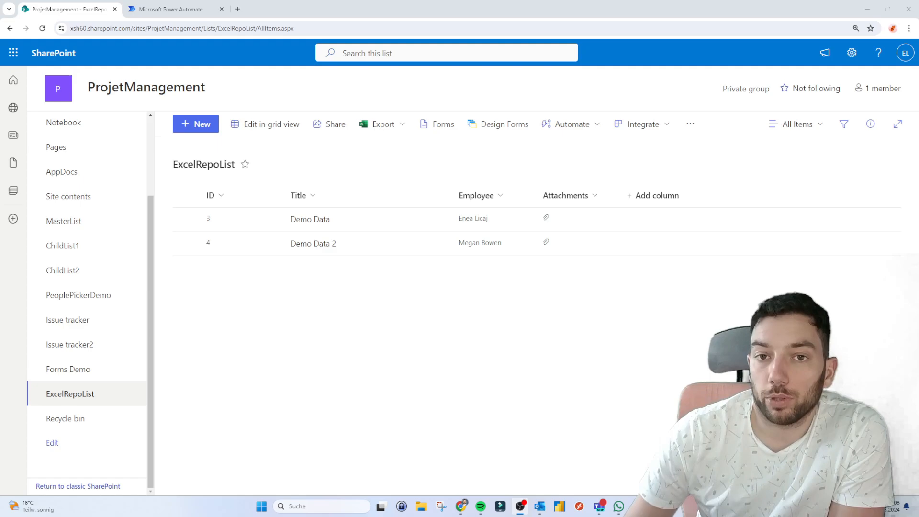
pyautogui.moveTo(203, 164)
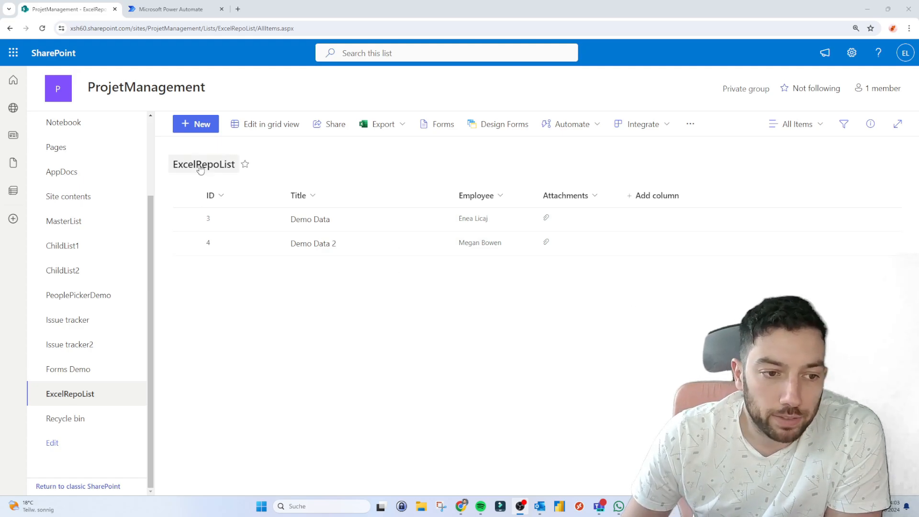
pyautogui.moveTo(498, 242)
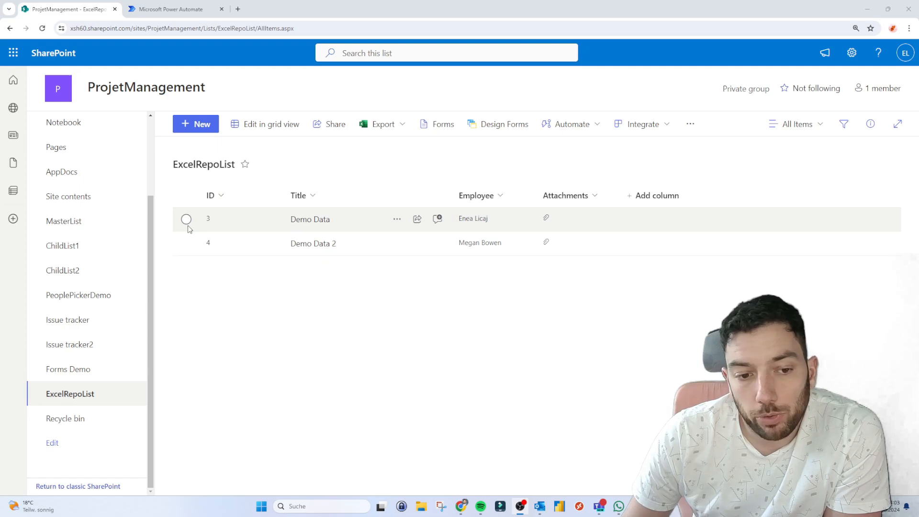
pyautogui.moveTo(440, 290)
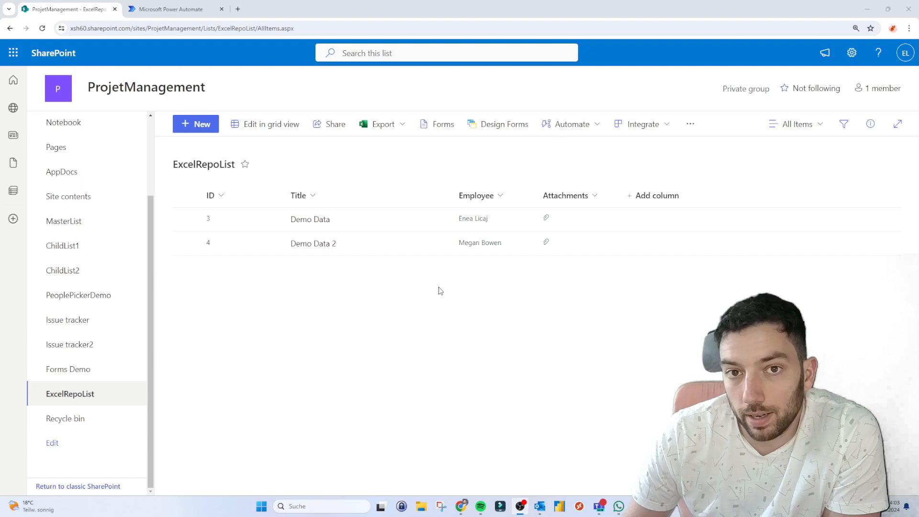
pyautogui.moveTo(282, 169)
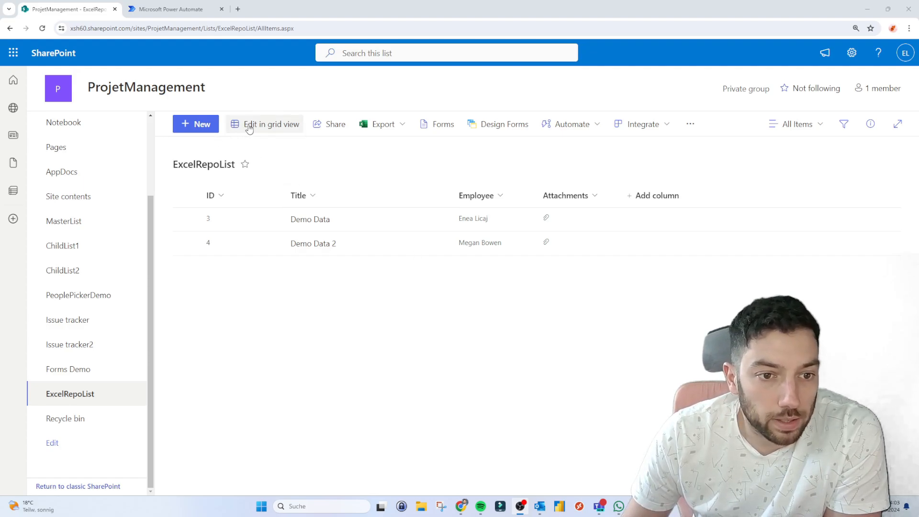
pyautogui.moveTo(499, 269)
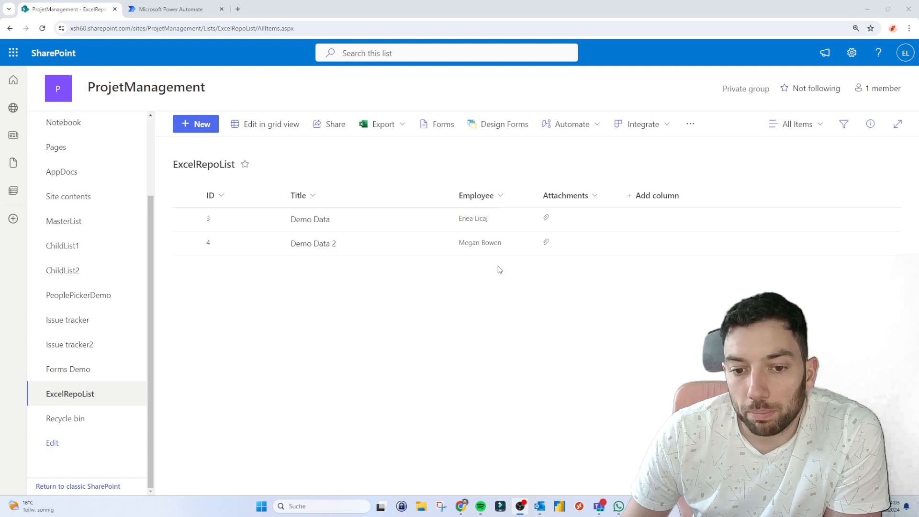
pyautogui.moveTo(337, 242)
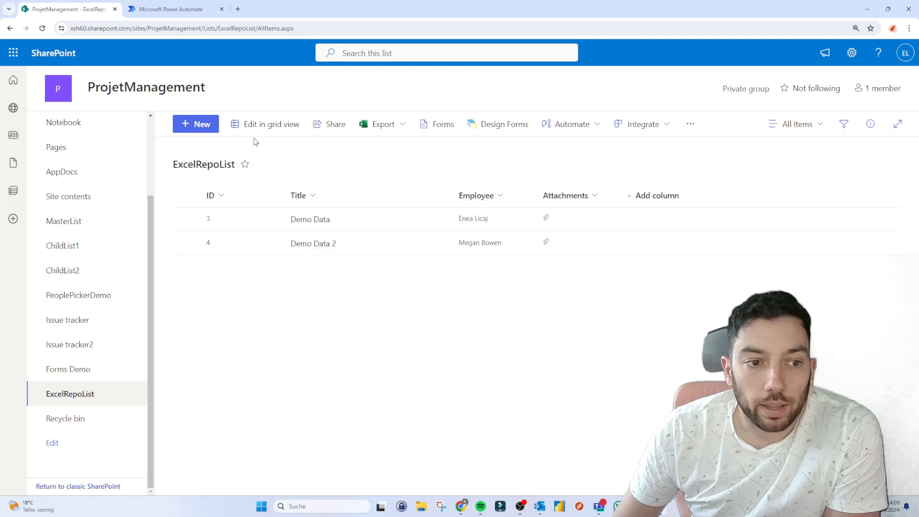
# - Discard a new list item form, then begin creating a new flow in Power Automate
pyautogui.click(196, 123)
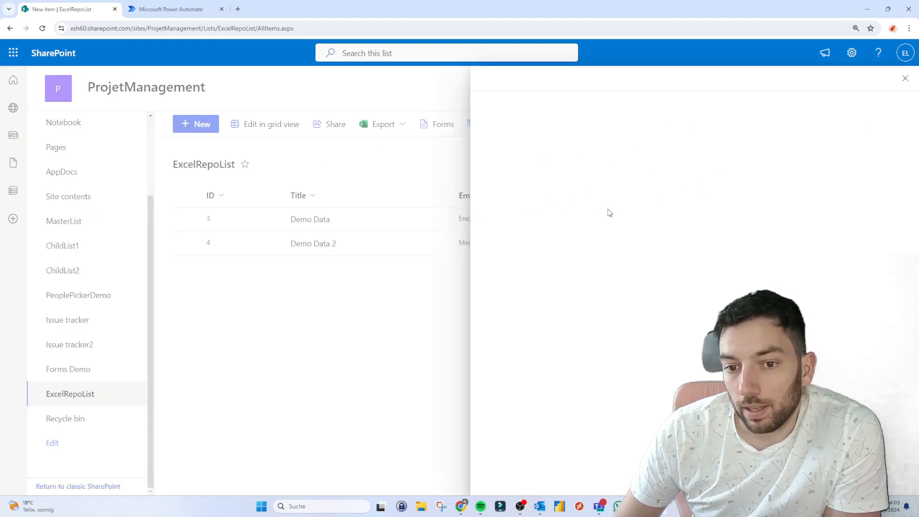
pyautogui.moveTo(729, 150)
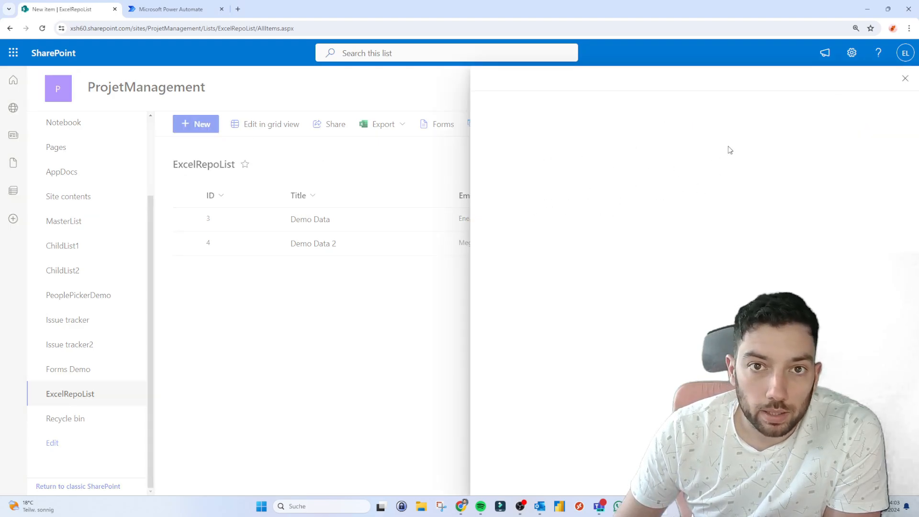
pyautogui.click(904, 78)
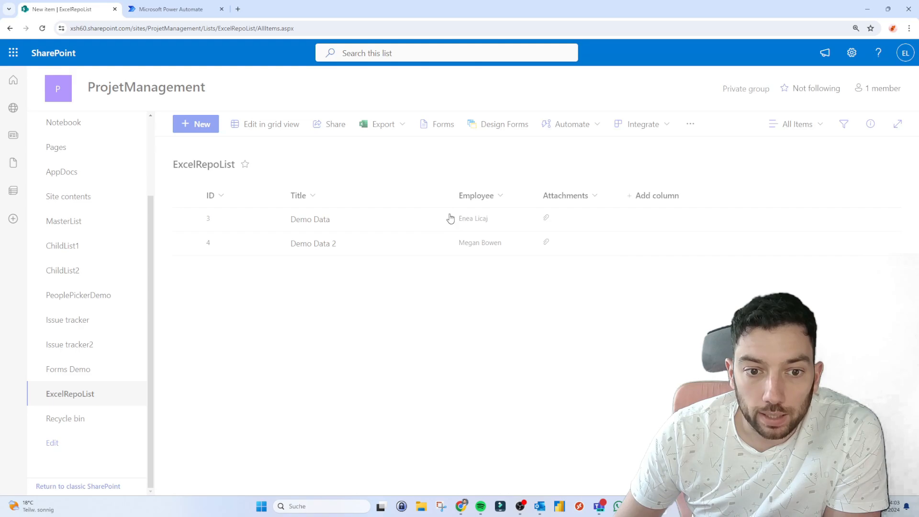
pyautogui.moveTo(287, 222)
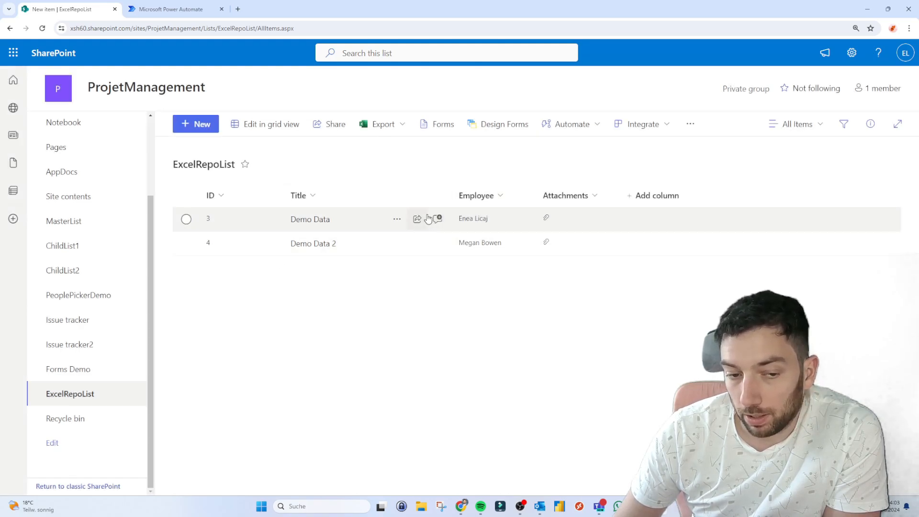
pyautogui.moveTo(417, 219)
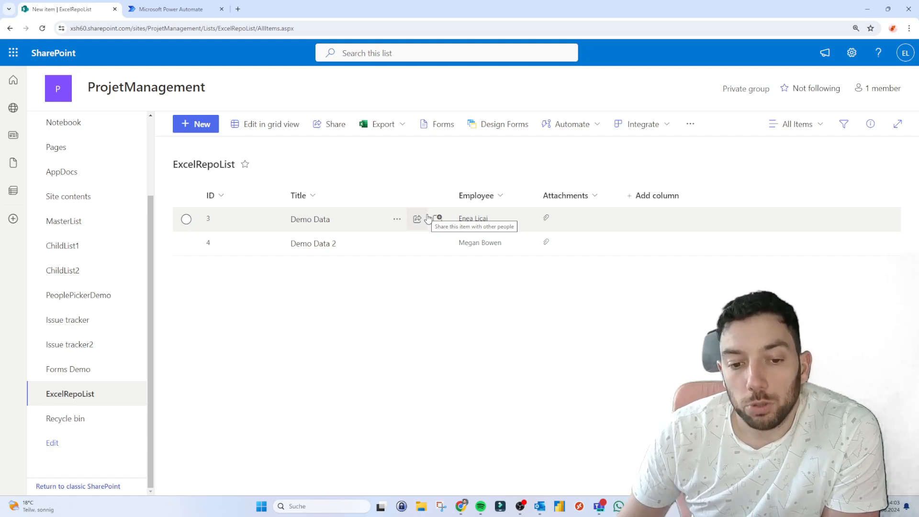
pyautogui.moveTo(480, 172)
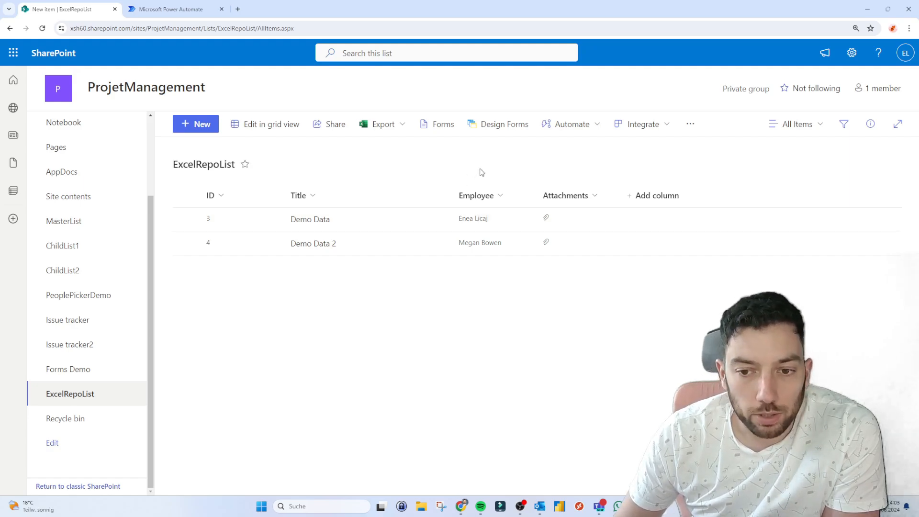
pyautogui.moveTo(593, 162)
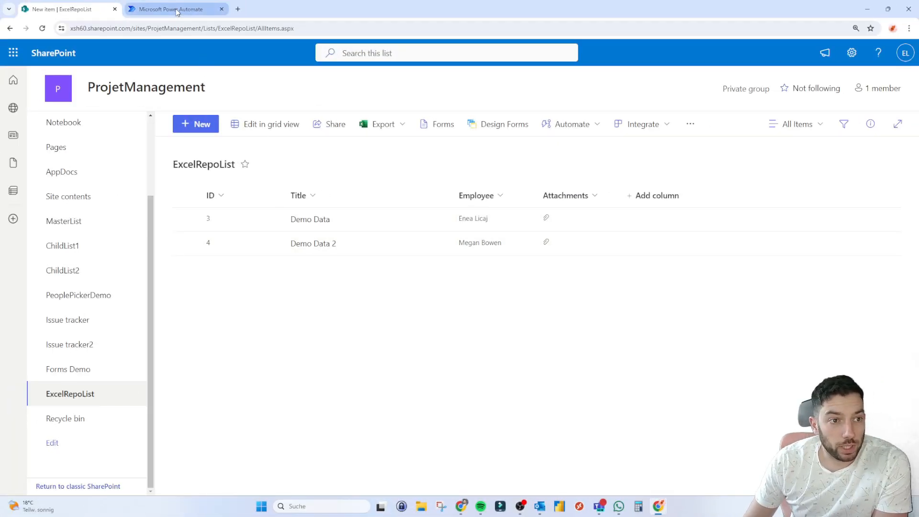
pyautogui.click(176, 8)
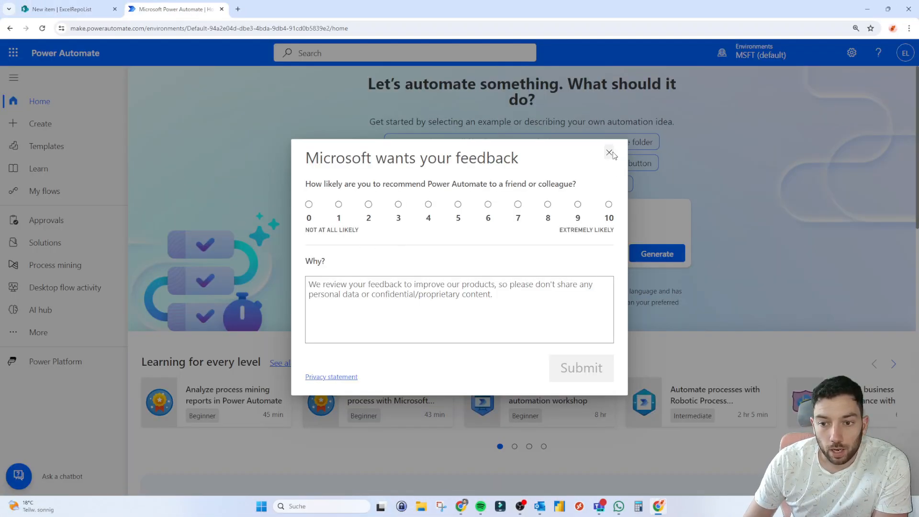
pyautogui.click(608, 152)
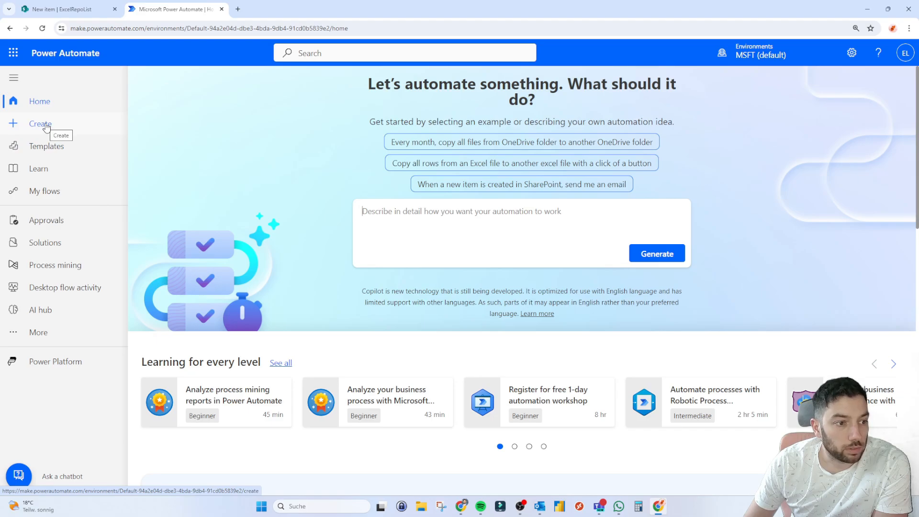
pyautogui.click(40, 123)
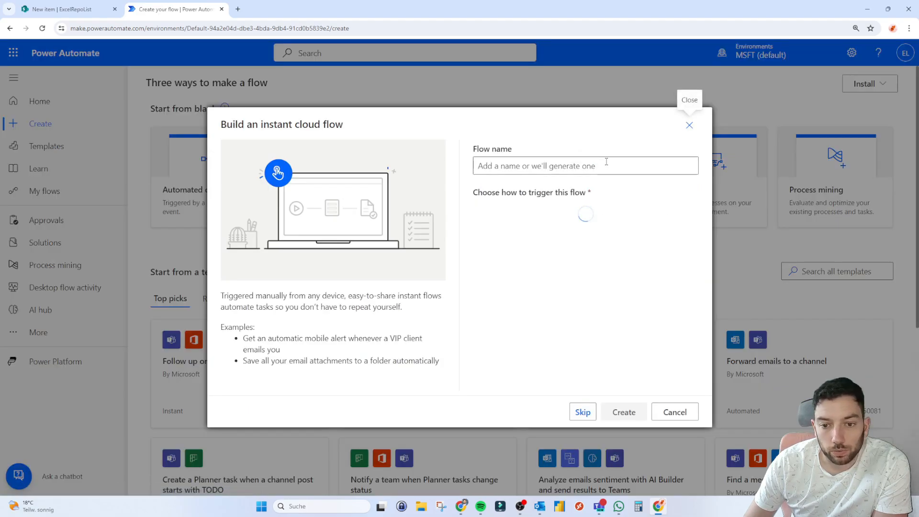
# - Name the flow DuplicateRowFlow and create it with the SharePoint 'For a selected item' trigger
pyautogui.click(584, 165)
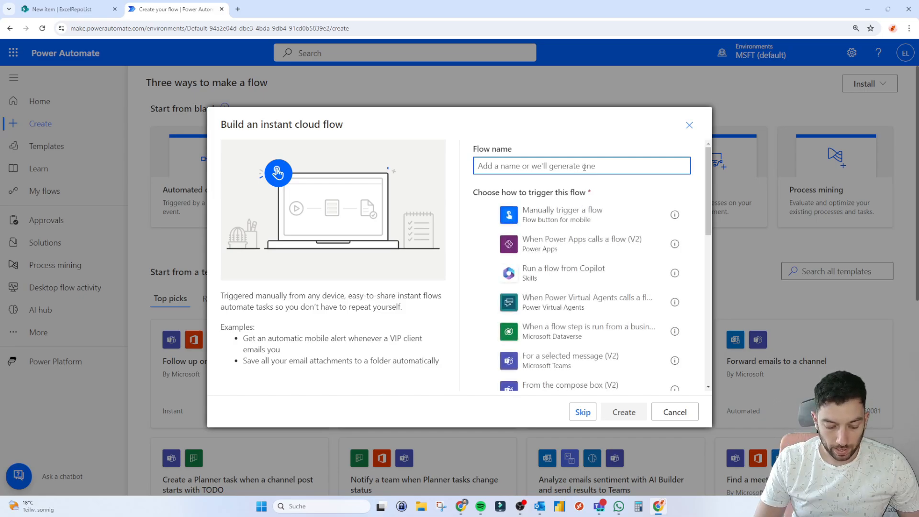
pyautogui.write('D')
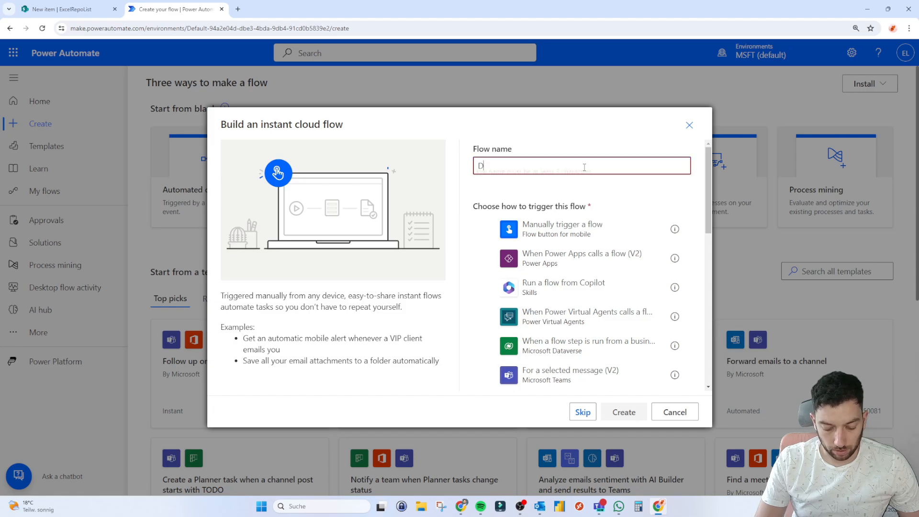
pyautogui.write('uplicated')
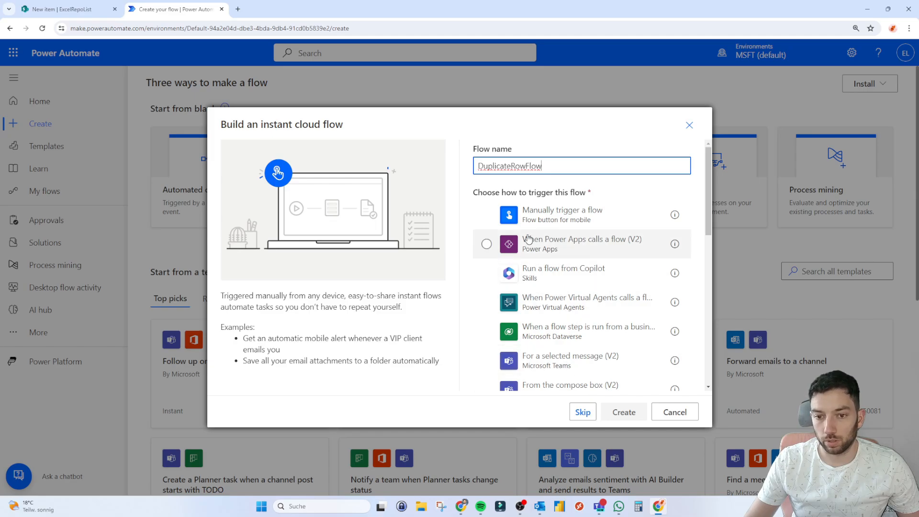
pyautogui.scroll(-3)
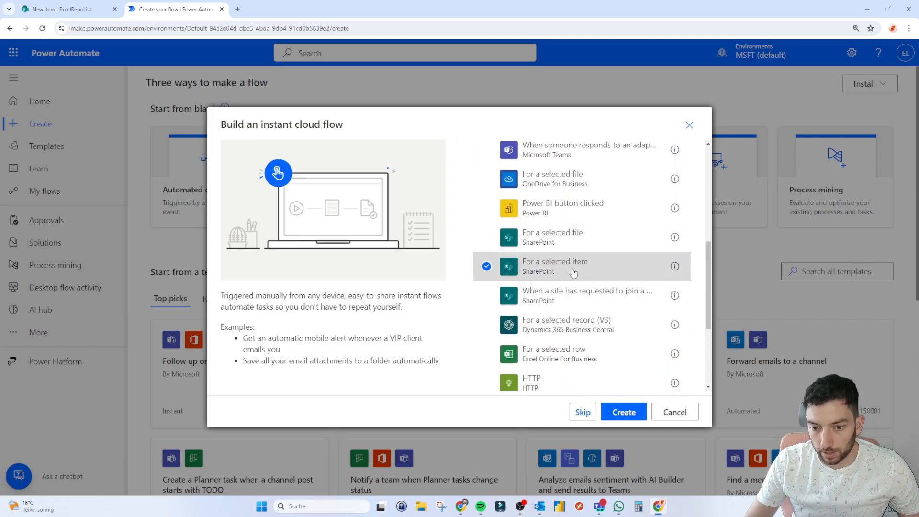
pyautogui.moveTo(623, 411)
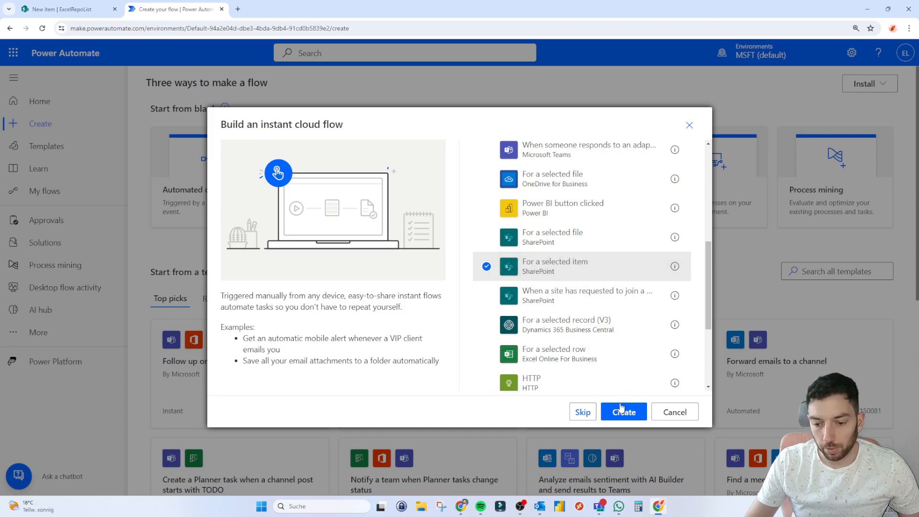
pyautogui.click(623, 411)
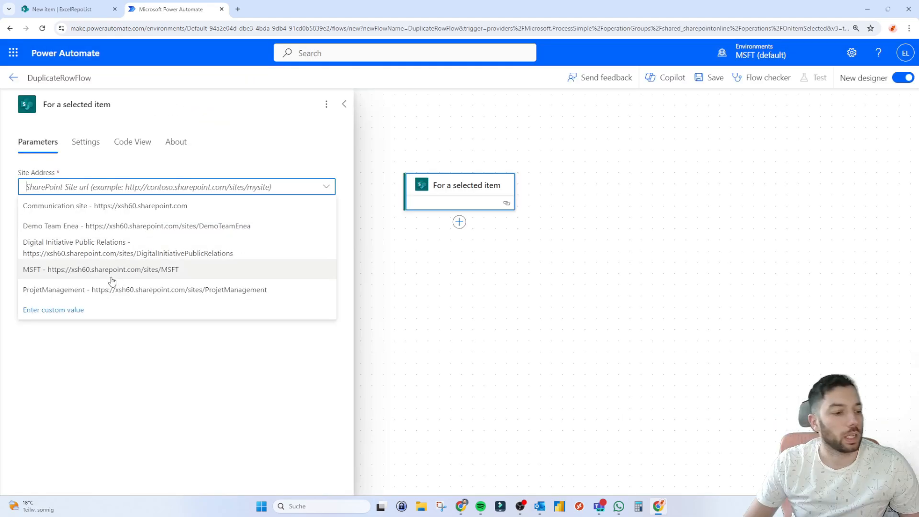
# - Point the trigger at the ProjetManagement site's ExcelRepoList list and begin adding an action
pyautogui.click(144, 289)
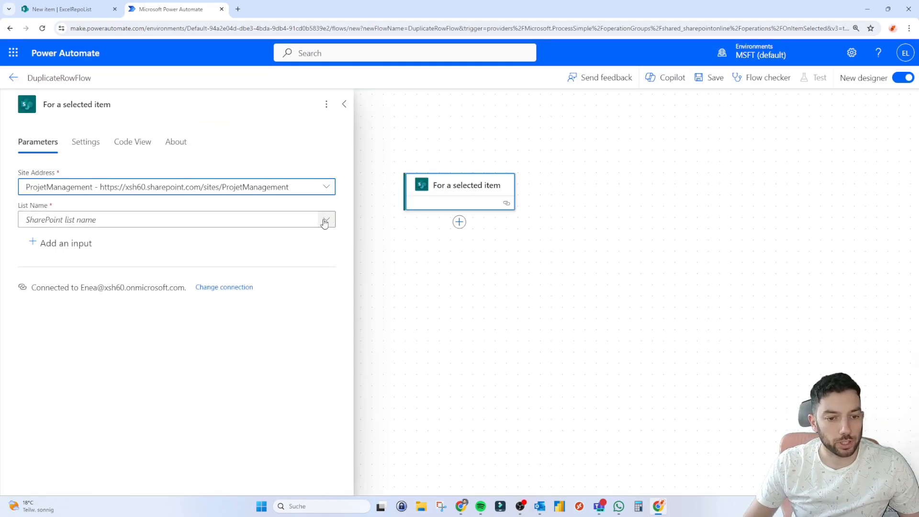
pyautogui.click(326, 219)
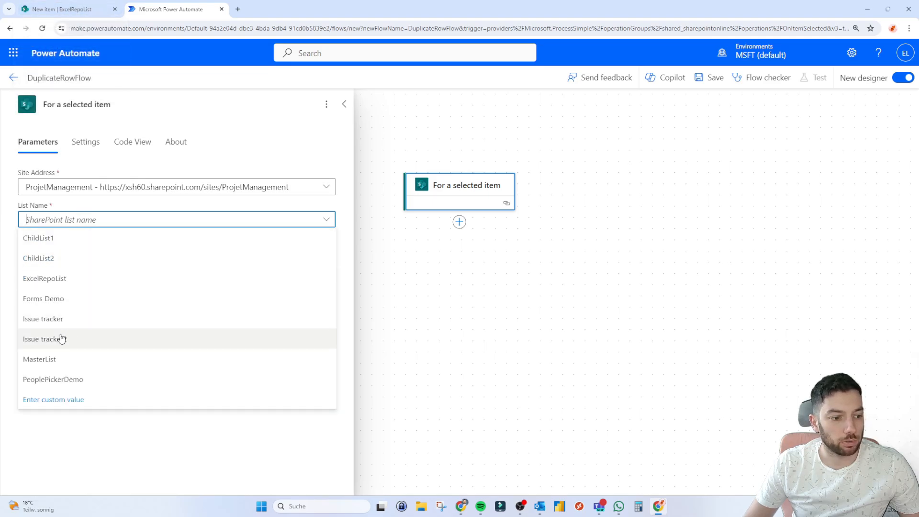
pyautogui.click(44, 277)
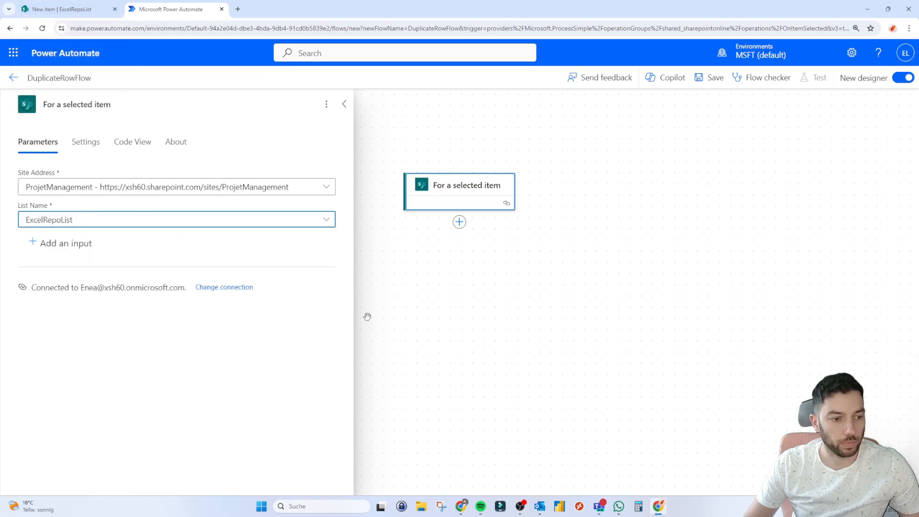
pyautogui.click(344, 105)
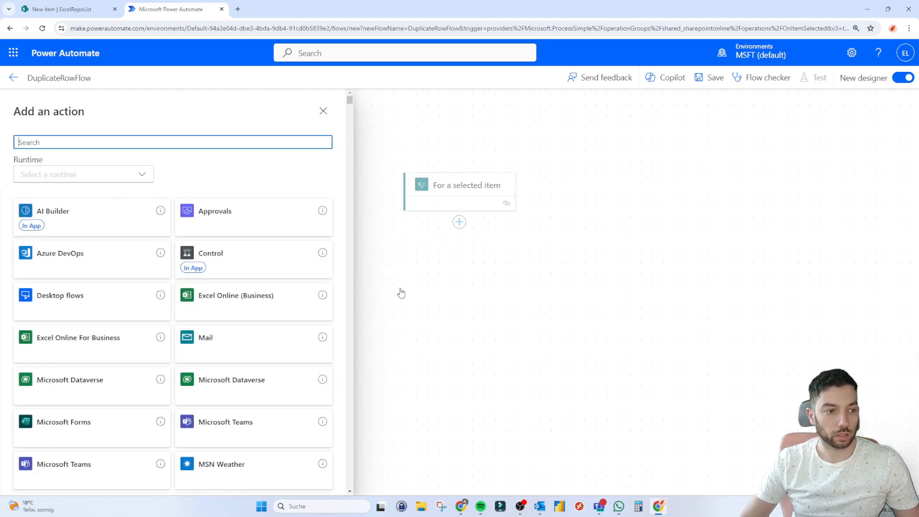
# - Add a SharePoint Create item action targeting ExcelRepoList and show all its optional fields
pyautogui.write('create i')
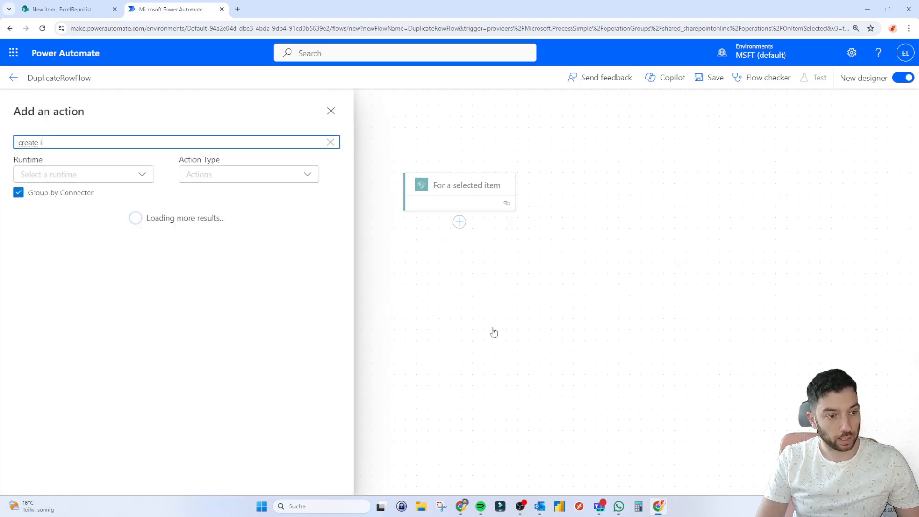
pyautogui.click(330, 110)
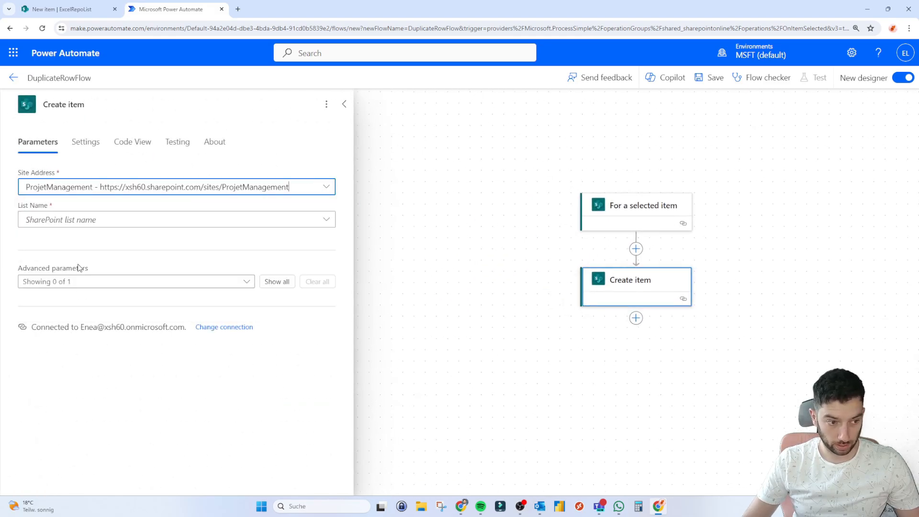
pyautogui.click(176, 219)
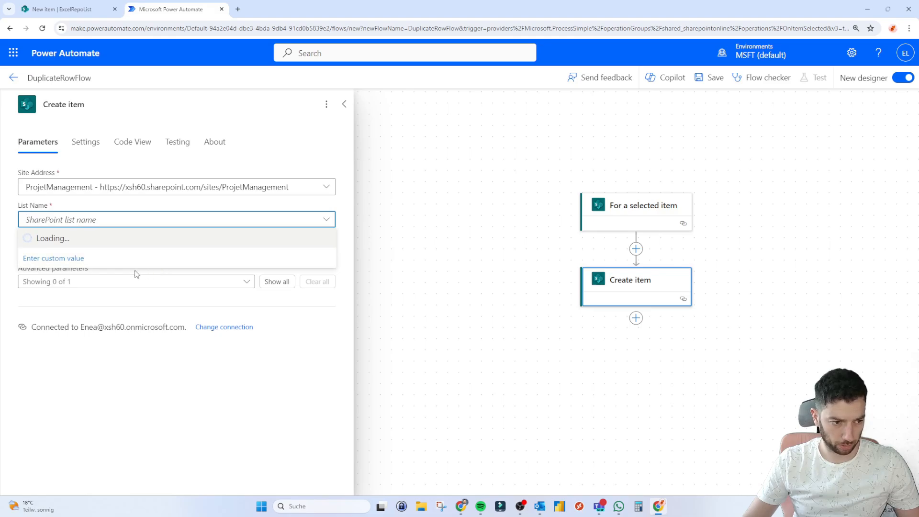
pyautogui.write('ExcelRepoList')
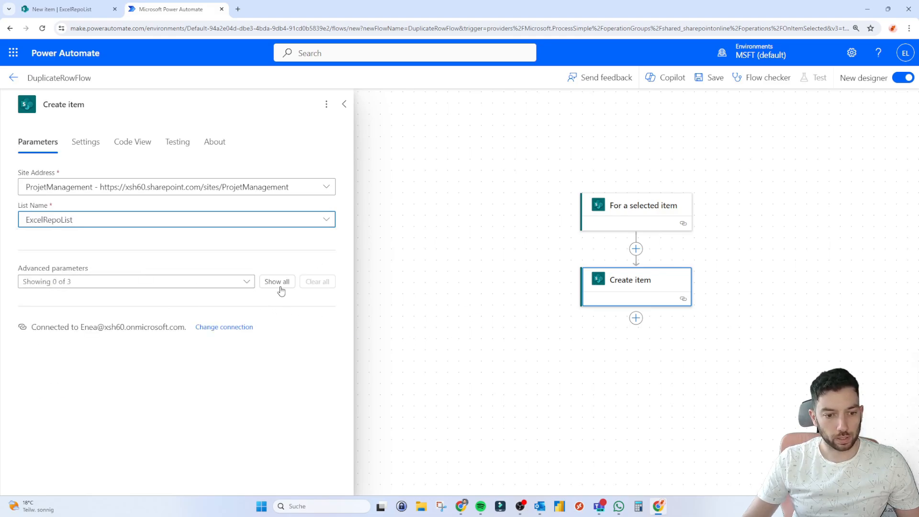
pyautogui.click(277, 282)
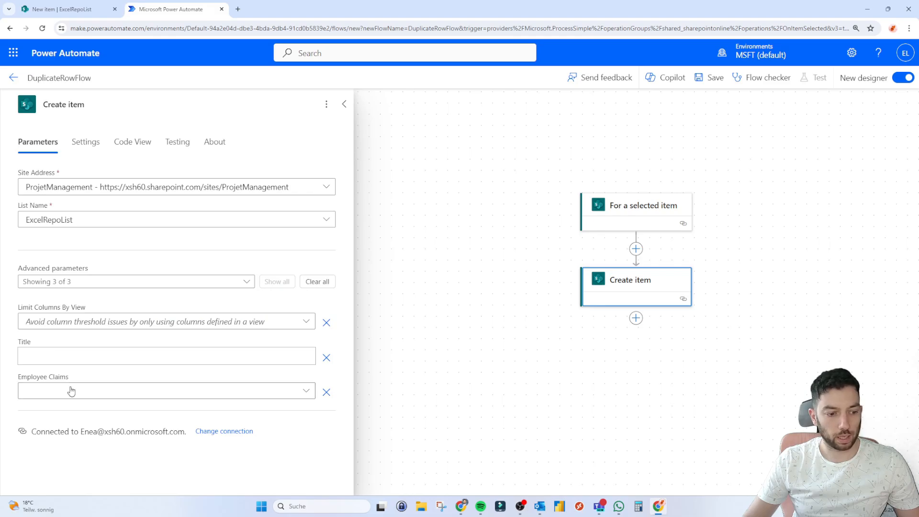
pyautogui.click(68, 9)
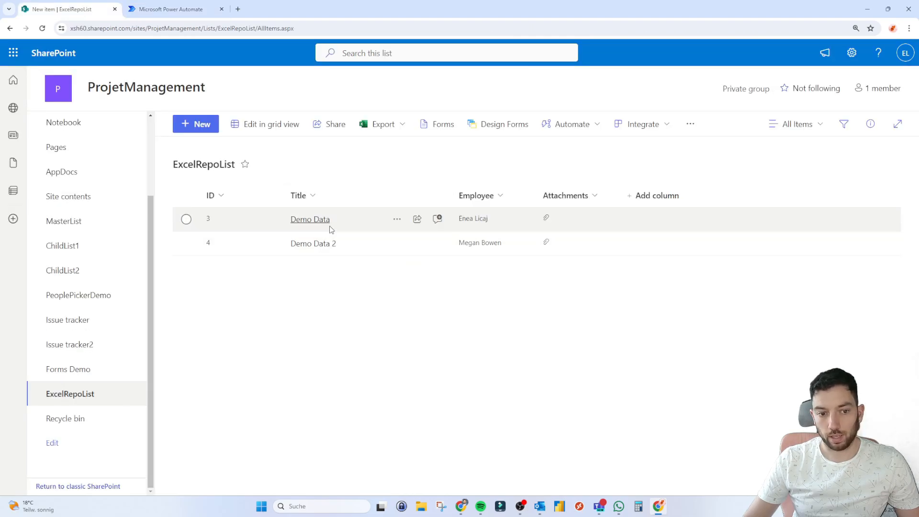
pyautogui.moveTo(578, 212)
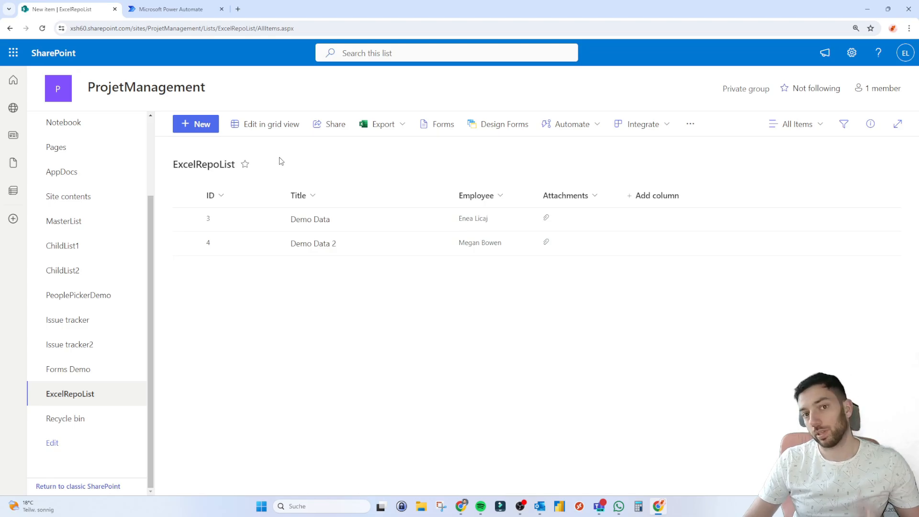
pyautogui.click(170, 9)
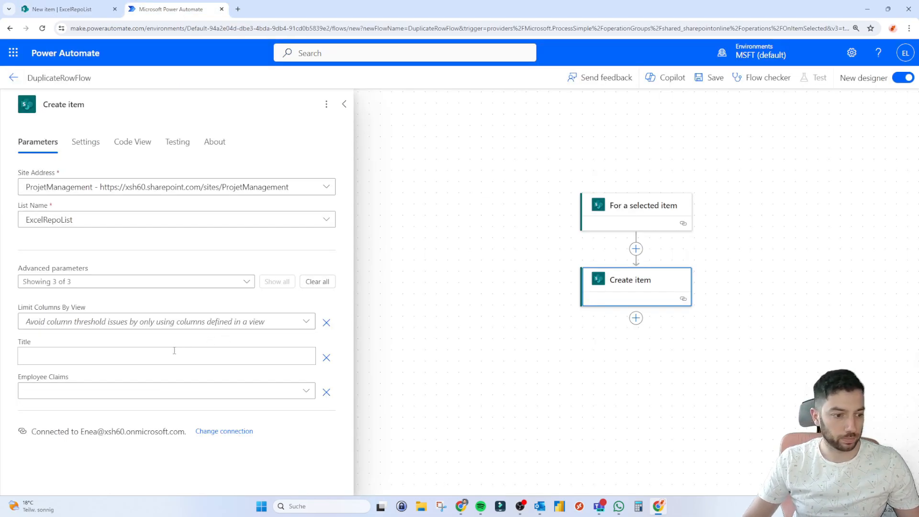
pyautogui.click(166, 355)
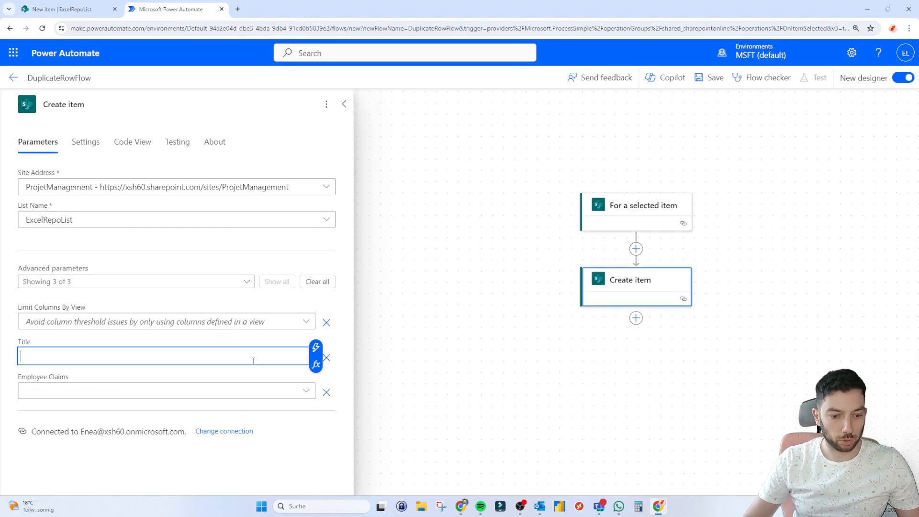
pyautogui.moveTo(316, 356)
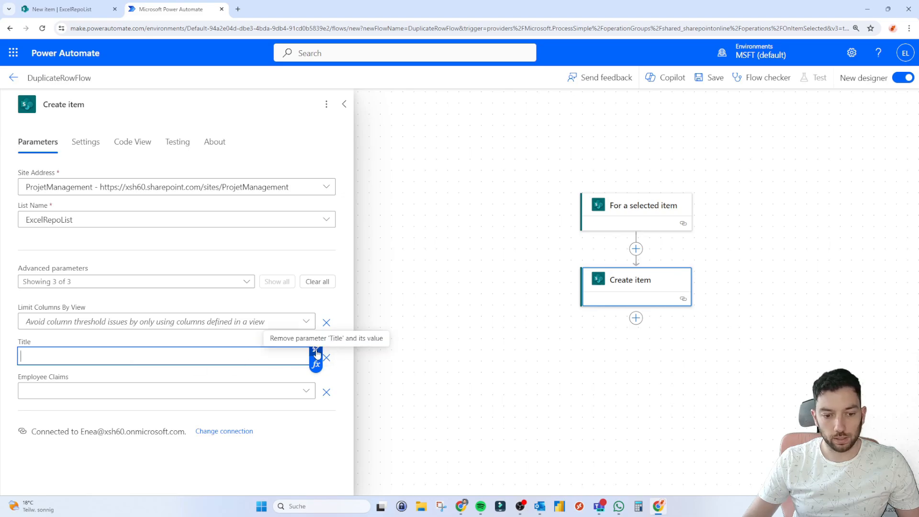
pyautogui.click(315, 352)
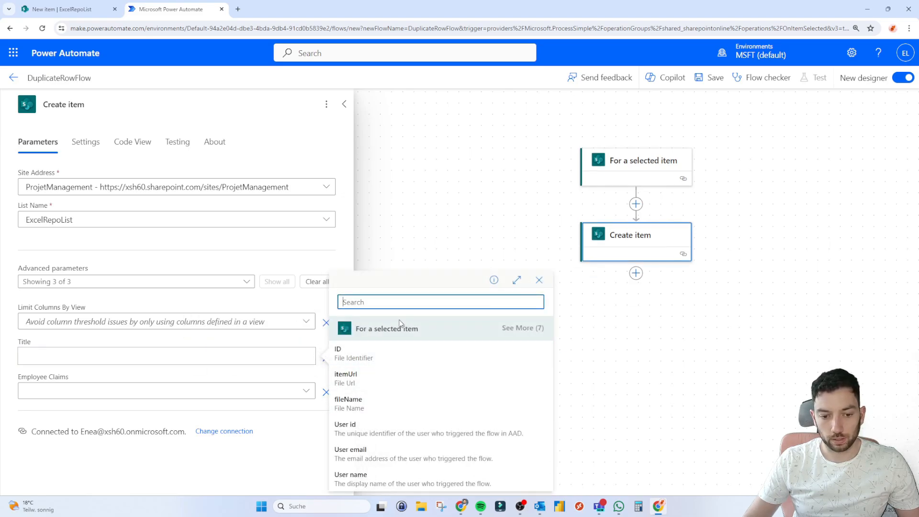
pyautogui.moveTo(435, 335)
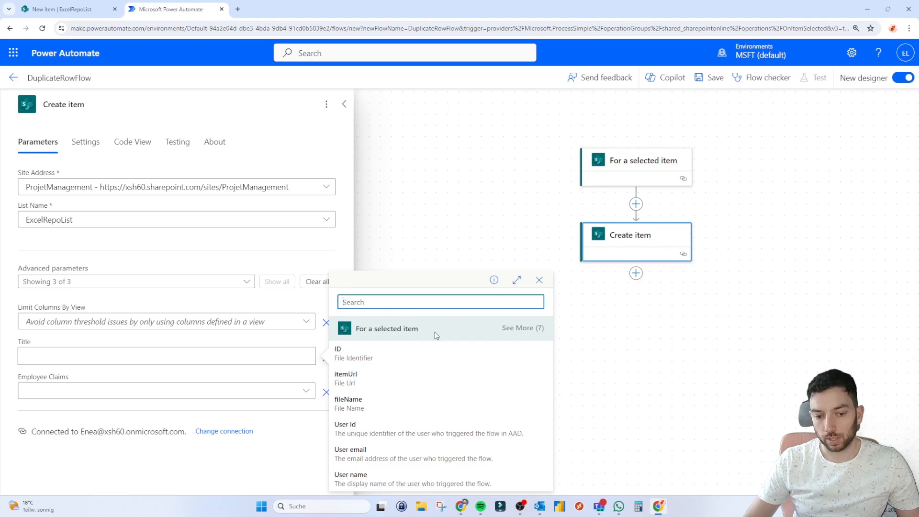
pyautogui.click(520, 327)
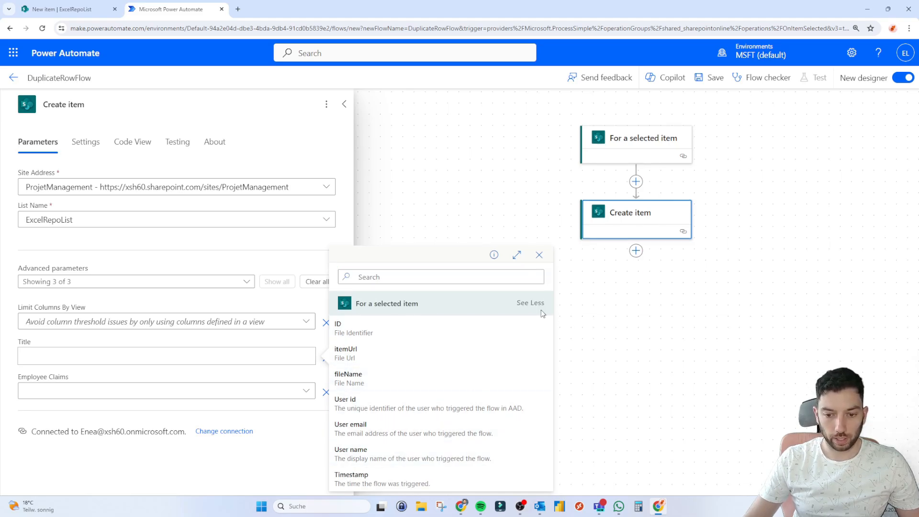
pyautogui.moveTo(395, 314)
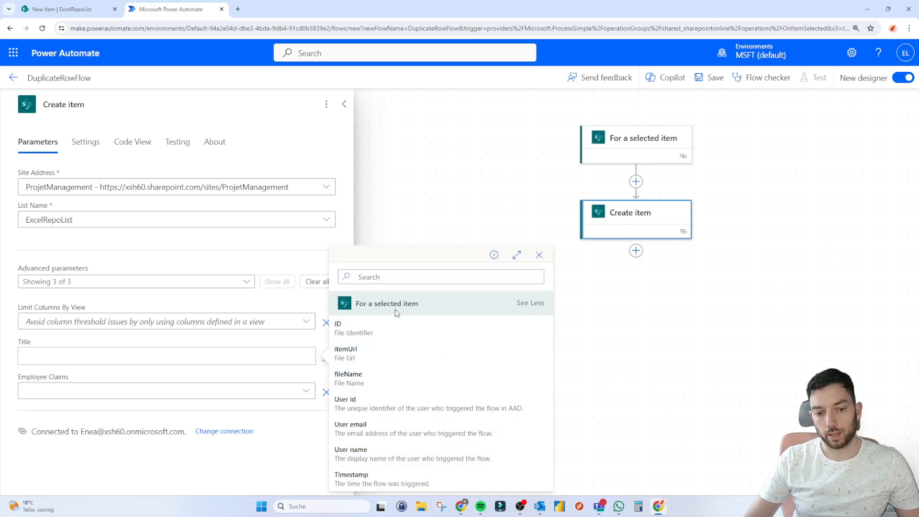
pyautogui.moveTo(389, 326)
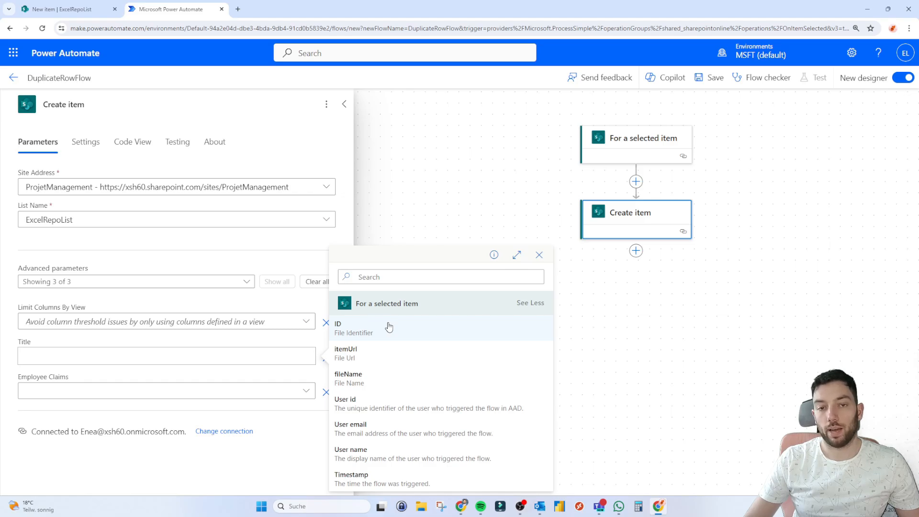
pyautogui.moveTo(366, 378)
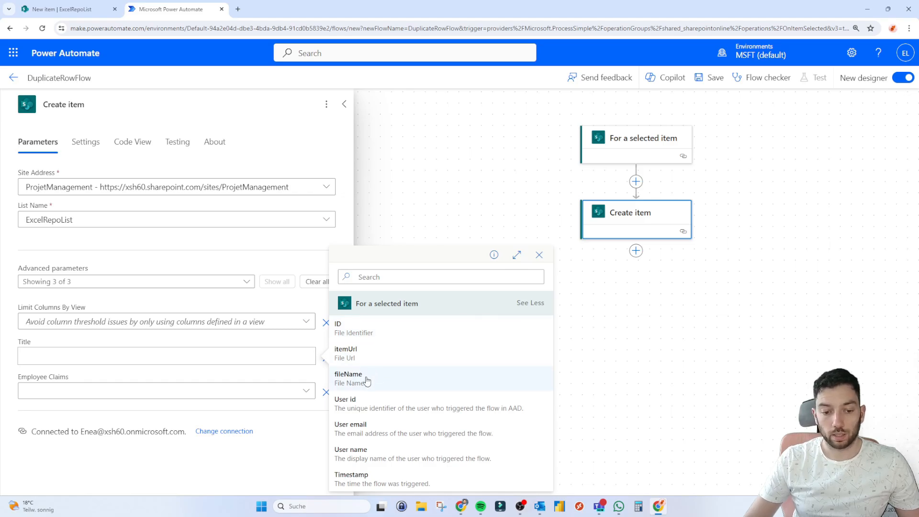
pyautogui.moveTo(379, 458)
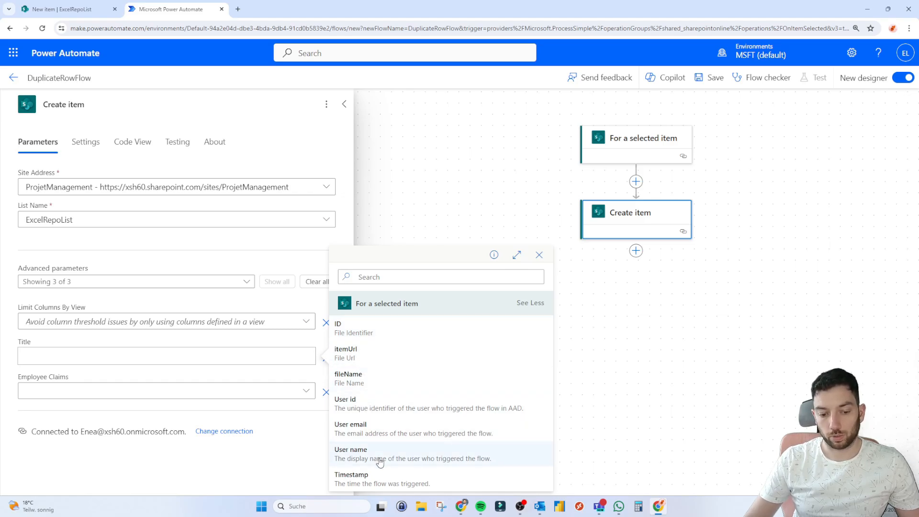
pyautogui.moveTo(368, 484)
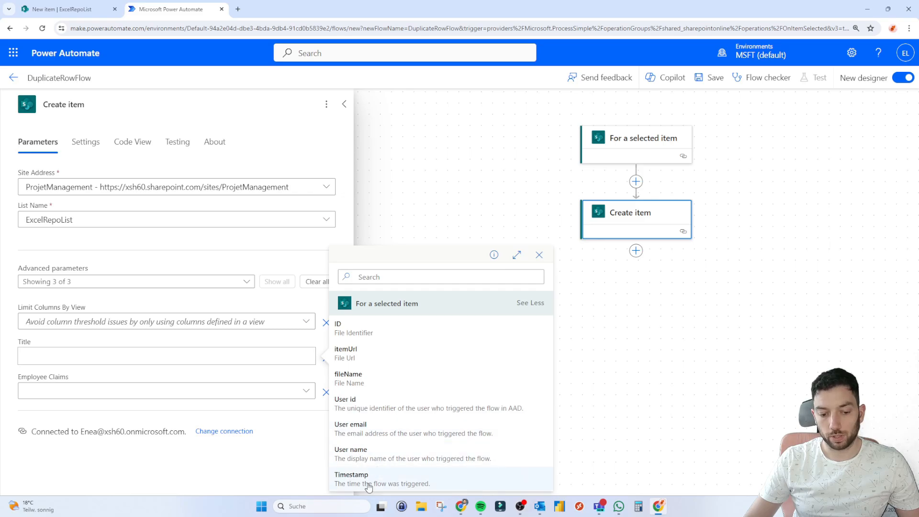
pyautogui.moveTo(379, 350)
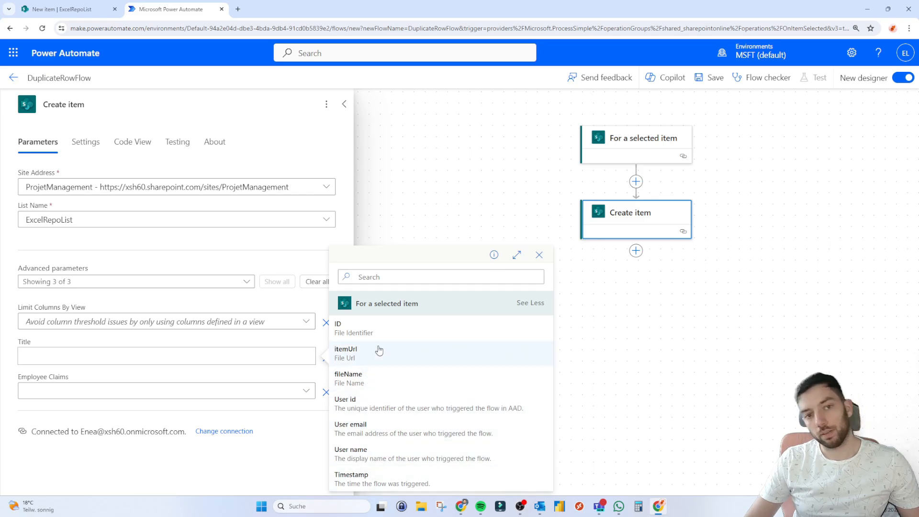
pyautogui.click(538, 254)
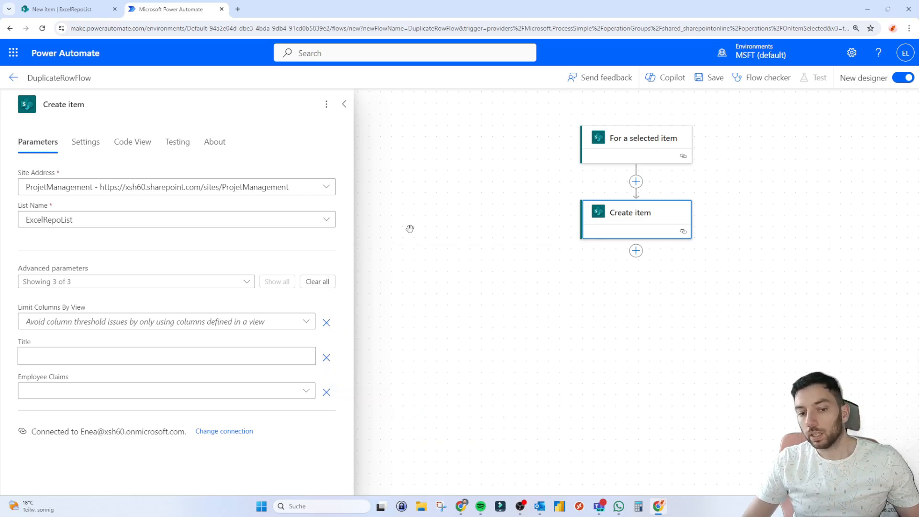
# - Insert a SharePoint Get item action right after the trigger
pyautogui.click(635, 181)
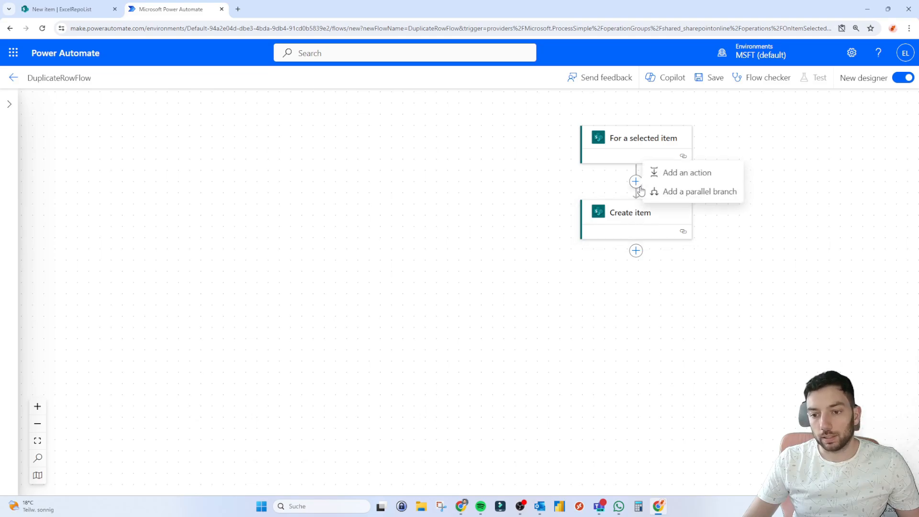
pyautogui.click(687, 173)
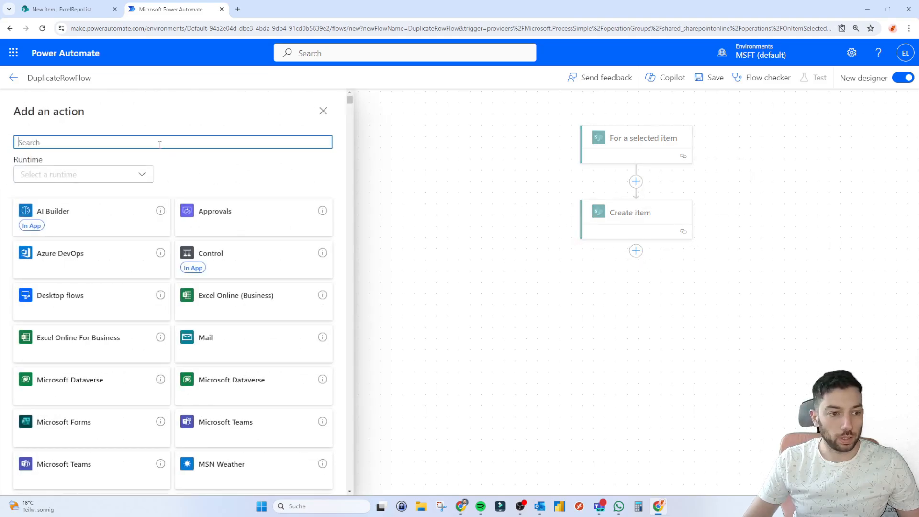
pyautogui.write('get item')
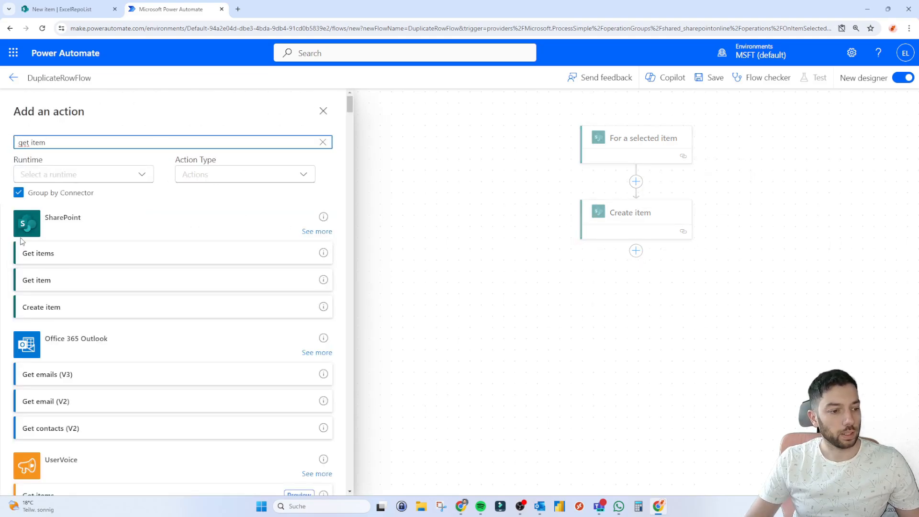
pyautogui.moveTo(50, 287)
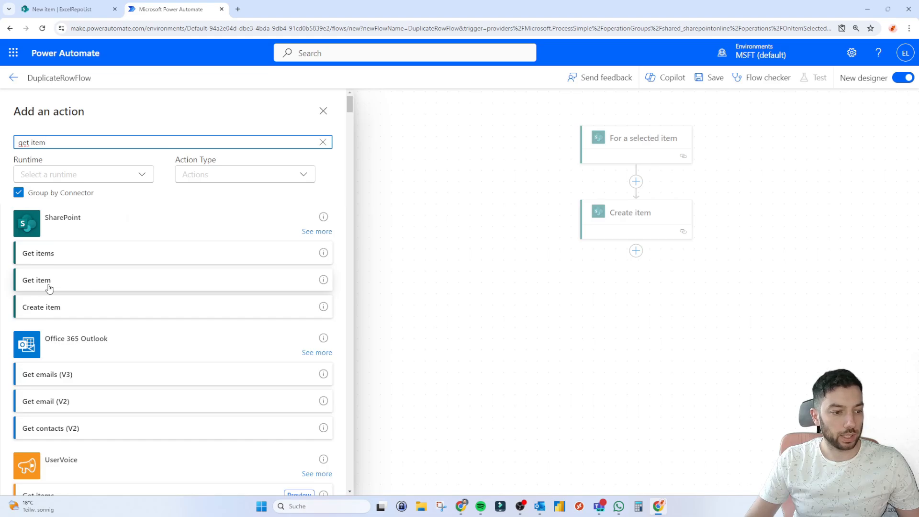
pyautogui.click(37, 279)
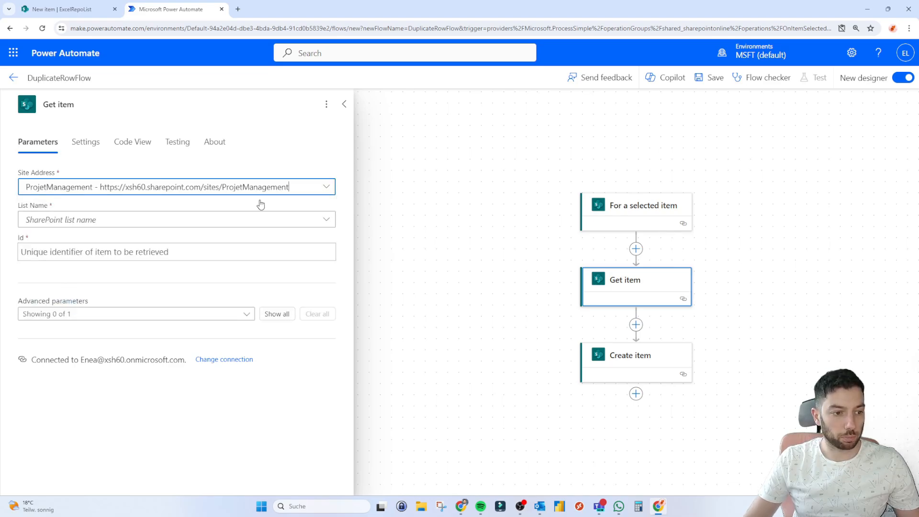
# - Set Get item to read ExcelRepoList using the selected item's ID
pyautogui.click(175, 219)
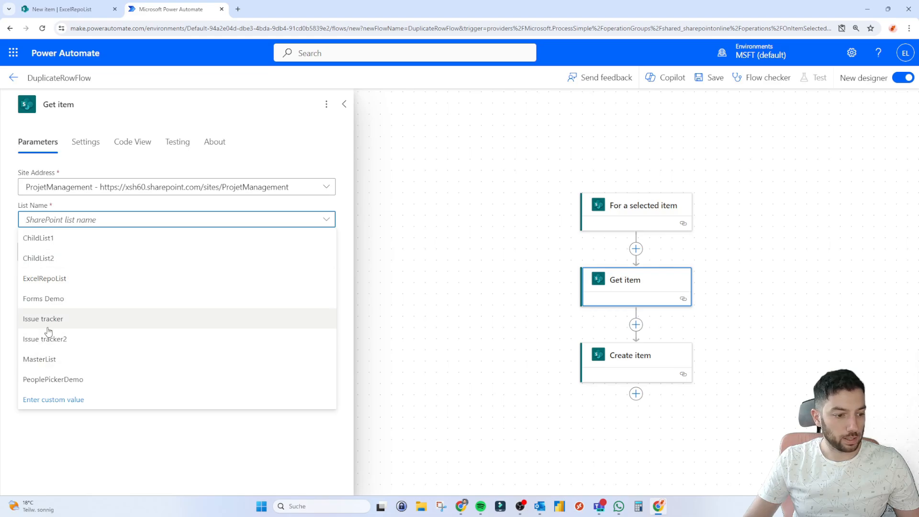
pyautogui.click(44, 277)
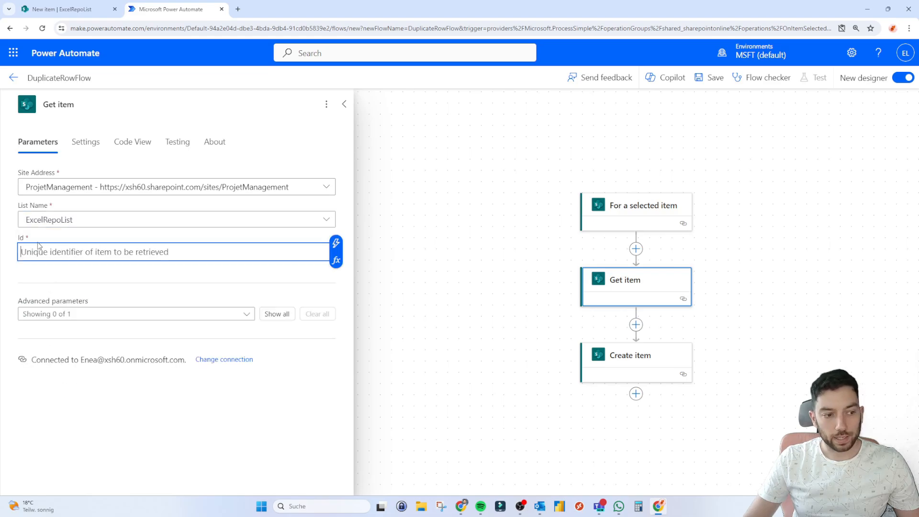
pyautogui.click(336, 242)
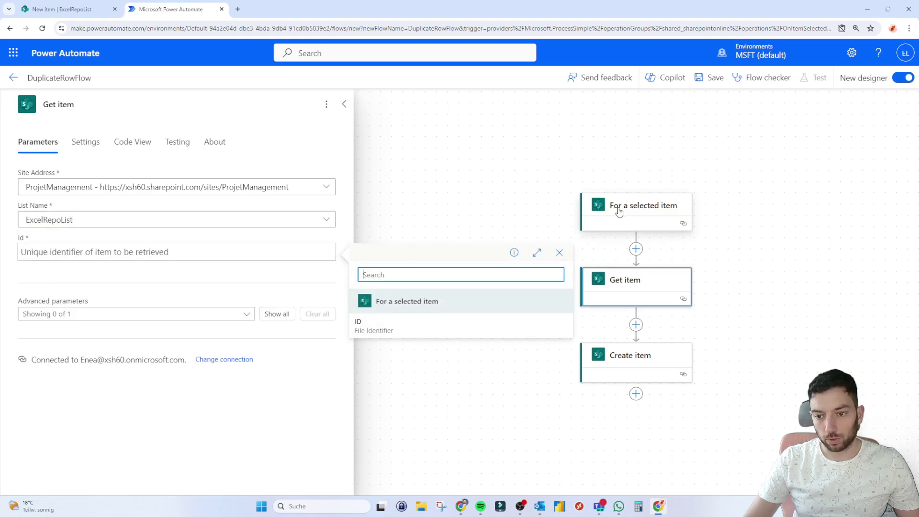
pyautogui.click(373, 325)
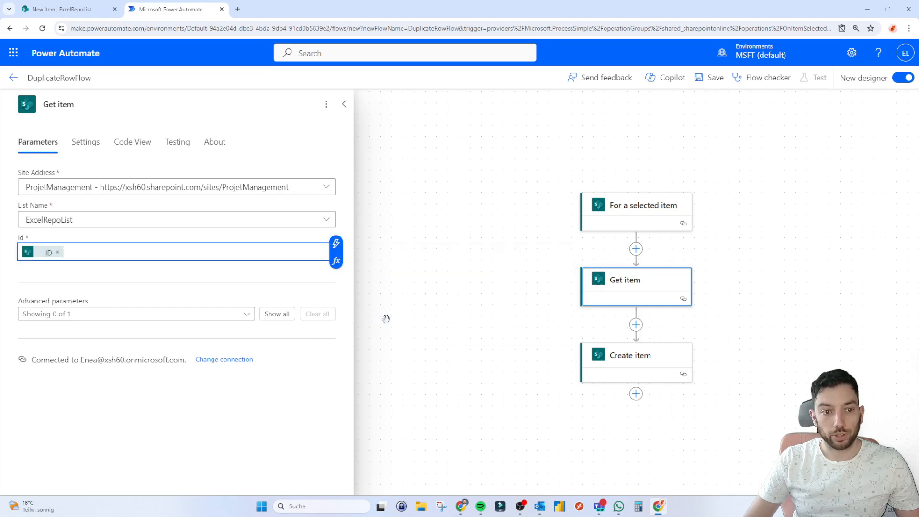
pyautogui.click(344, 103)
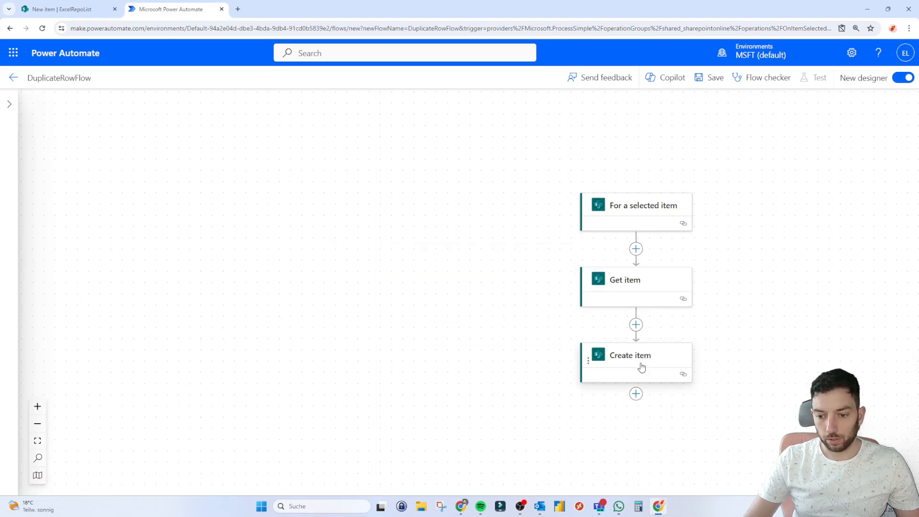
# - Fill Create item's Title and Employee Claims with Get item's Title and Employee Claims values
pyautogui.click(629, 355)
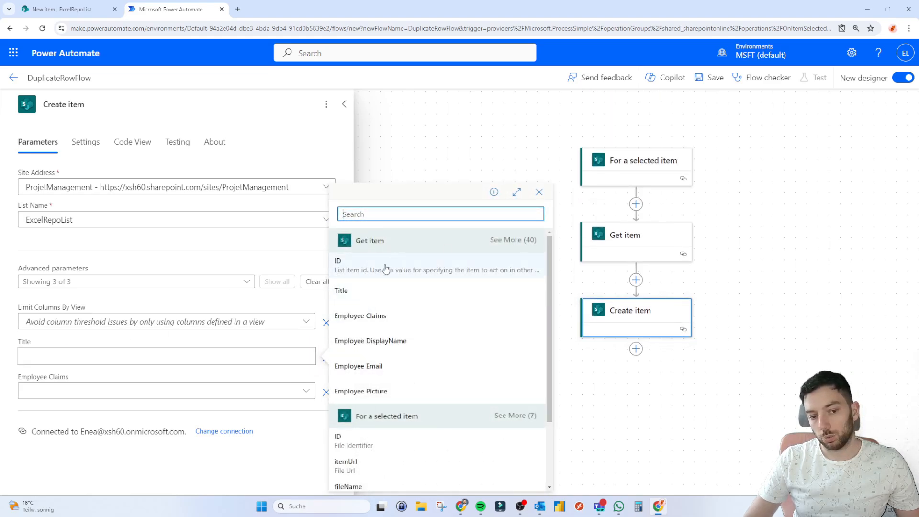
pyautogui.moveTo(358, 284)
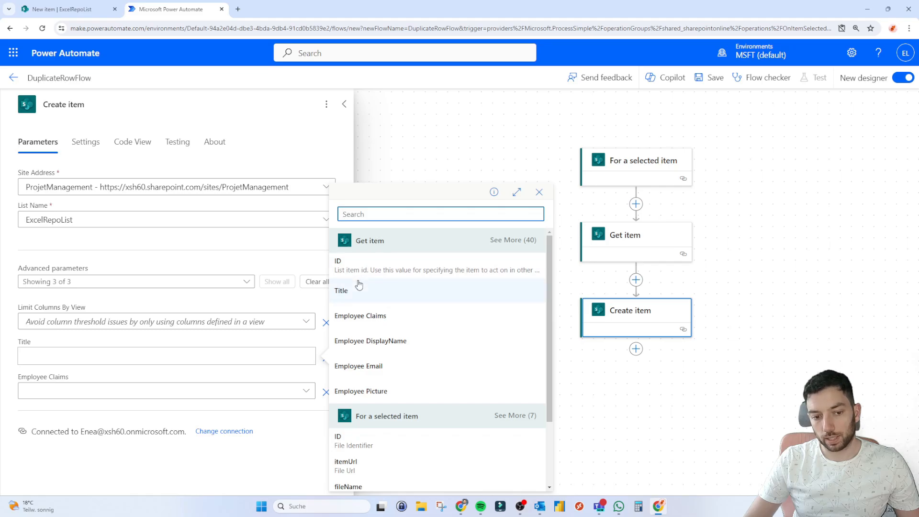
pyautogui.click(341, 290)
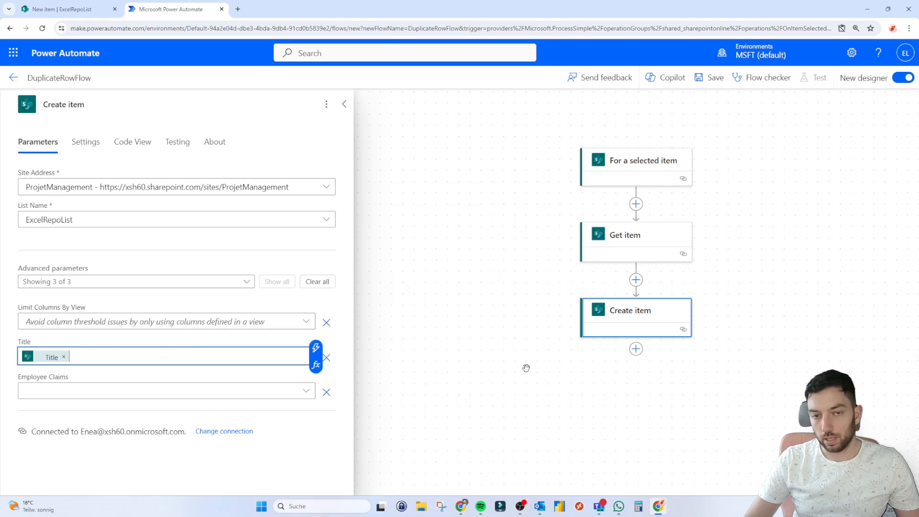
pyautogui.click(166, 390)
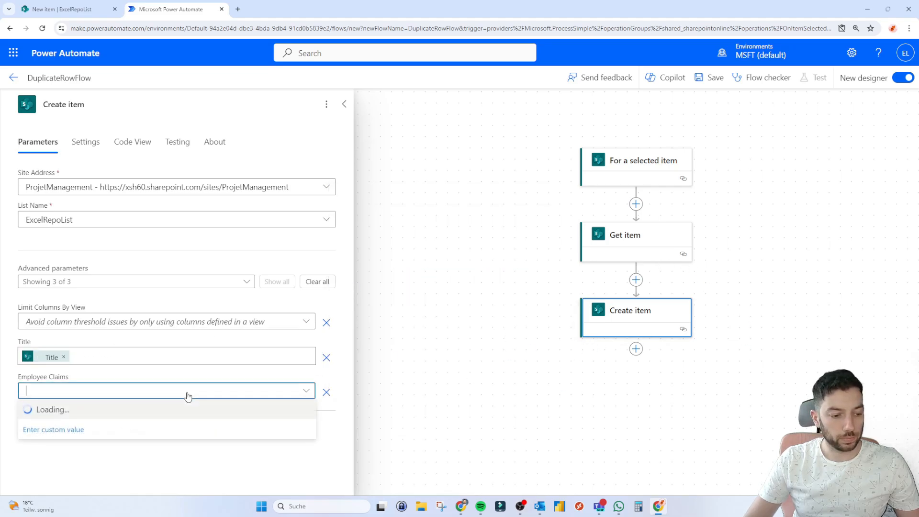
pyautogui.moveTo(44, 428)
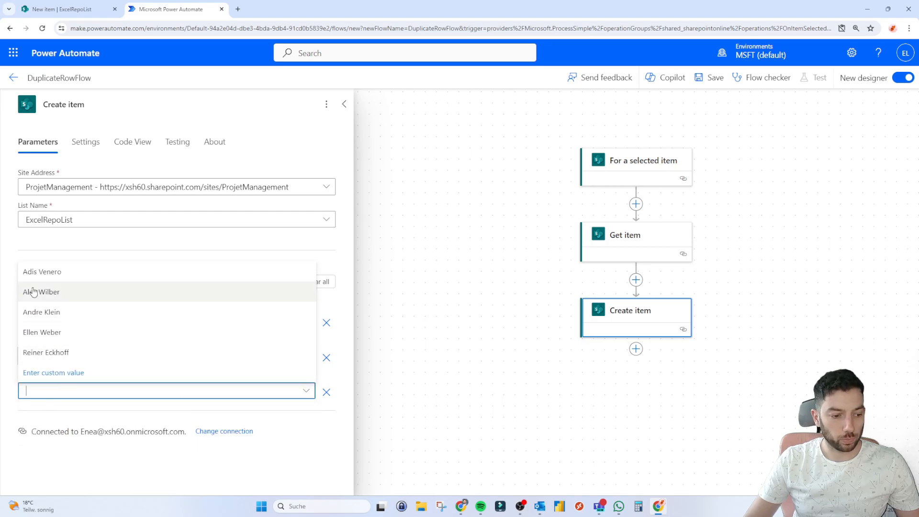
pyautogui.moveTo(52, 372)
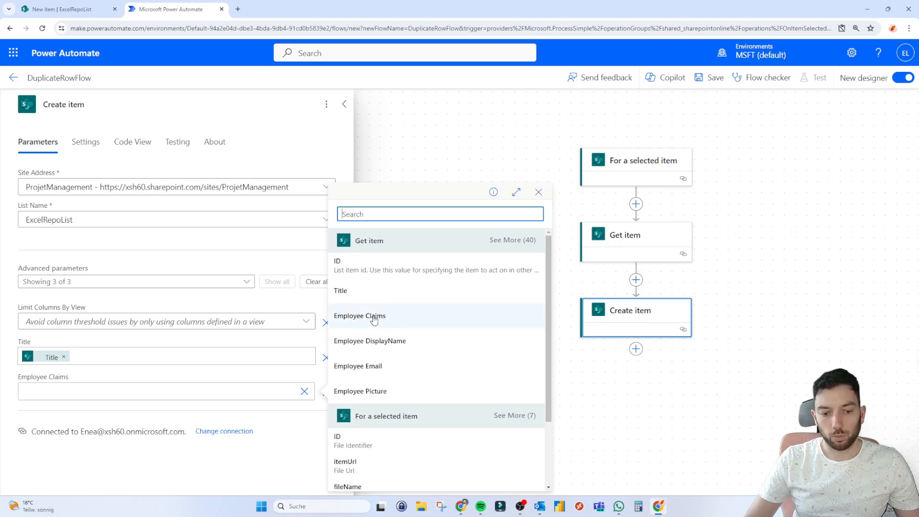
pyautogui.click(359, 316)
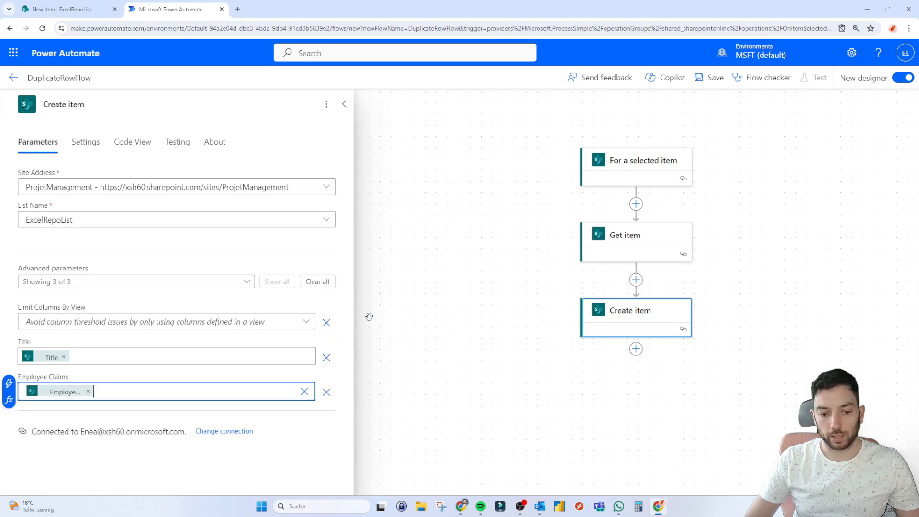
pyautogui.click(344, 105)
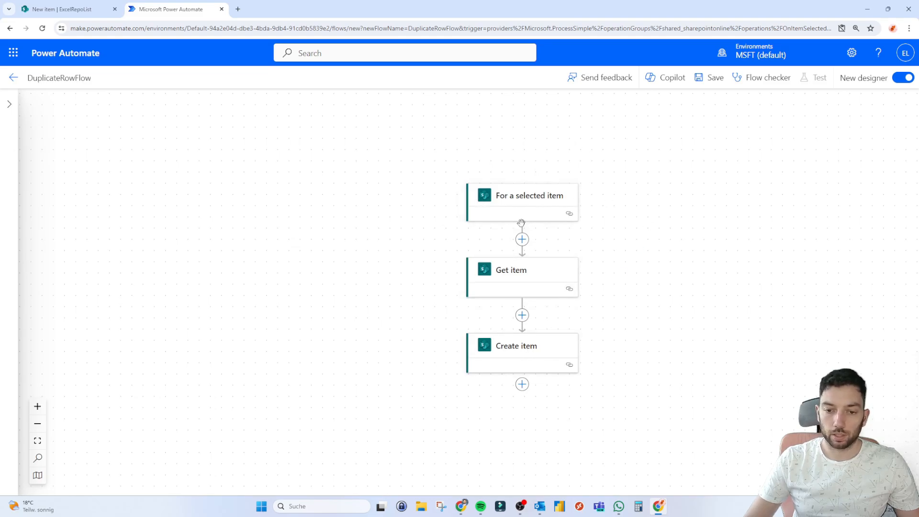
pyautogui.moveTo(538, 270)
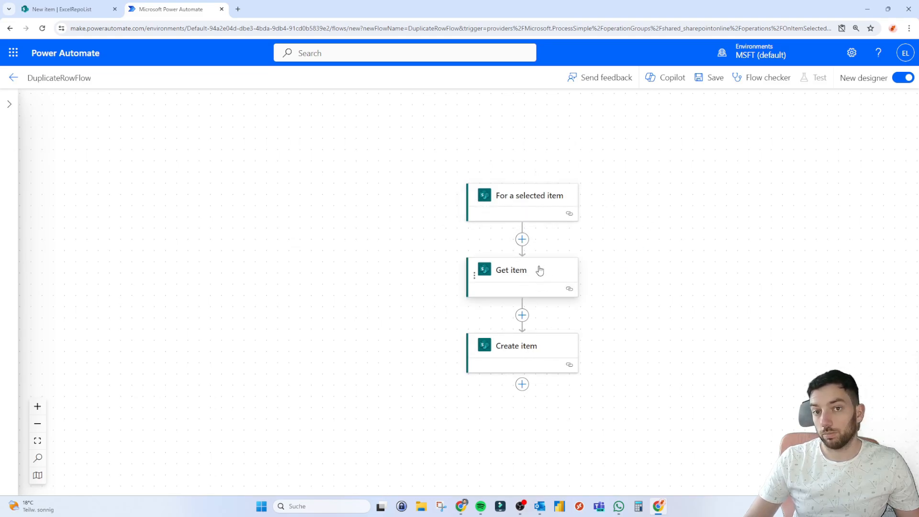
pyautogui.moveTo(498, 339)
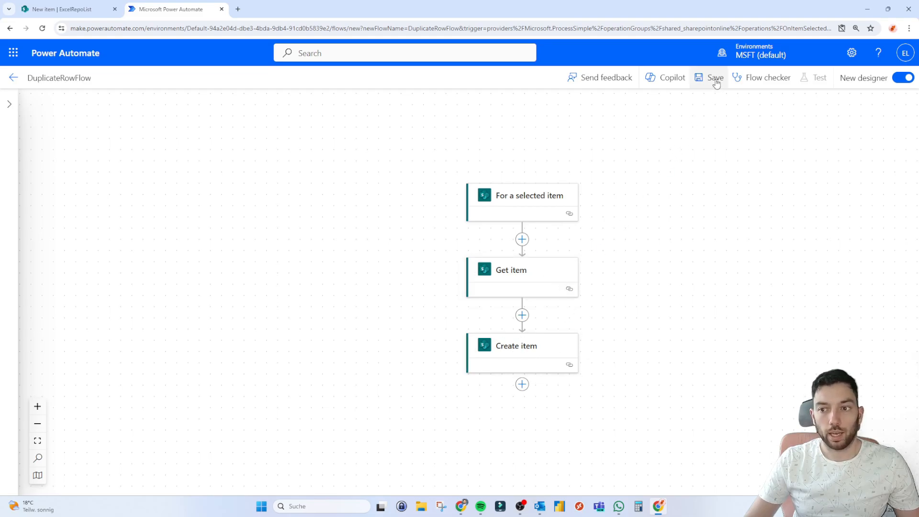
# - Save DuplicateRowFlow and exit the flow editor
pyautogui.click(714, 77)
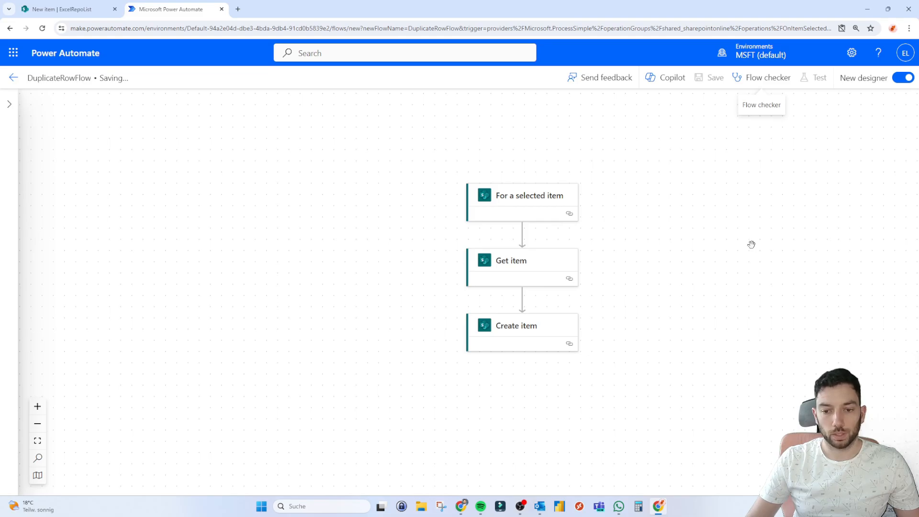
pyautogui.moveTo(515, 122)
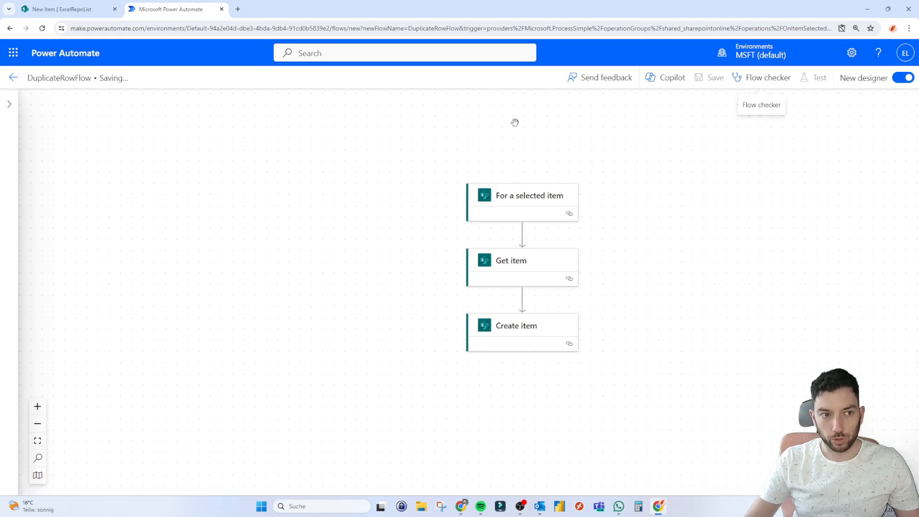
pyautogui.moveTo(714, 77)
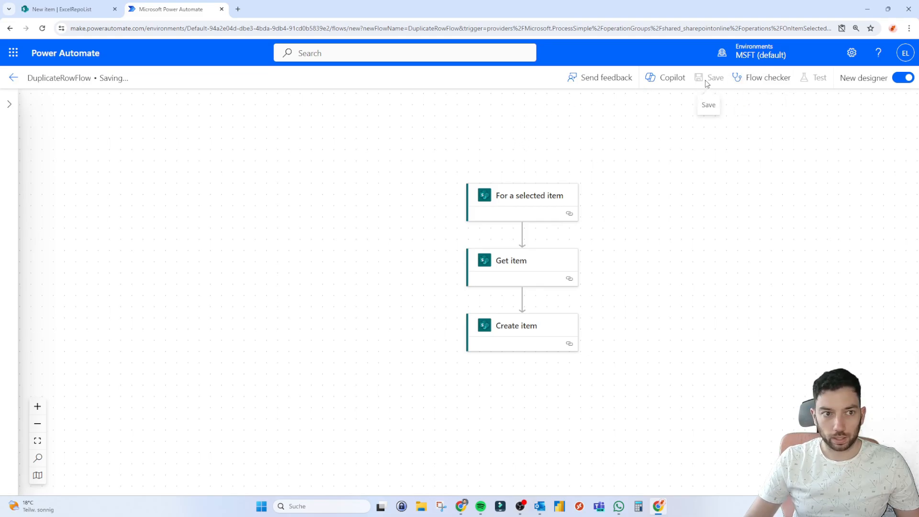
pyautogui.click(714, 77)
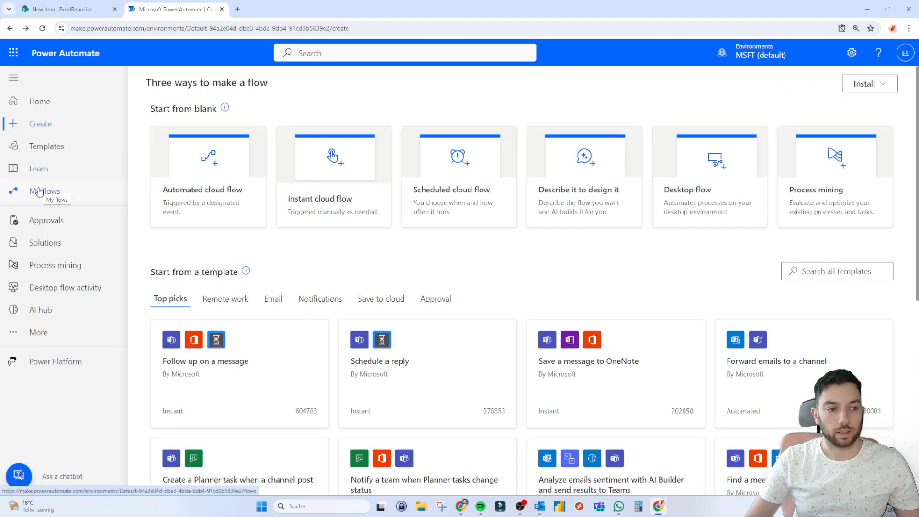
# - Open DuplicateRowFlow from My flows, copy its flow id, and open a new tab
pyautogui.click(45, 190)
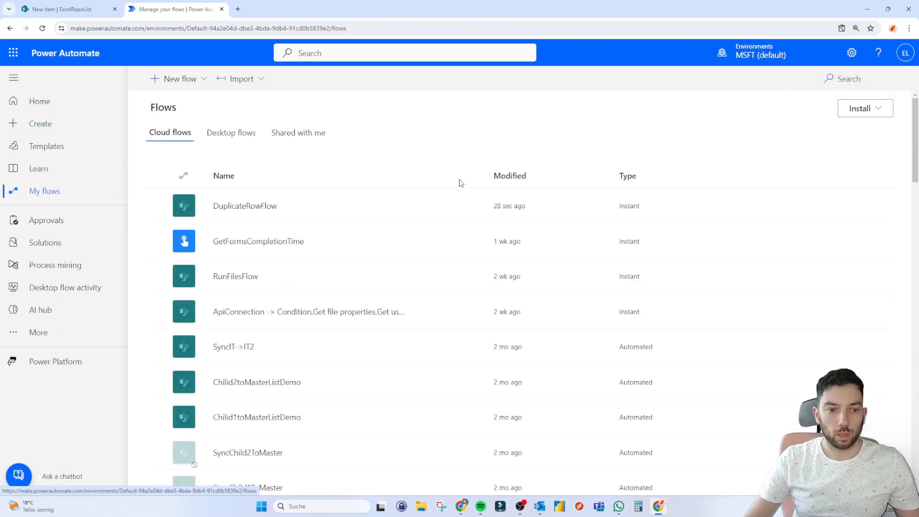
pyautogui.moveTo(245, 206)
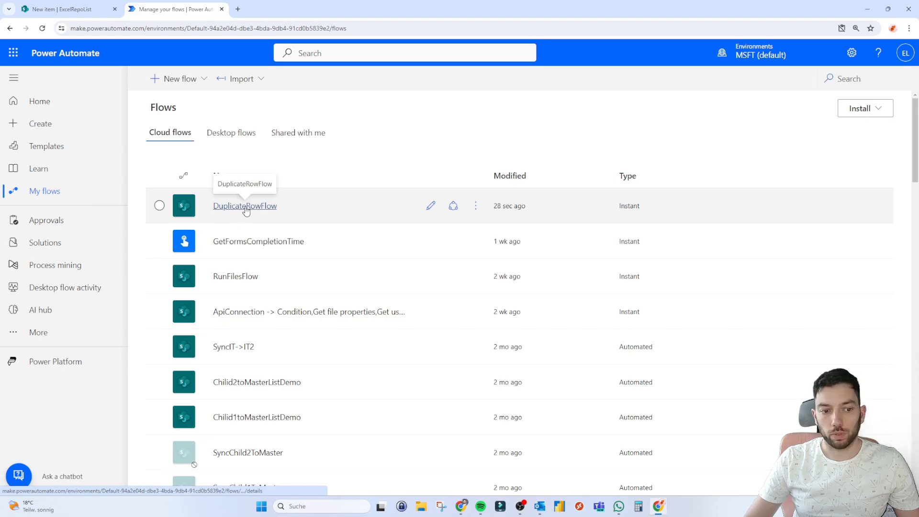
pyautogui.click(244, 206)
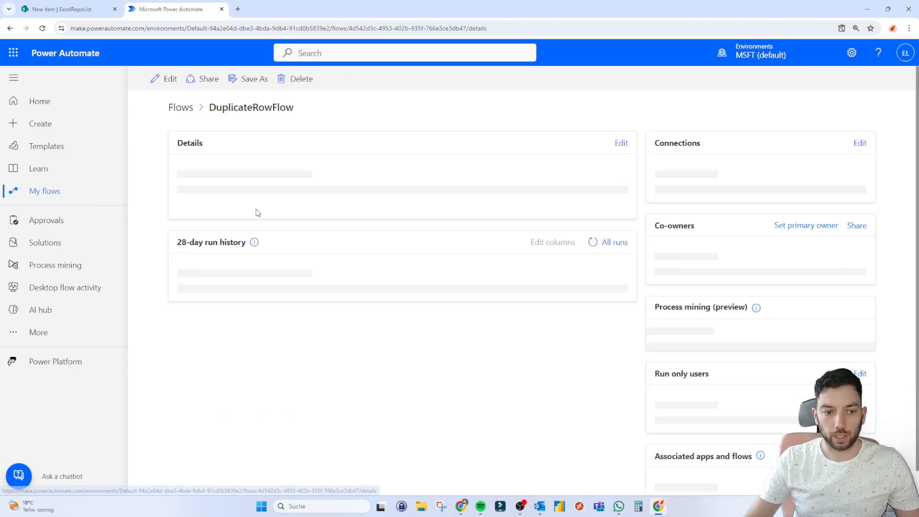
pyautogui.click(279, 29)
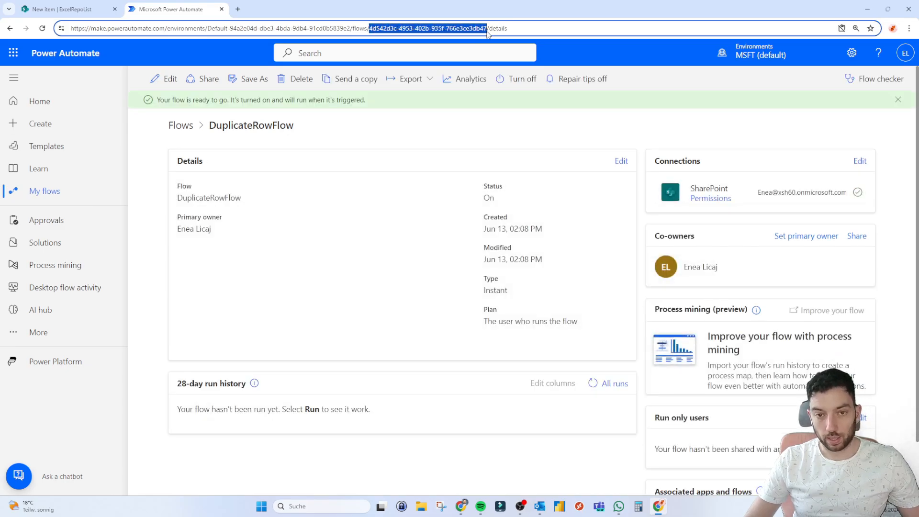
pyautogui.click(260, 505)
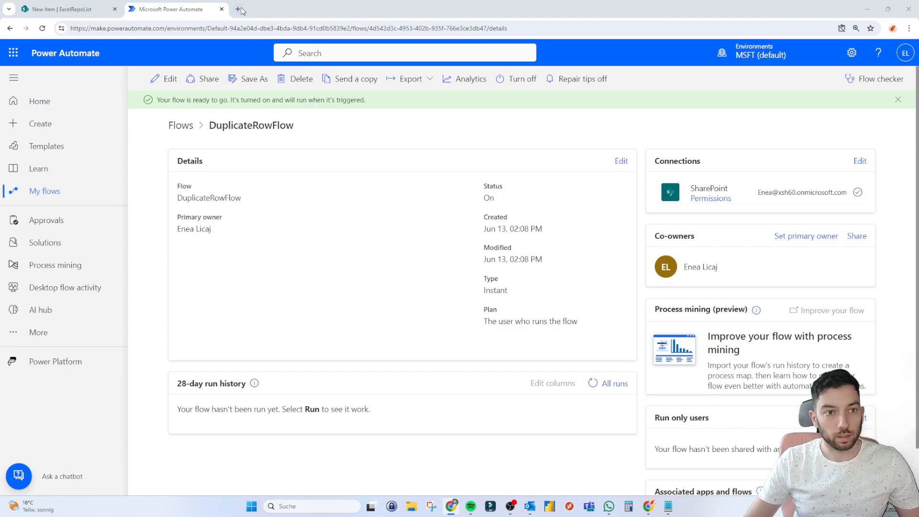
pyautogui.click(238, 11)
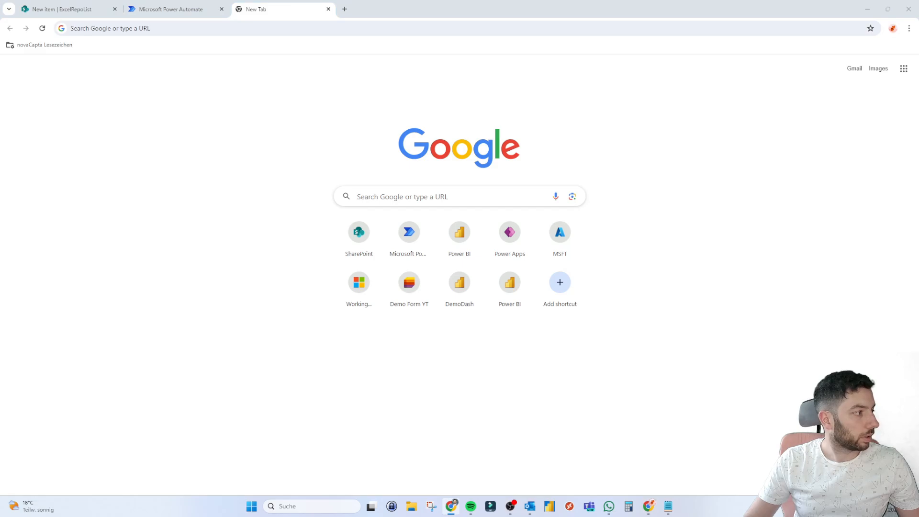
pyautogui.moveTo(435, 384)
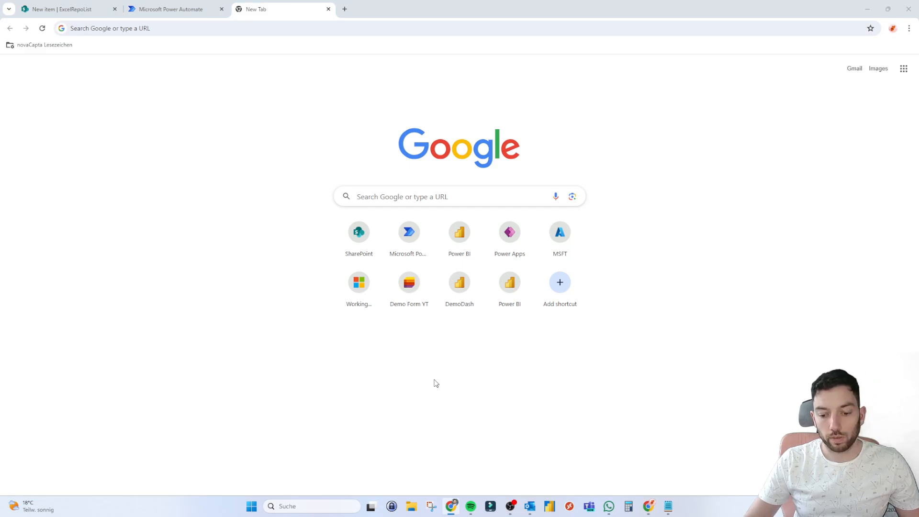
# - Paste the button JSON into Notepad, setting actionParams id to 4d542d3c-4953-402b-935f-766e3ce3db47
pyautogui.click(667, 506)
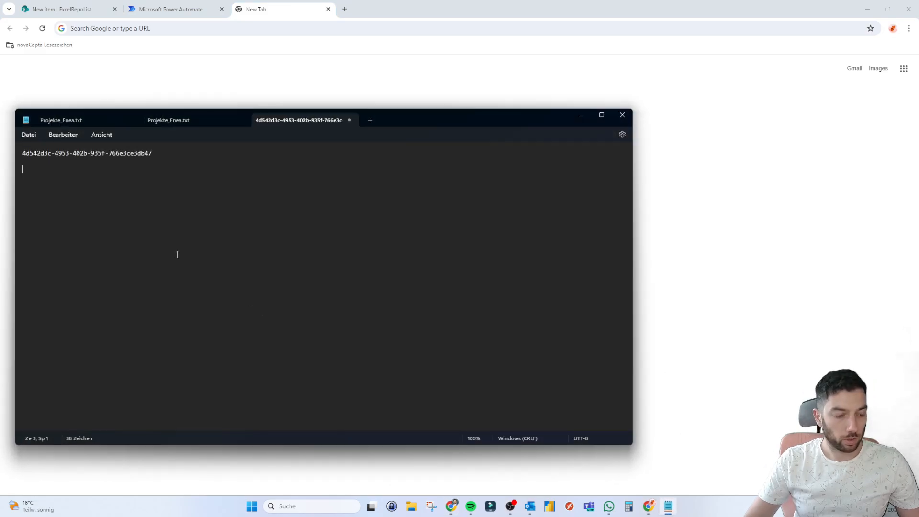
pyautogui.press('ctrl+v')
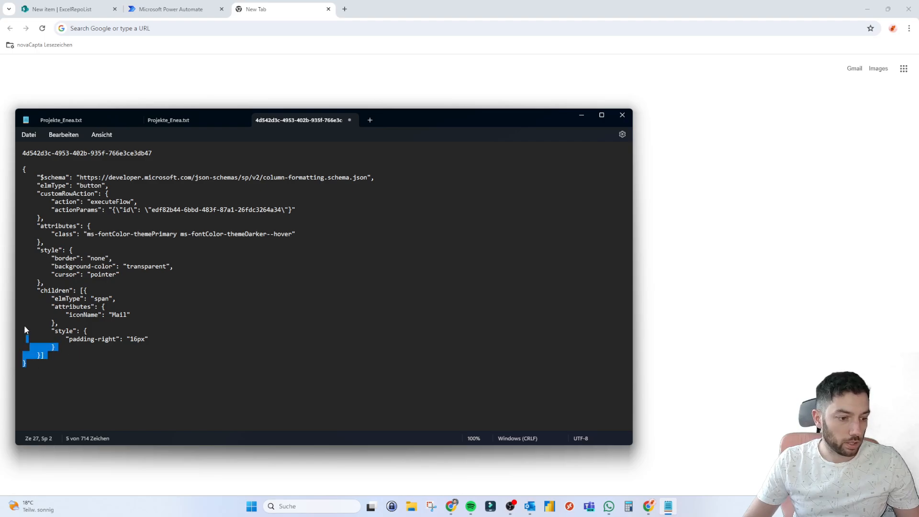
pyautogui.press('ctrl+a')
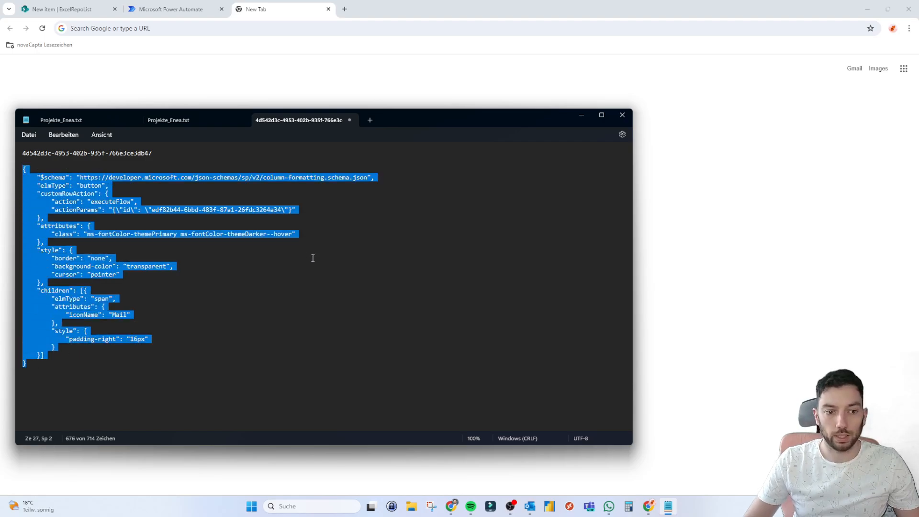
pyautogui.doubleClick(217, 177)
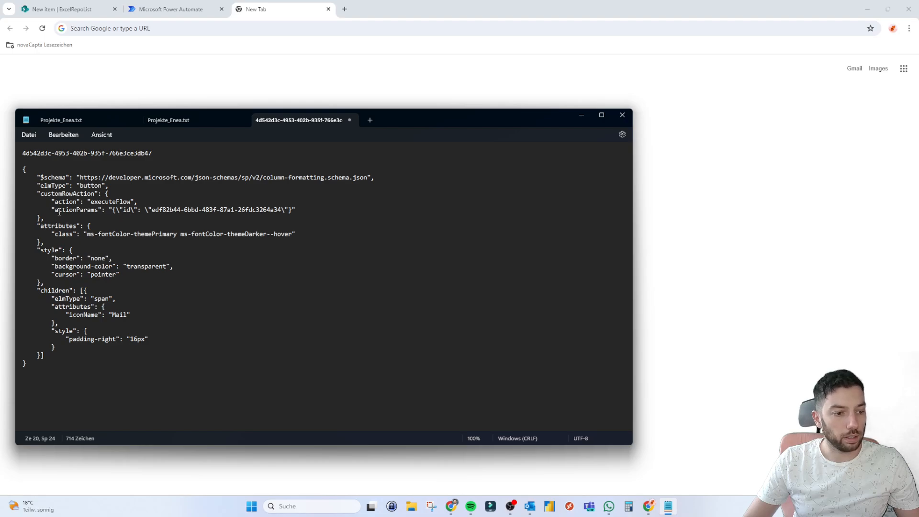
pyautogui.click(125, 210)
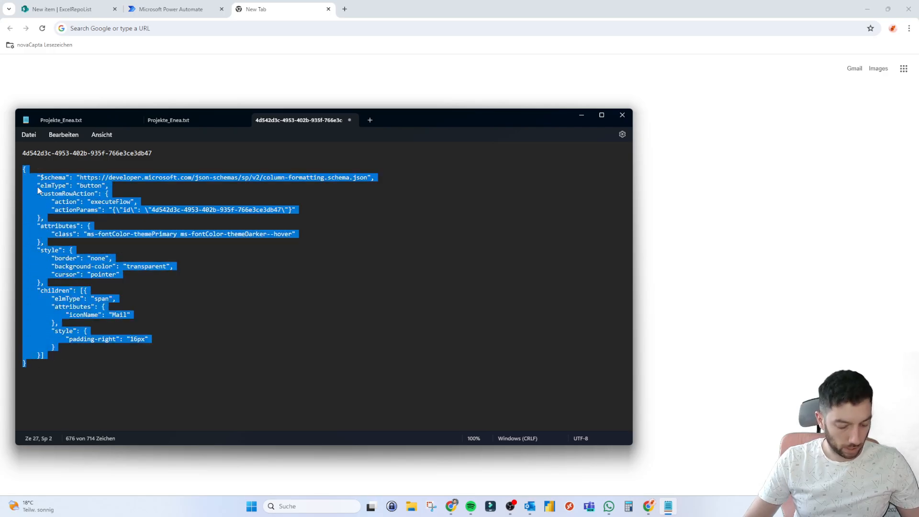
pyautogui.click(170, 8)
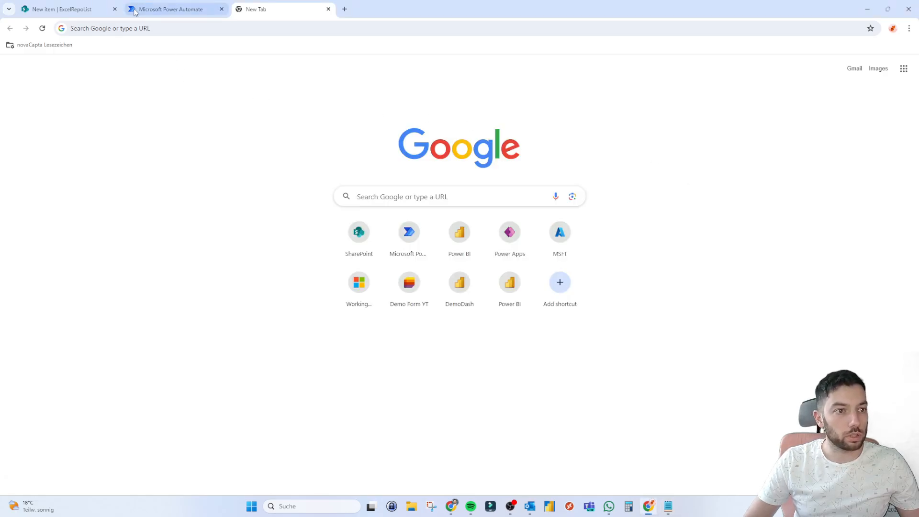
# - Close the blank tab and add a single-line text column named RunFlow to ExcelRepoList
pyautogui.click(65, 9)
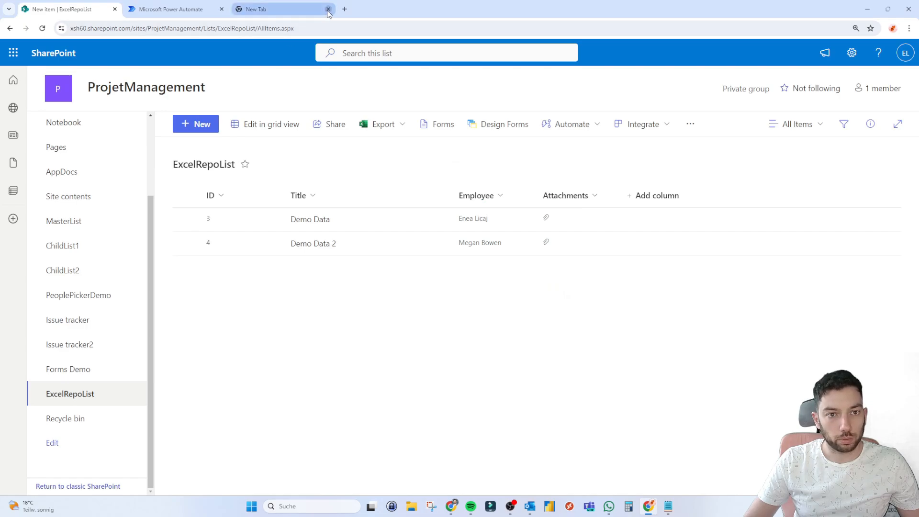
pyautogui.click(328, 9)
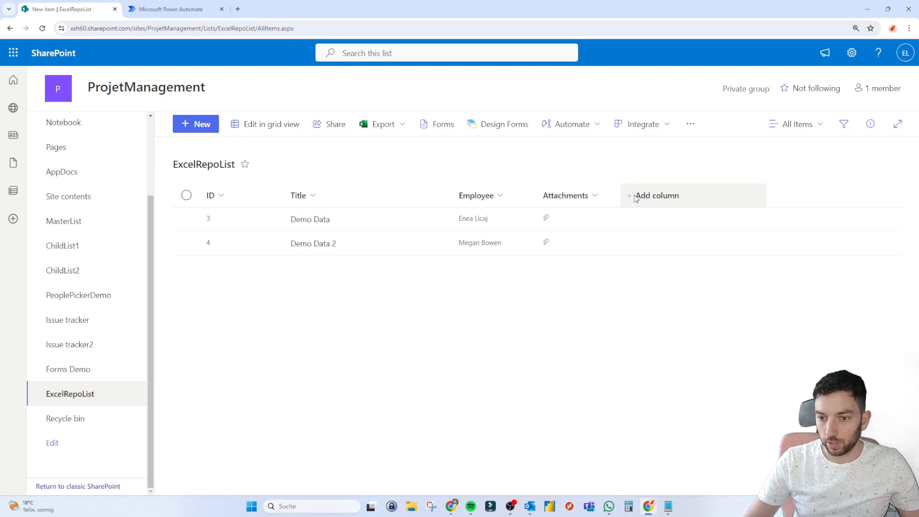
pyautogui.click(652, 195)
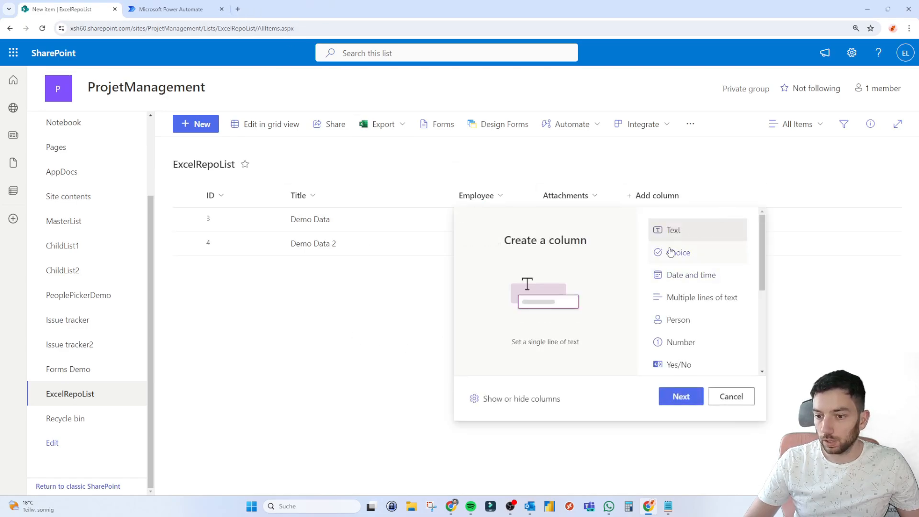
pyautogui.click(731, 396)
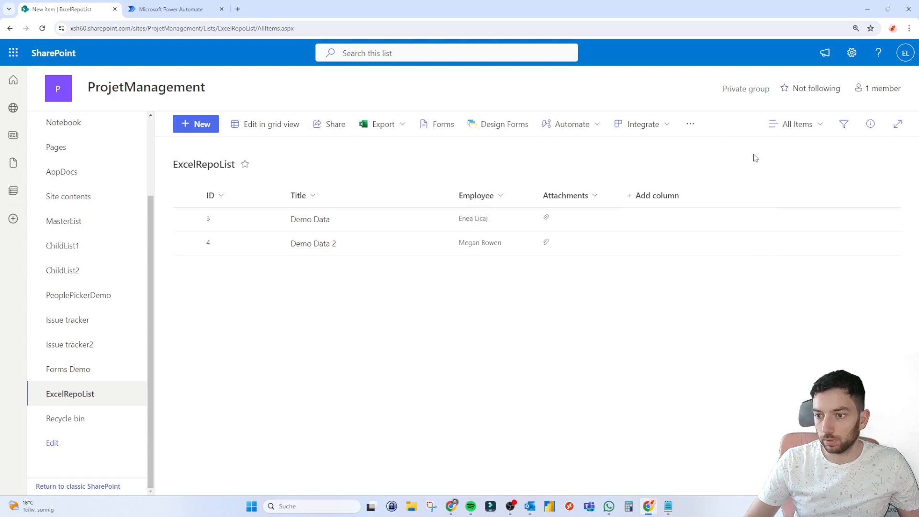
pyautogui.click(656, 195)
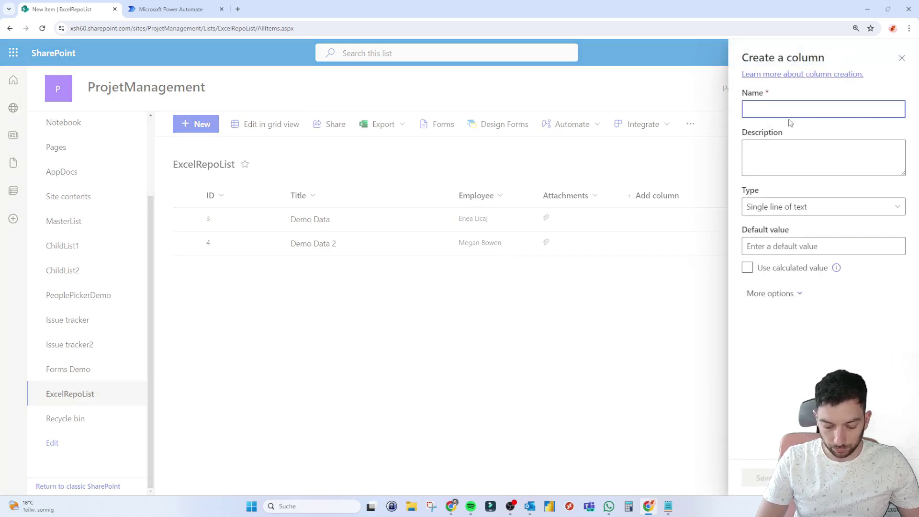
pyautogui.write('RunFlow')
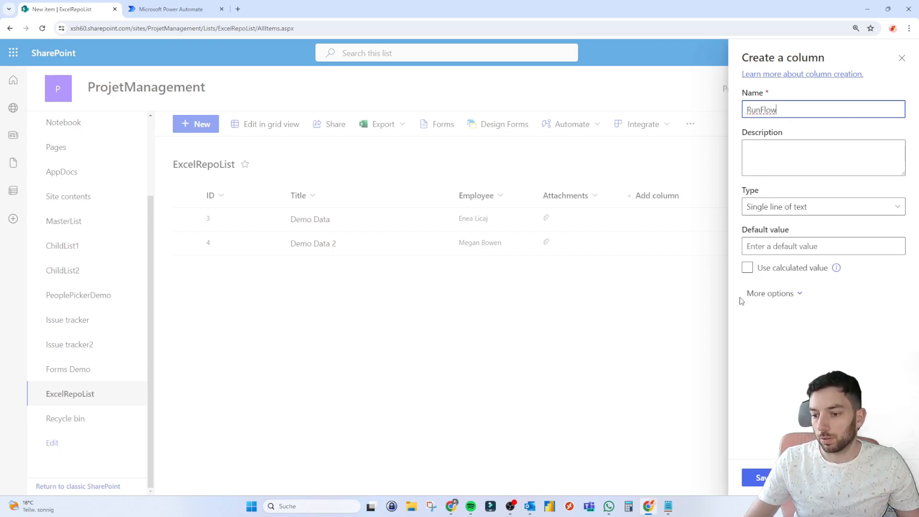
pyautogui.click(760, 477)
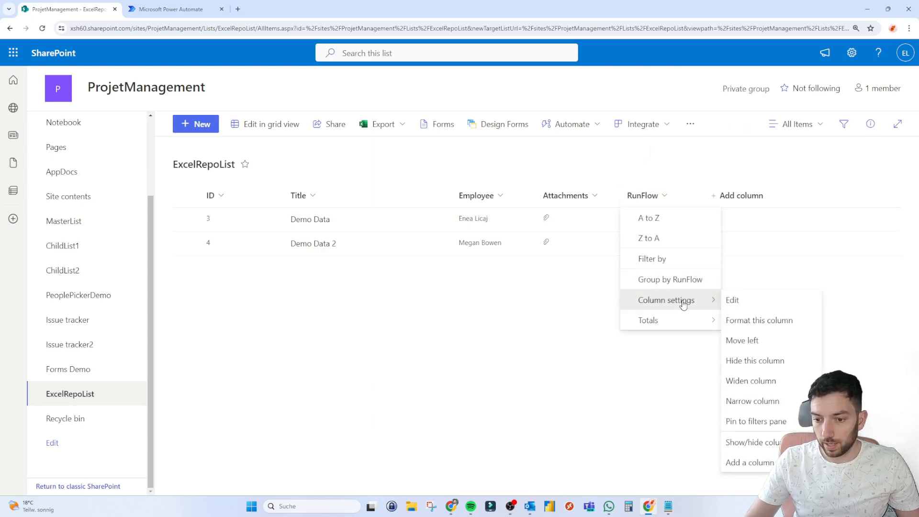
# - Save the RunFlow column's advanced JSON formatting as a mail icon button, then close the pane
pyautogui.click(755, 361)
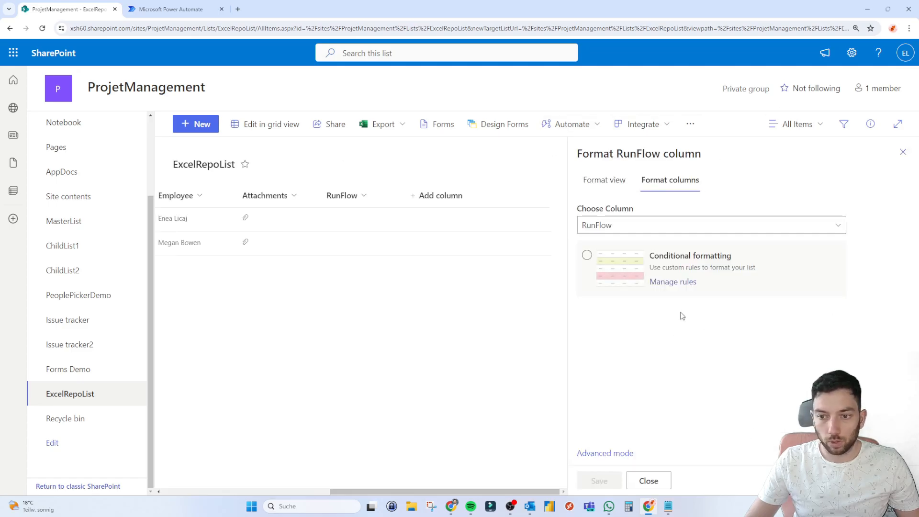
pyautogui.moveTo(670, 180)
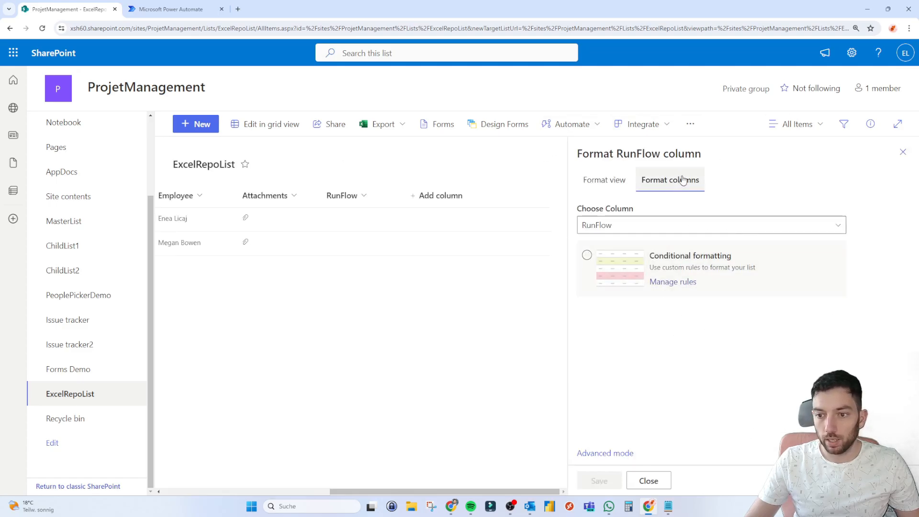
pyautogui.moveTo(665, 188)
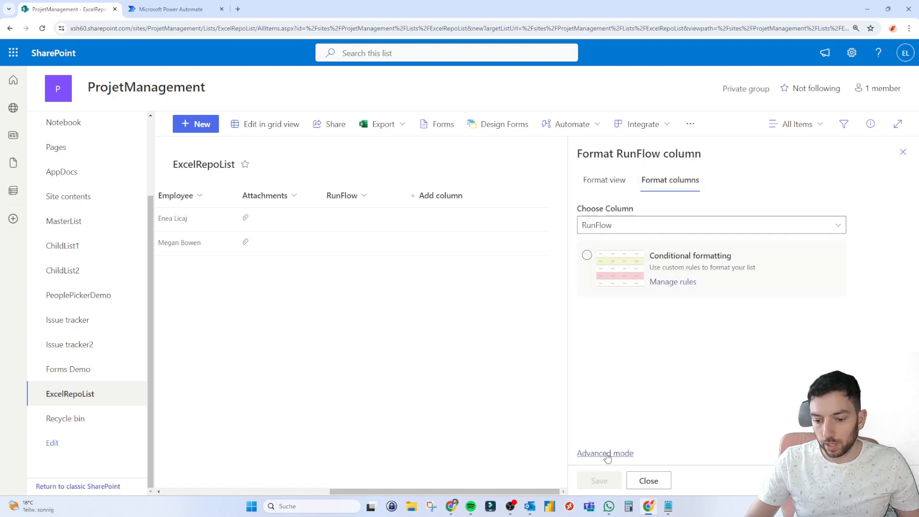
pyautogui.click(605, 453)
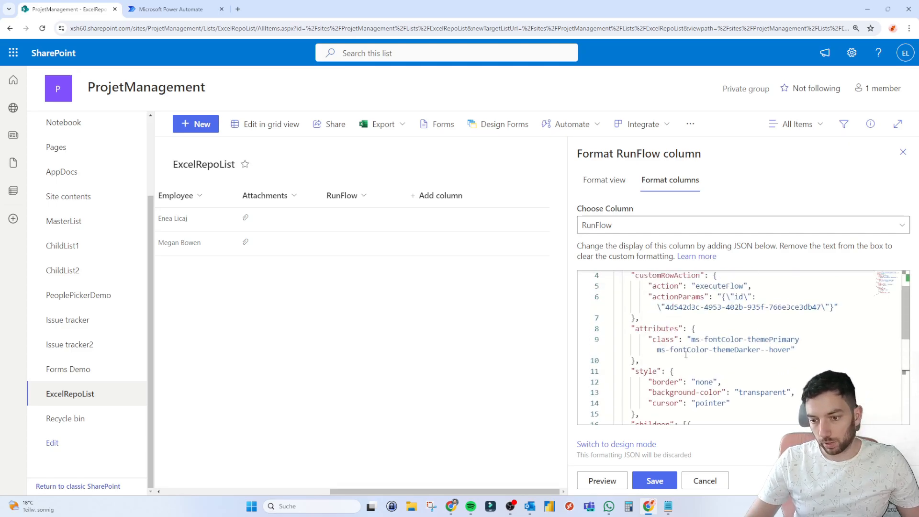
pyautogui.scroll(-3)
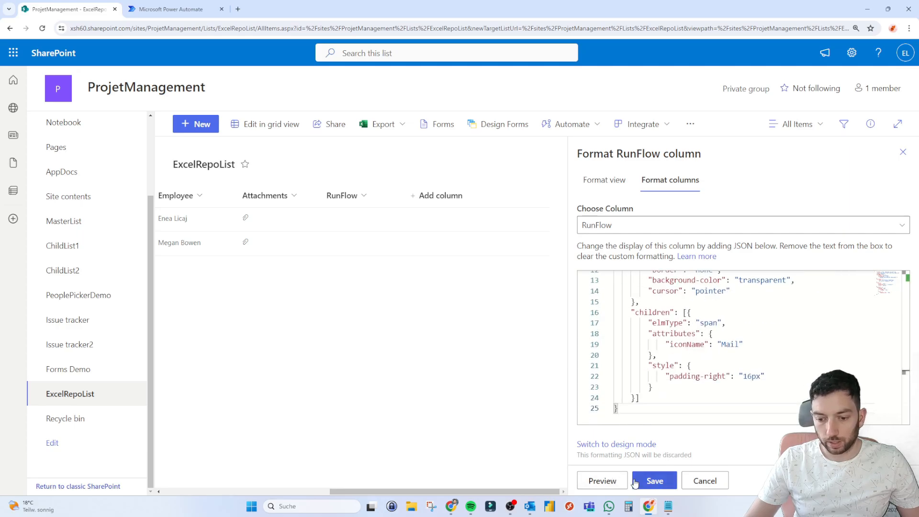
pyautogui.click(654, 480)
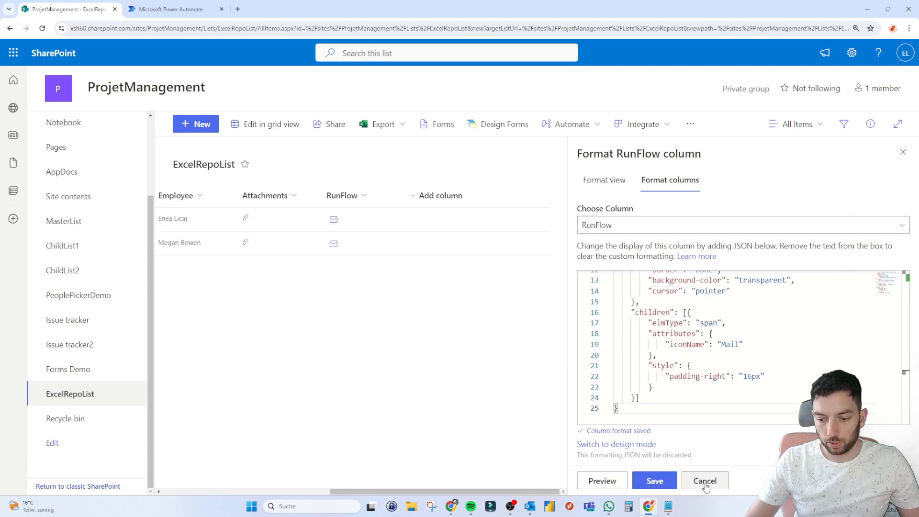
pyautogui.click(704, 480)
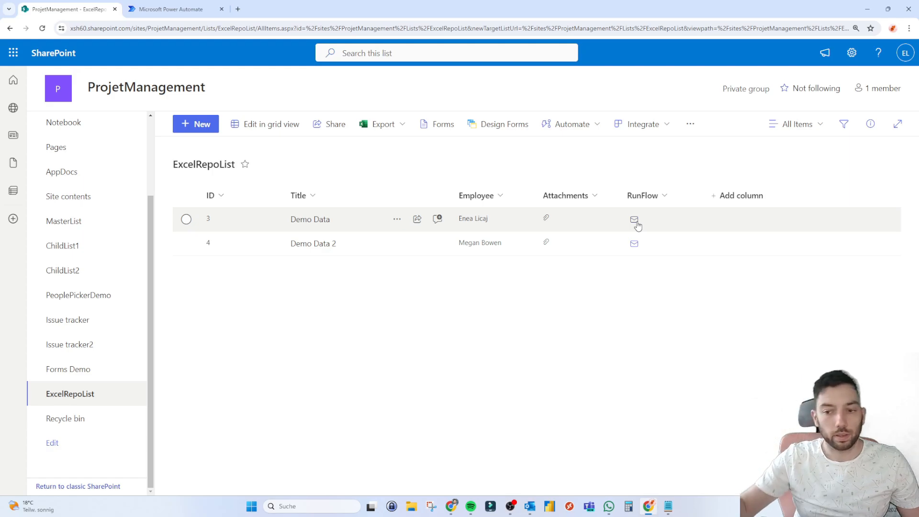
pyautogui.moveTo(468, 177)
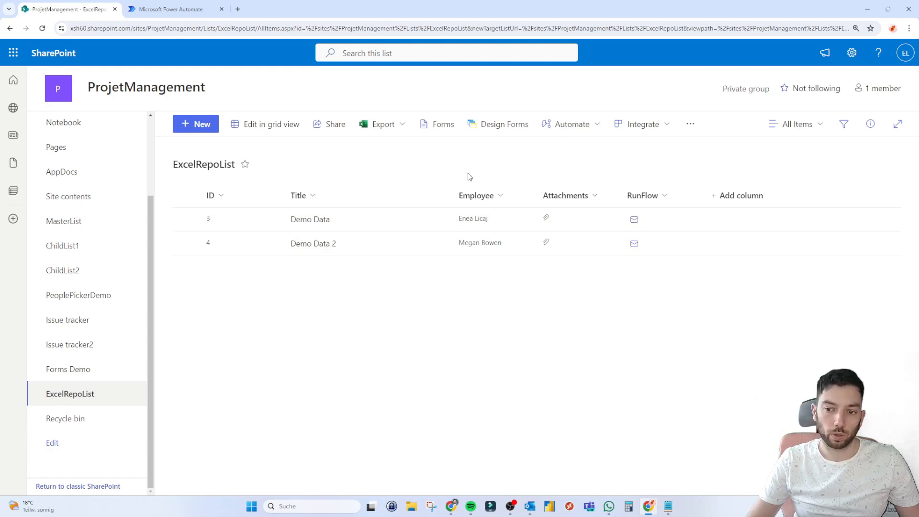
# - Reopen the RunFlow column's Format this column pane
pyautogui.click(642, 195)
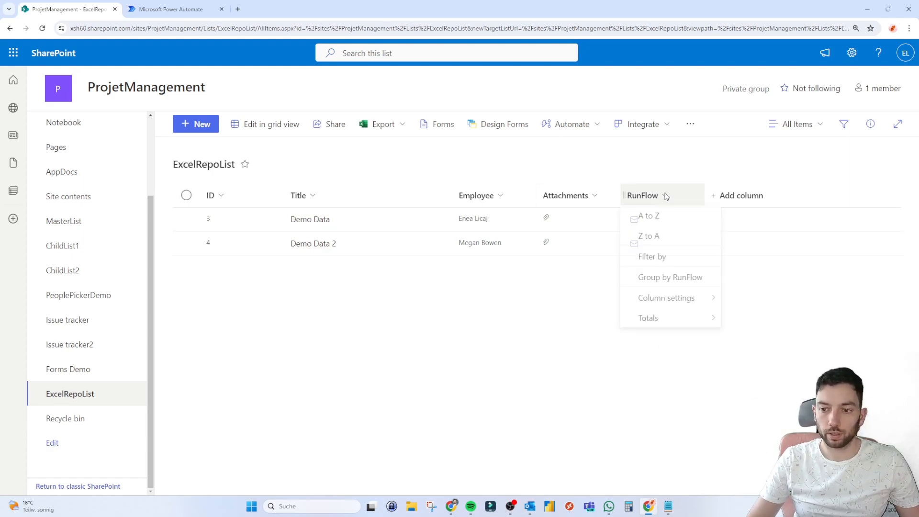
pyautogui.click(666, 297)
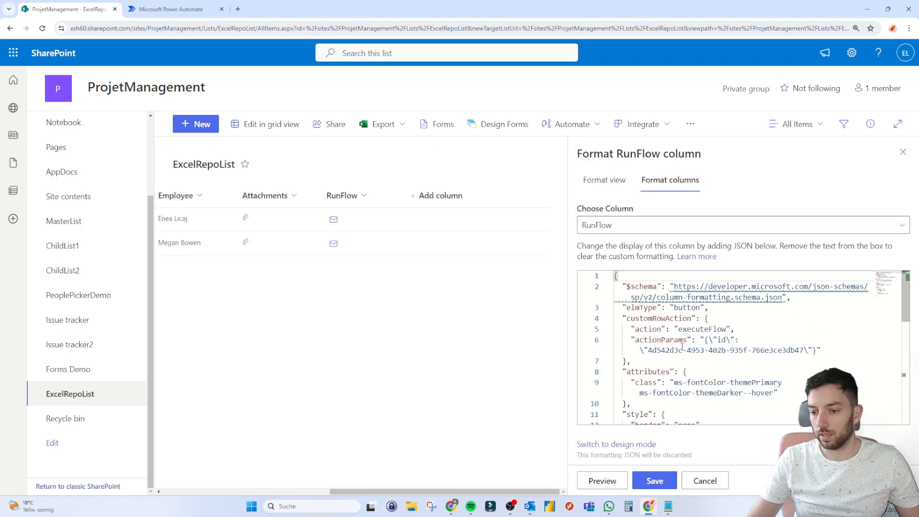
pyautogui.scroll(-3)
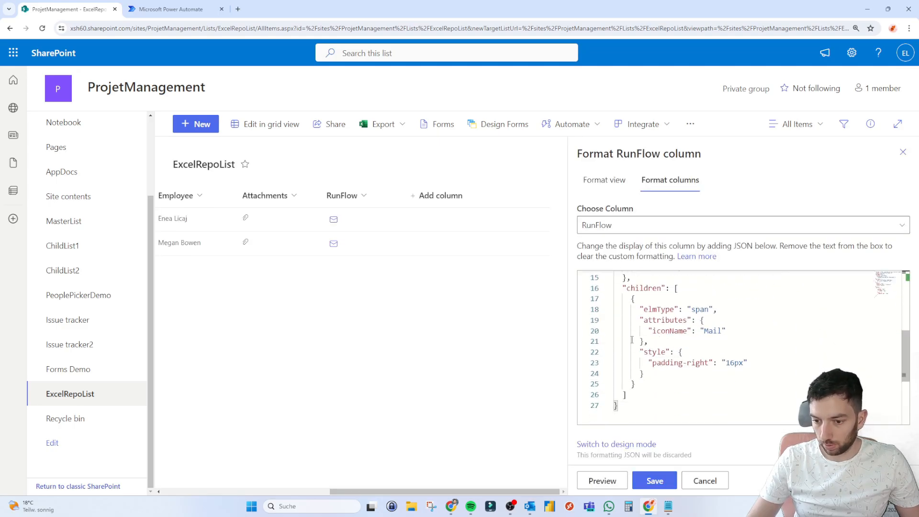
pyautogui.moveTo(668, 331)
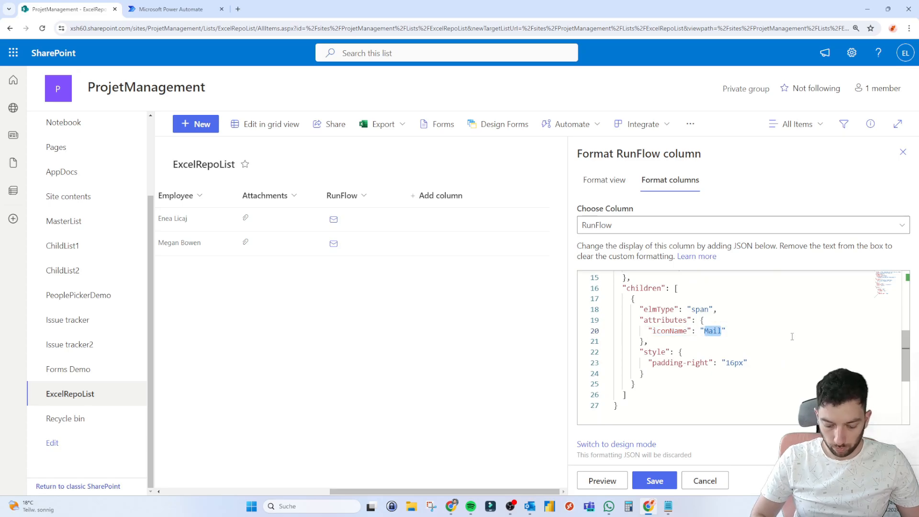
# - Preview the icon name 'link', then change it to 'duplicate'
pyautogui.write('link')
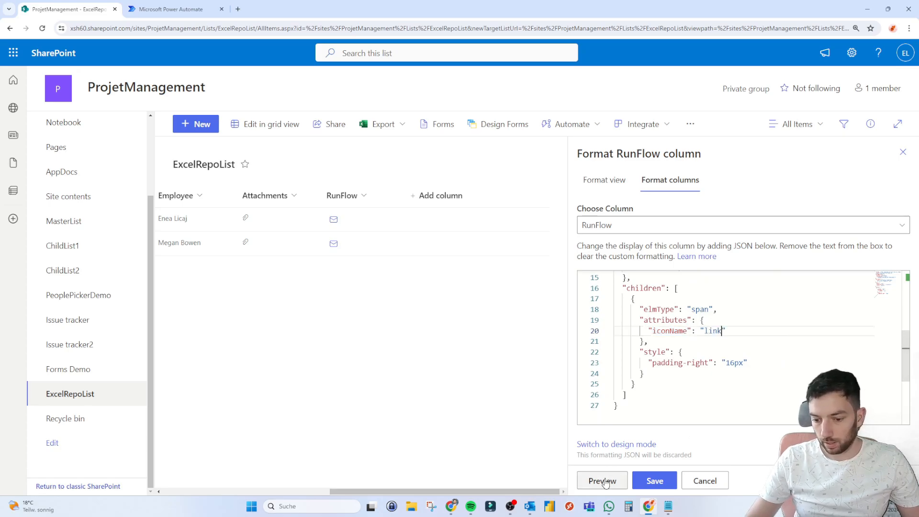
pyautogui.click(602, 481)
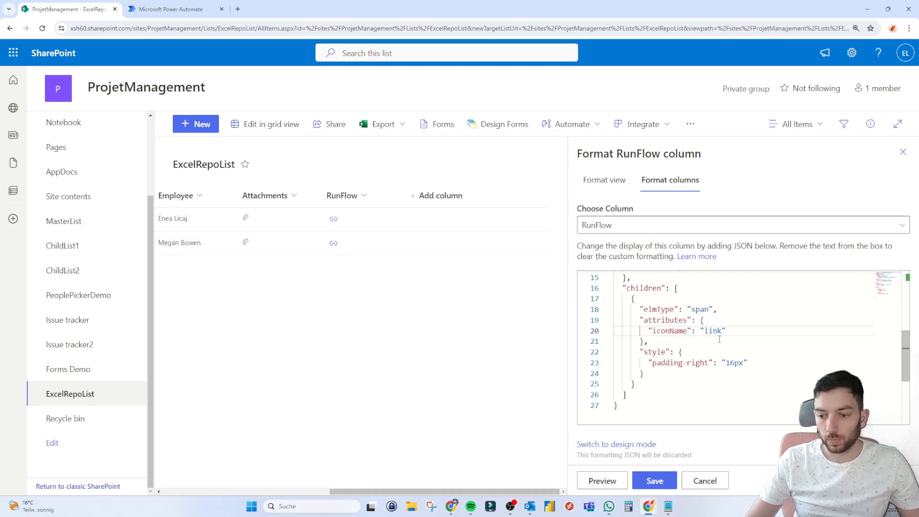
pyautogui.write('duplica')
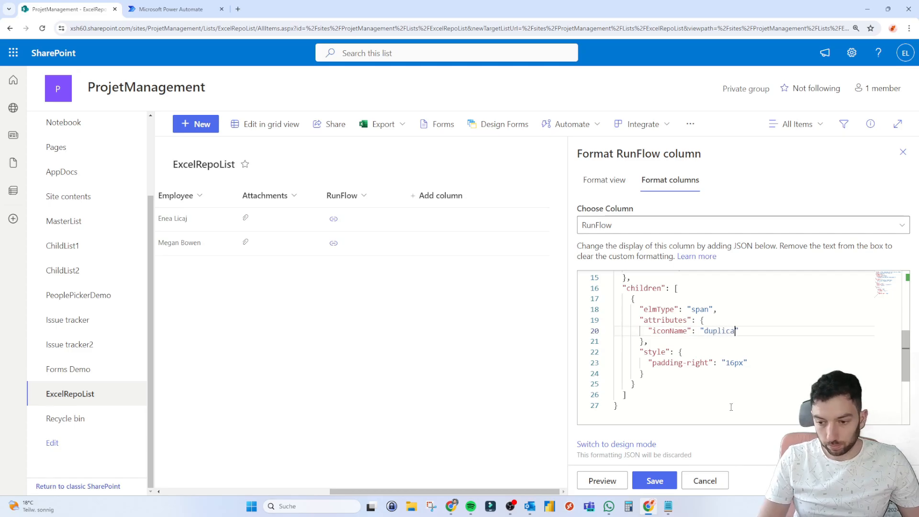
pyautogui.press('Enter')
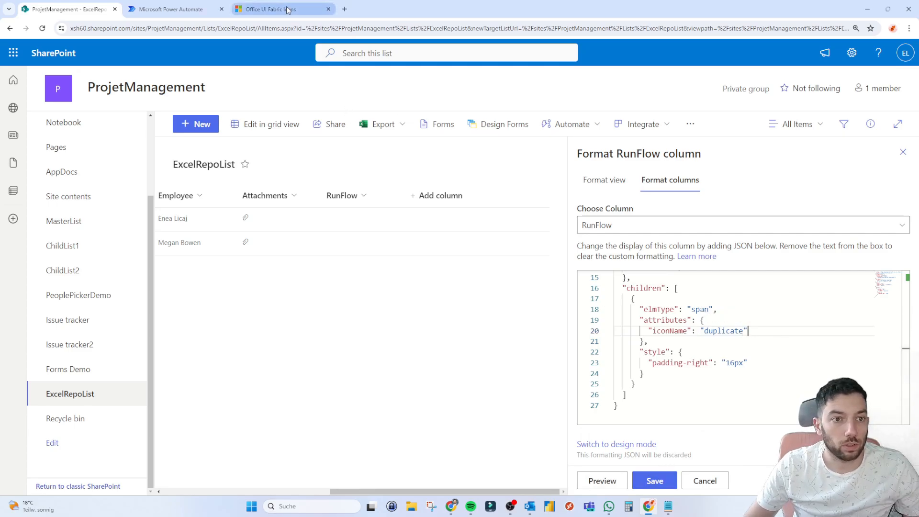
# - Browse the Office UI Fabric Icons grid to find ArrangeBringForward, then return to SharePoint
pyautogui.click(276, 9)
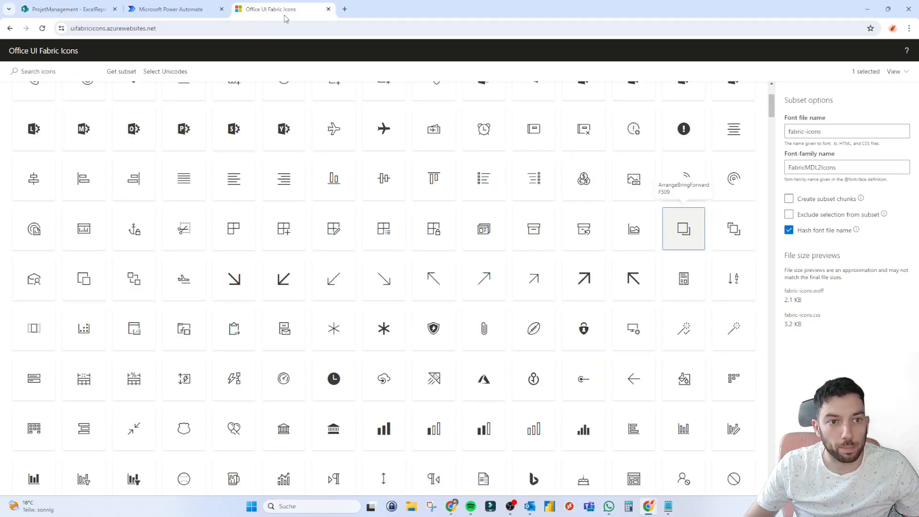
pyautogui.click(113, 28)
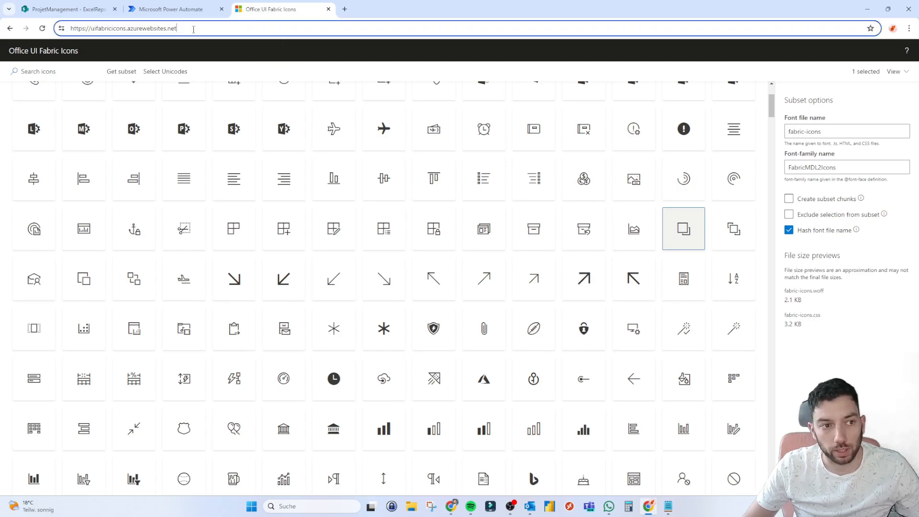
pyautogui.moveTo(533, 328)
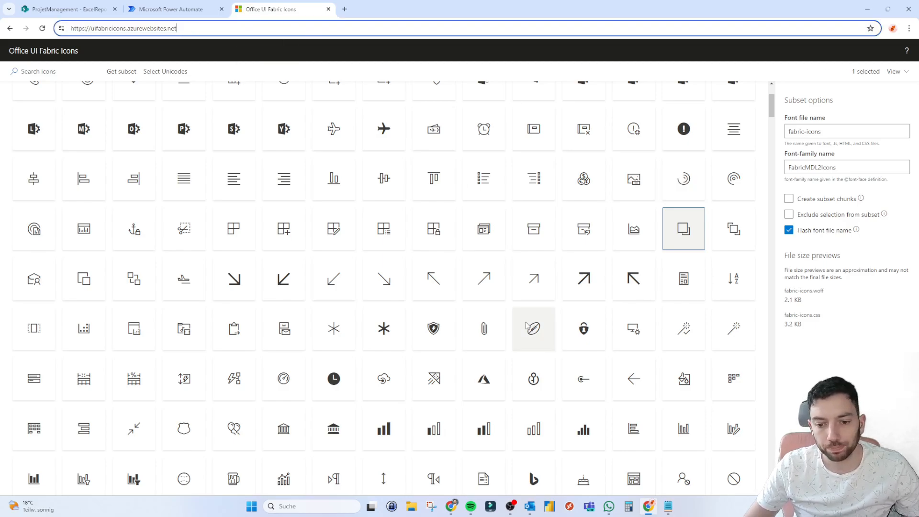
pyautogui.scroll(-3)
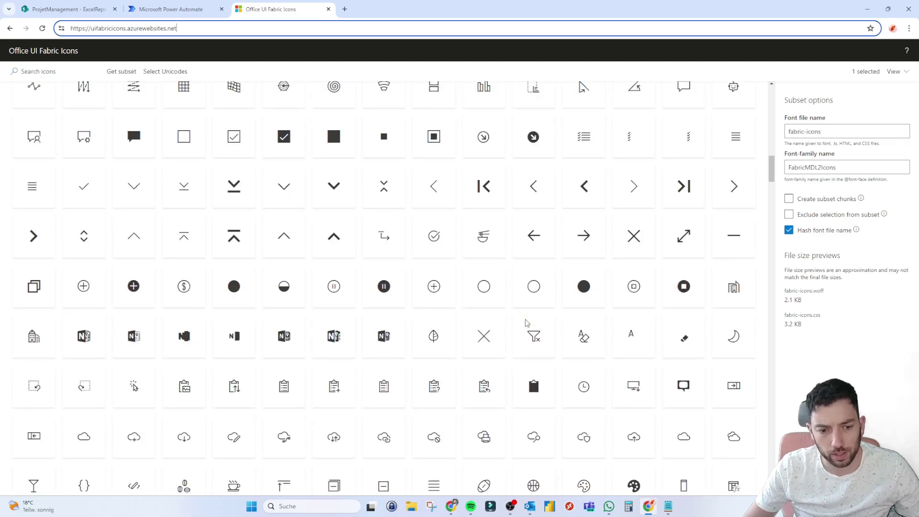
pyautogui.scroll(-3)
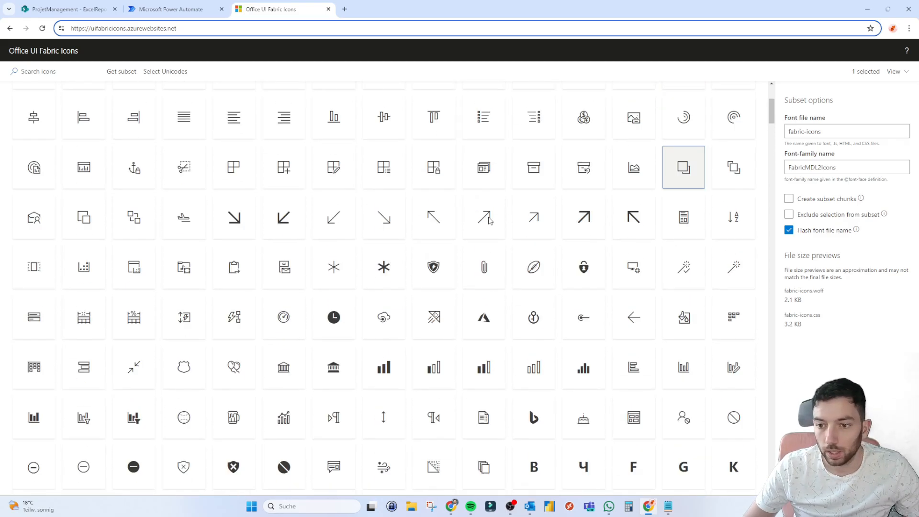
pyautogui.scroll(3)
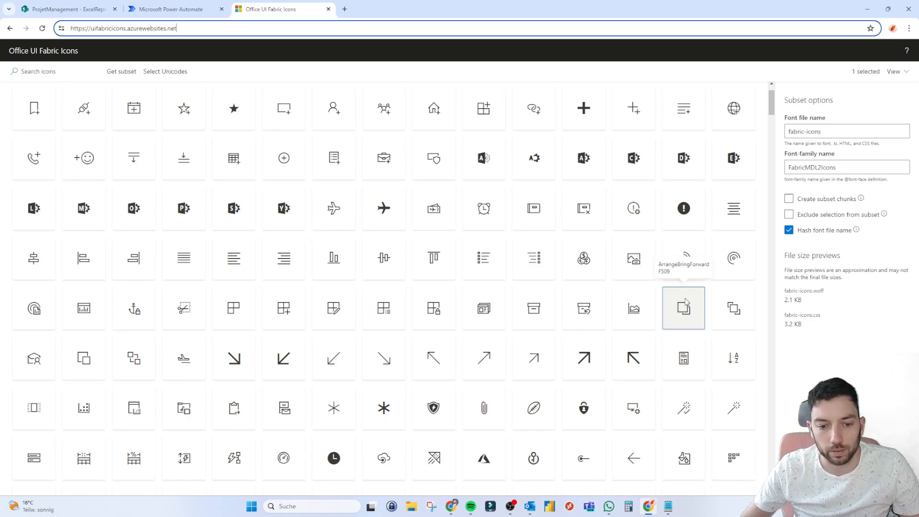
pyautogui.scroll(-3)
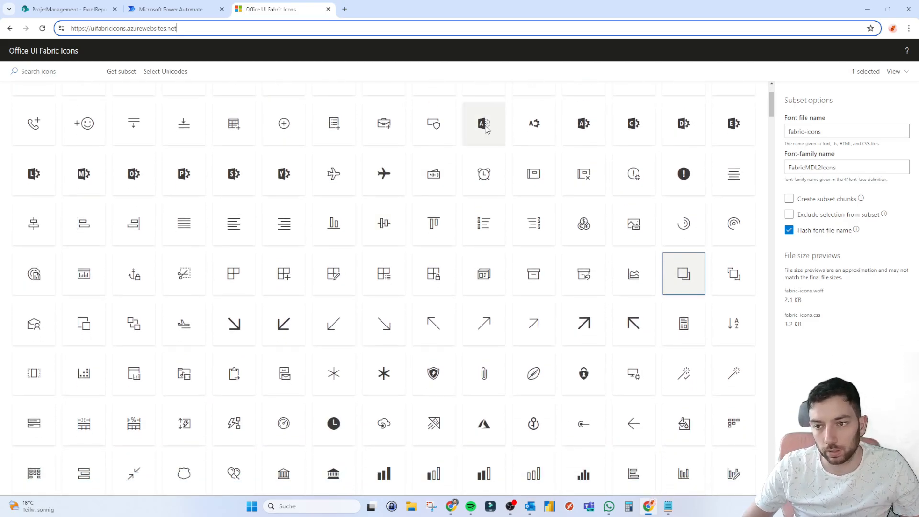
pyautogui.moveTo(683, 274)
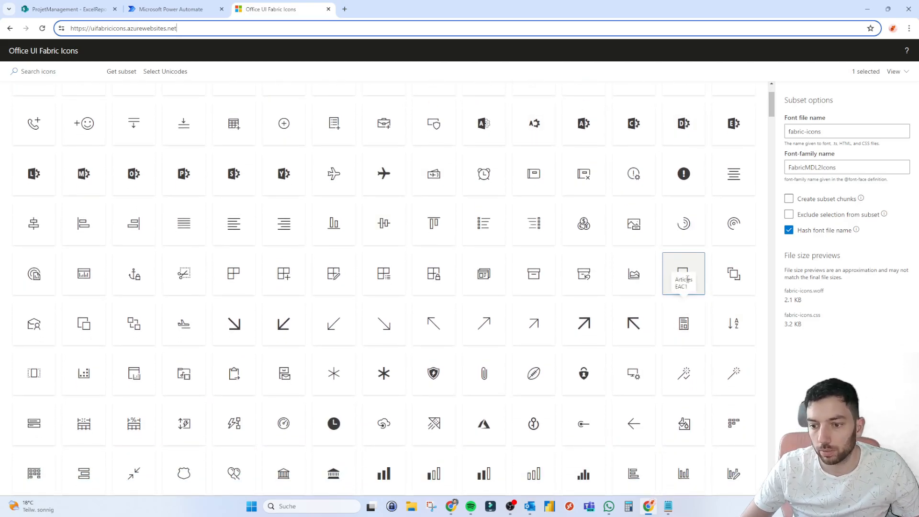
pyautogui.click(733, 274)
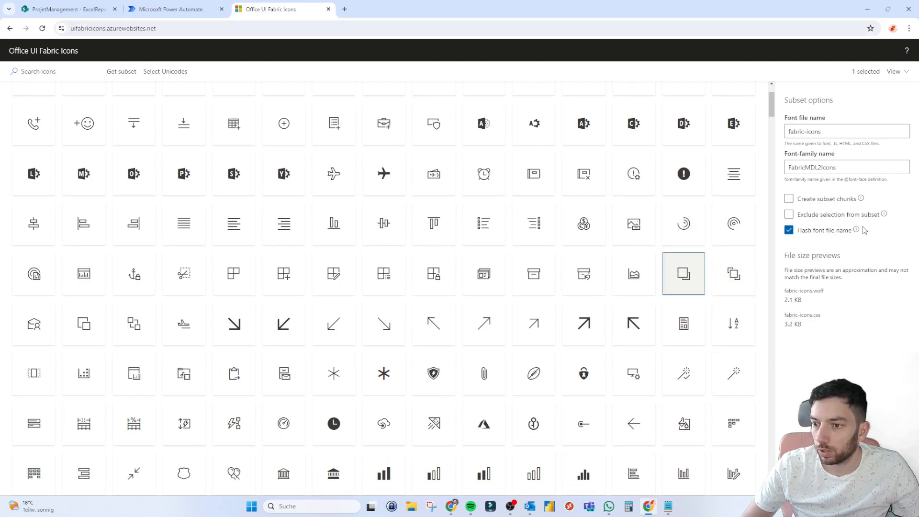
pyautogui.moveTo(834, 209)
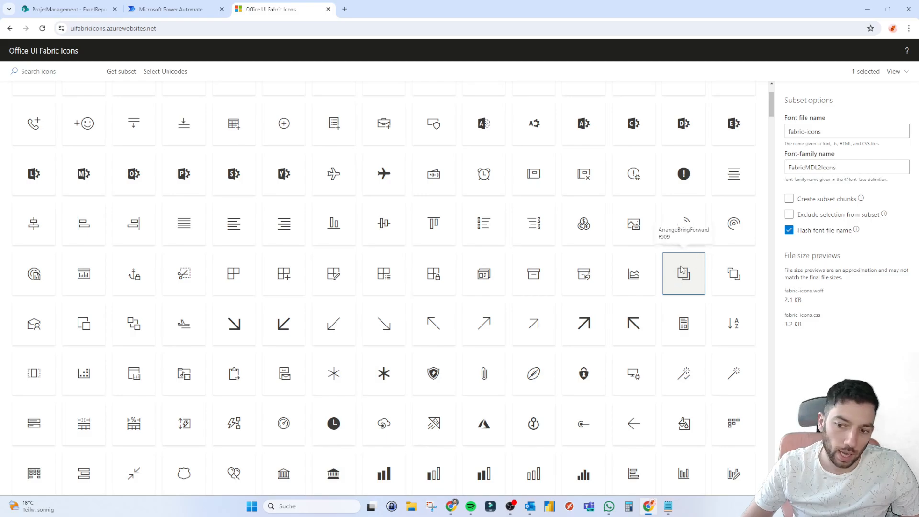
pyautogui.rightClick(682, 274)
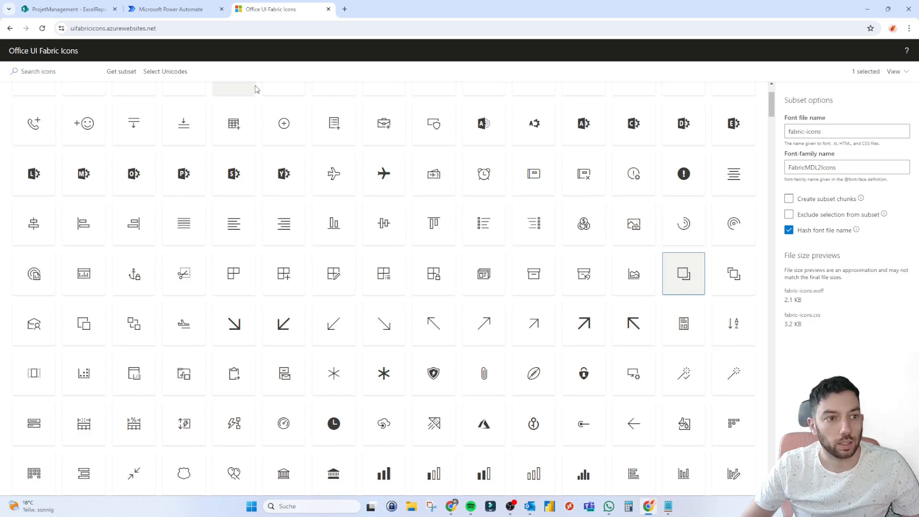
pyautogui.click(68, 8)
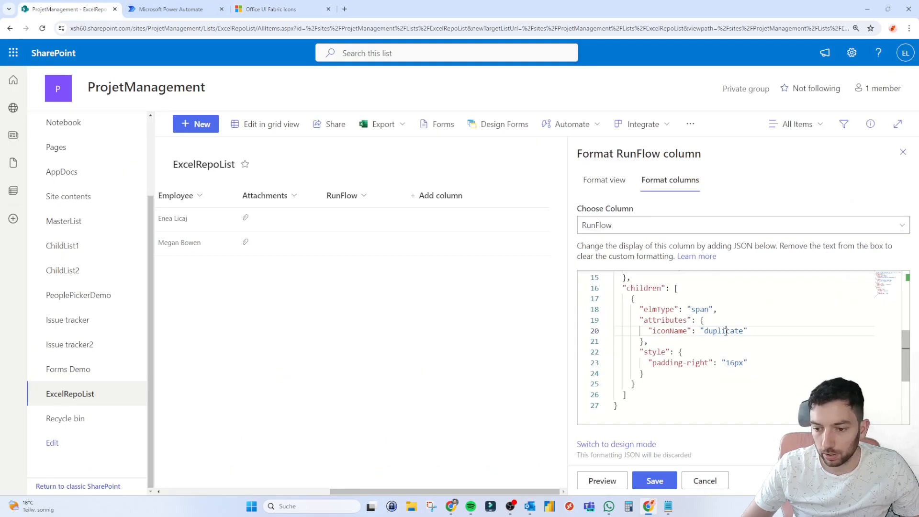
# - Replace the icon name 'duplicate' with 'ArrangeBringForward', preview, and save the formatting
pyautogui.doubleClick(724, 331)
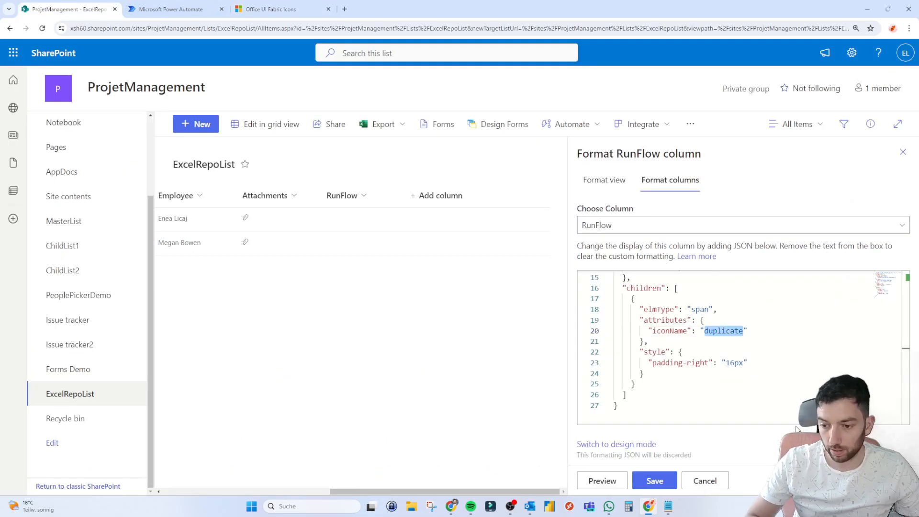
pyautogui.write('ArrangeBringForward')
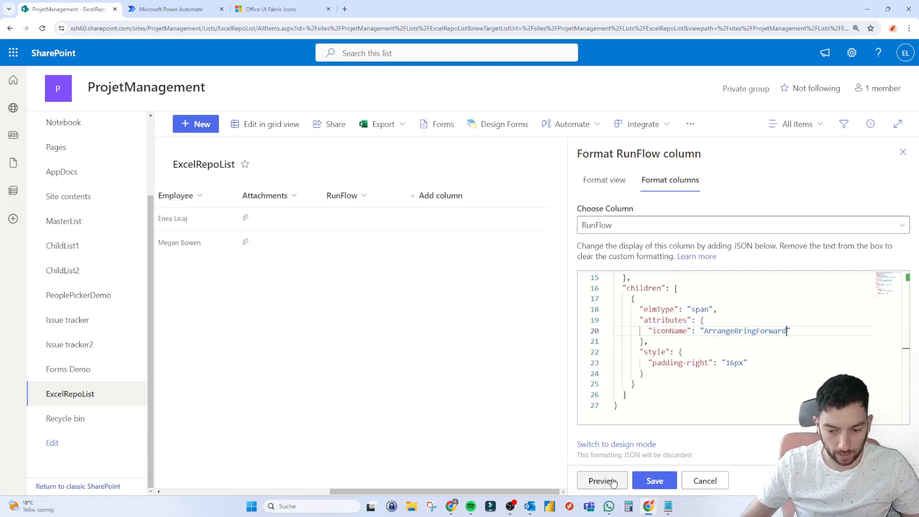
pyautogui.click(601, 481)
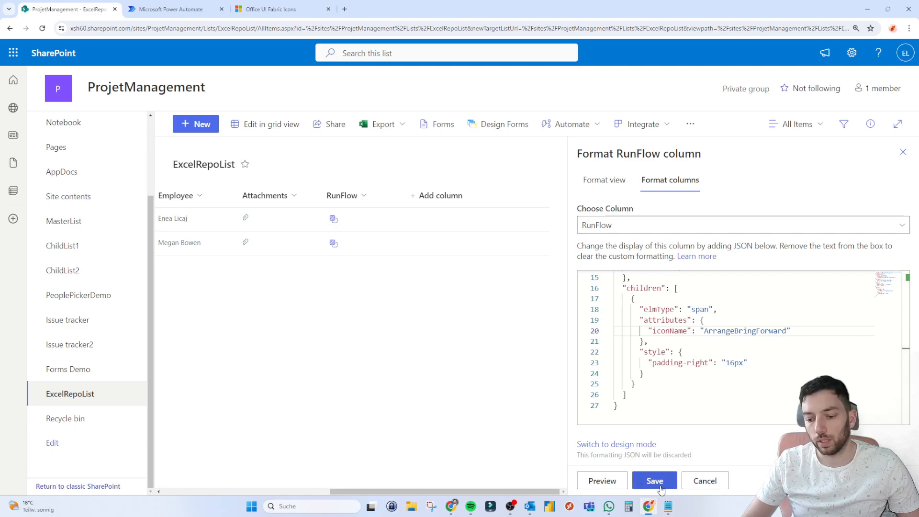
pyautogui.click(654, 480)
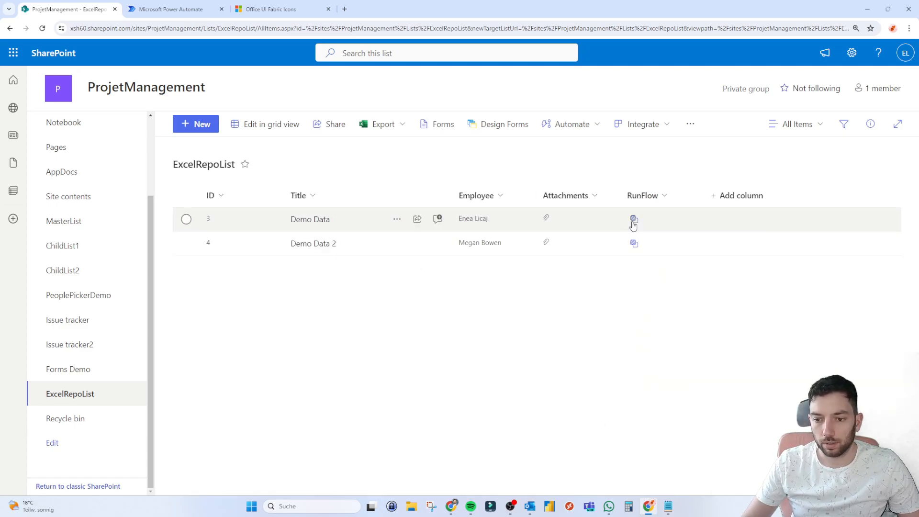
pyautogui.moveTo(620, 300)
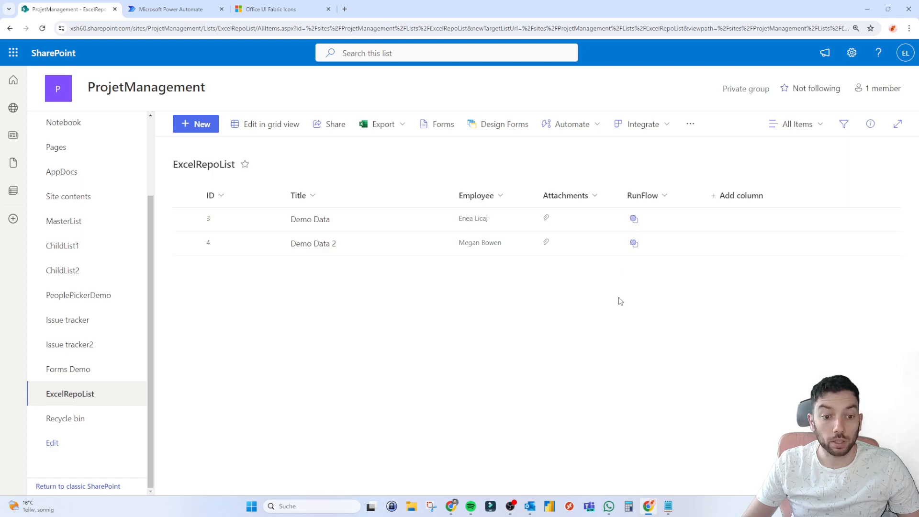
pyautogui.moveTo(636, 223)
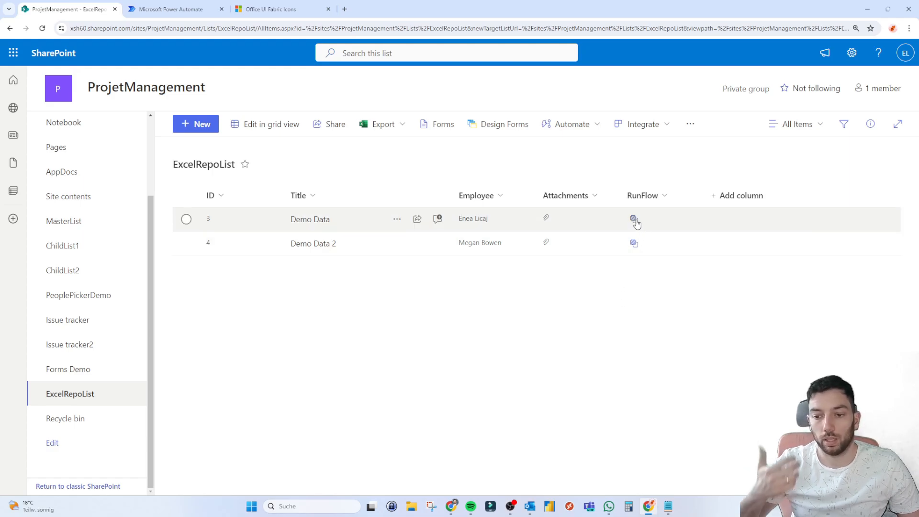
pyautogui.moveTo(616, 341)
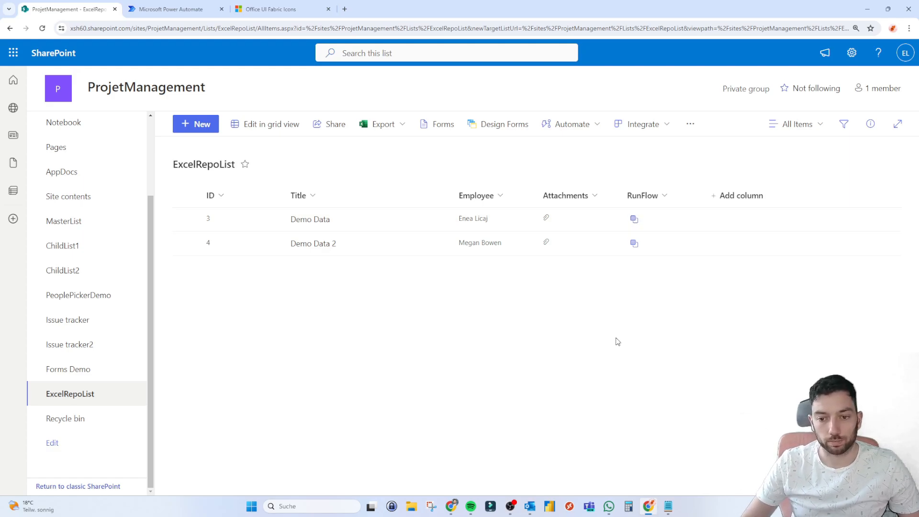
pyautogui.moveTo(287, 225)
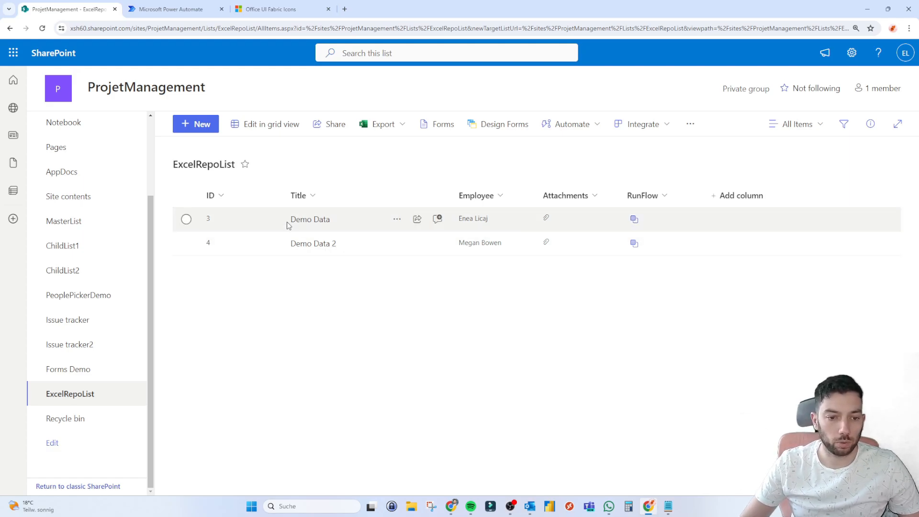
pyautogui.moveTo(574, 272)
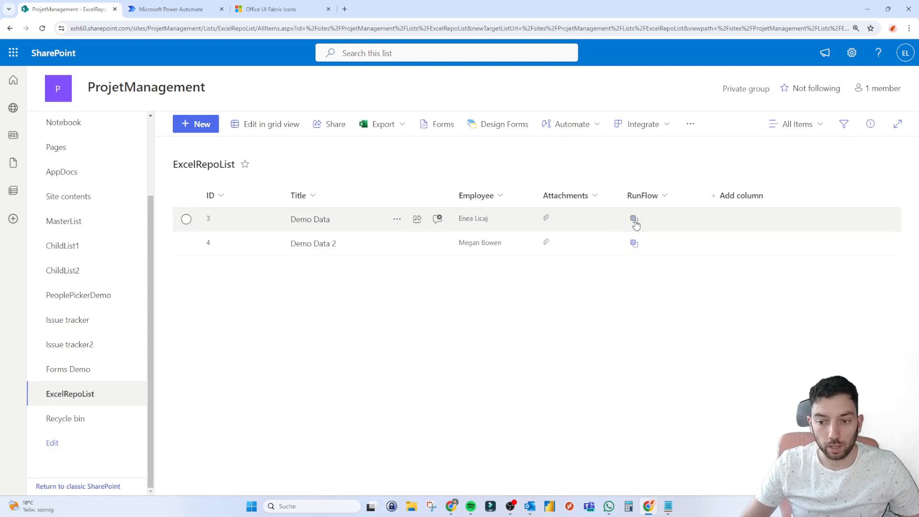
# - Load the DuplicateRowFlow run panel, confirm the SharePoint connection, and run the flow
pyautogui.click(633, 219)
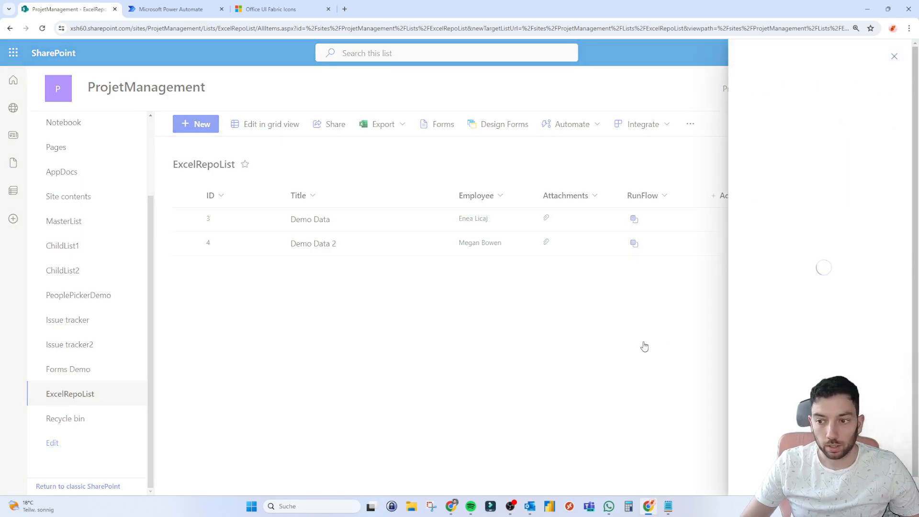
pyautogui.moveTo(820, 192)
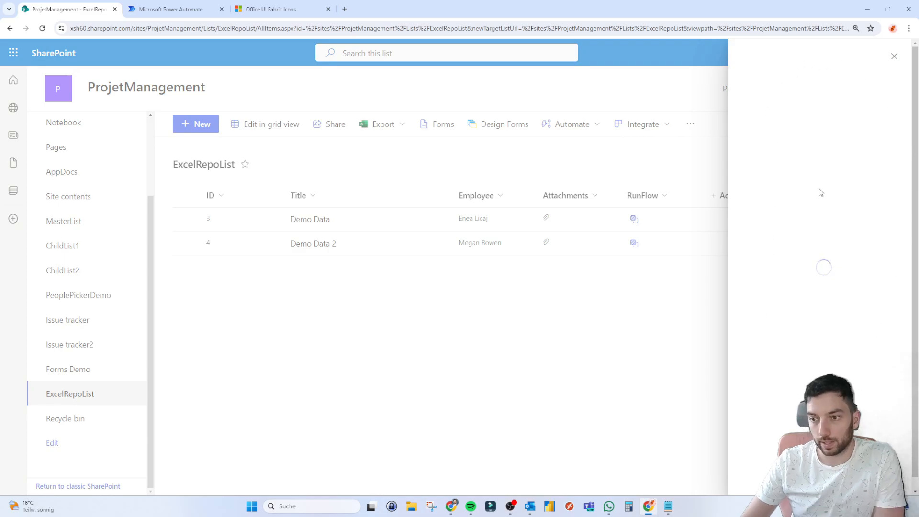
pyautogui.moveTo(765, 108)
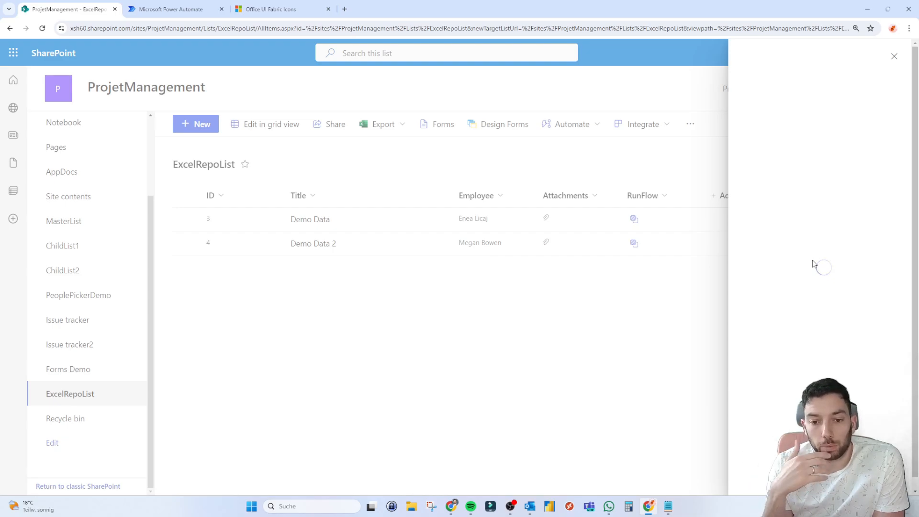
pyautogui.moveTo(819, 264)
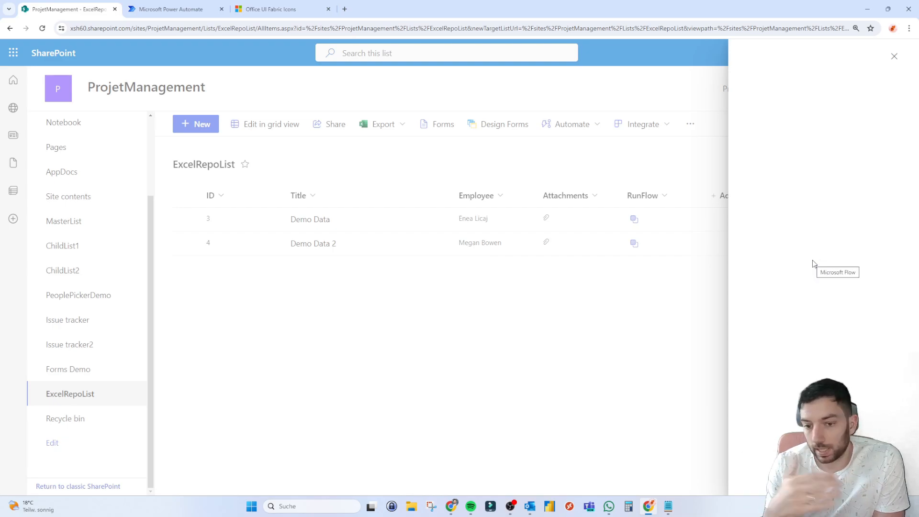
pyautogui.click(633, 219)
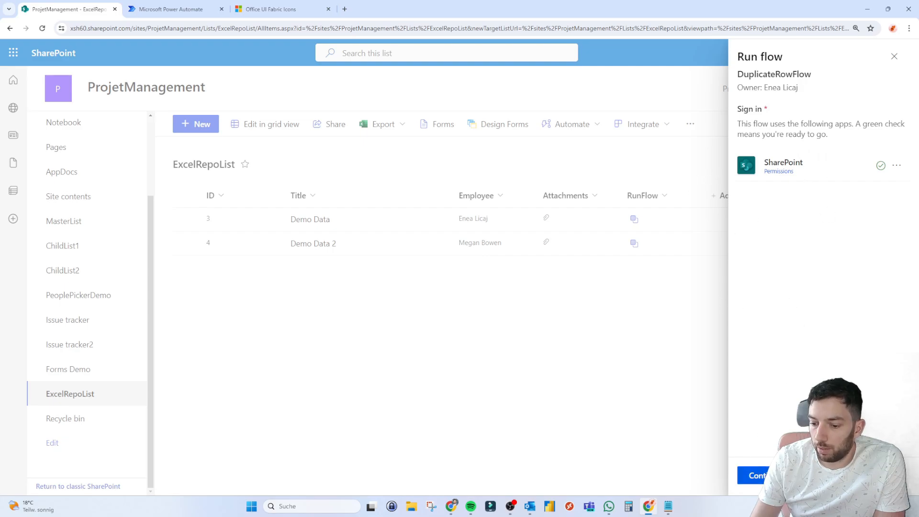
pyautogui.click(756, 475)
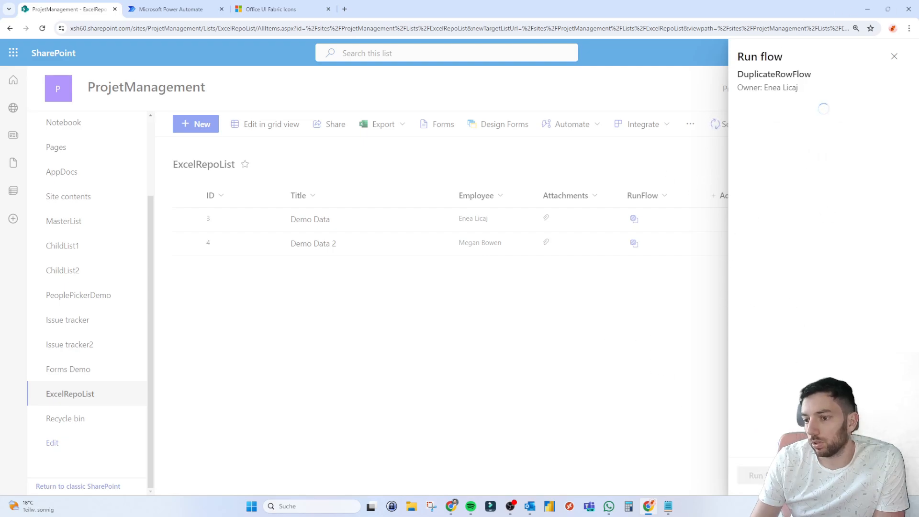
pyautogui.click(758, 475)
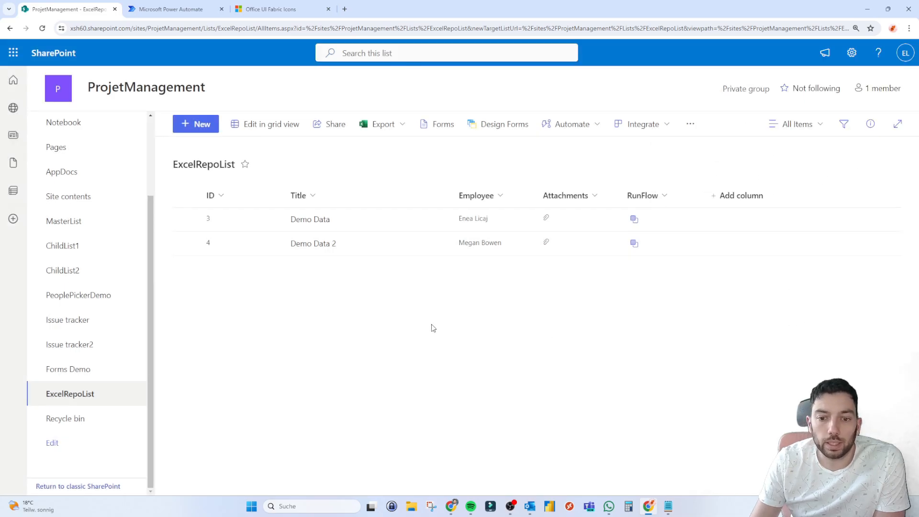
pyautogui.moveTo(220, 91)
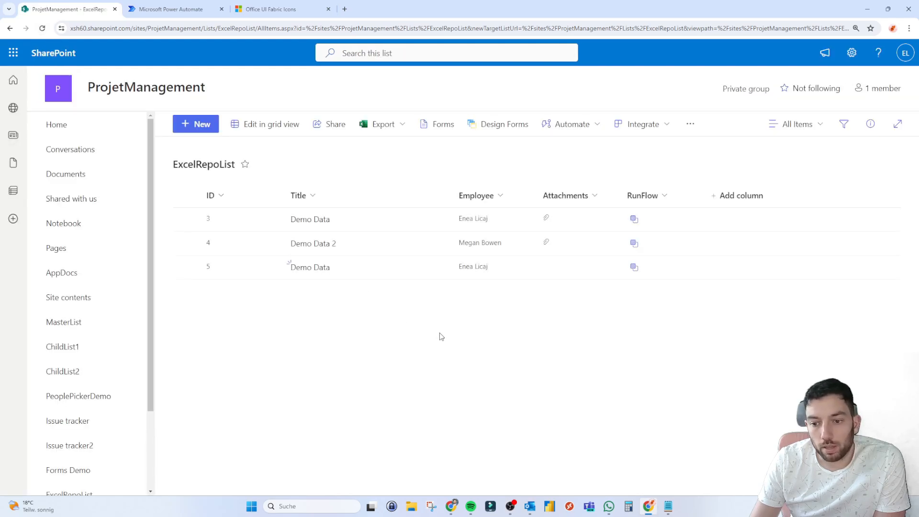
pyautogui.moveTo(311, 267)
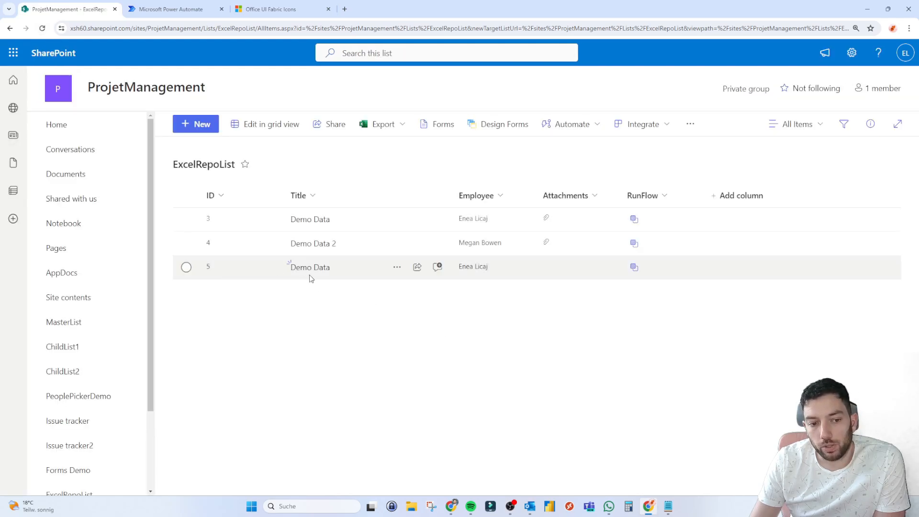
pyautogui.moveTo(473, 277)
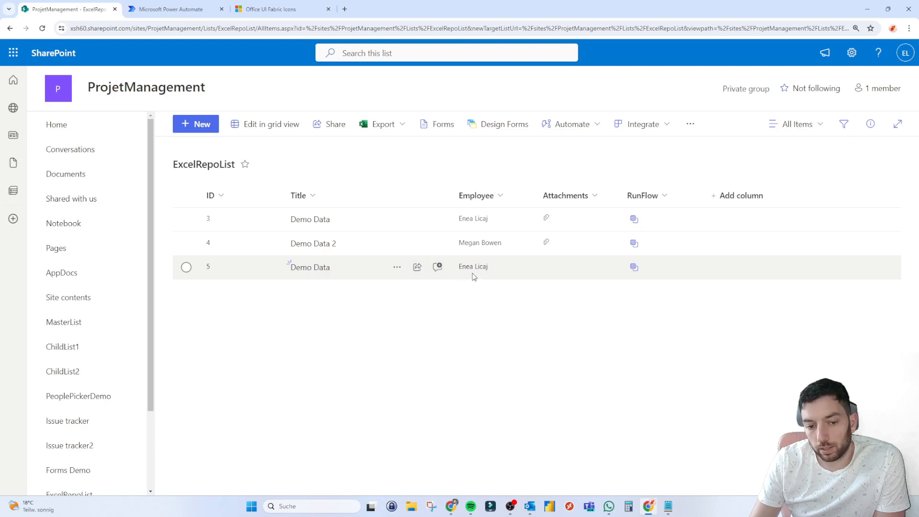
pyautogui.moveTo(473, 218)
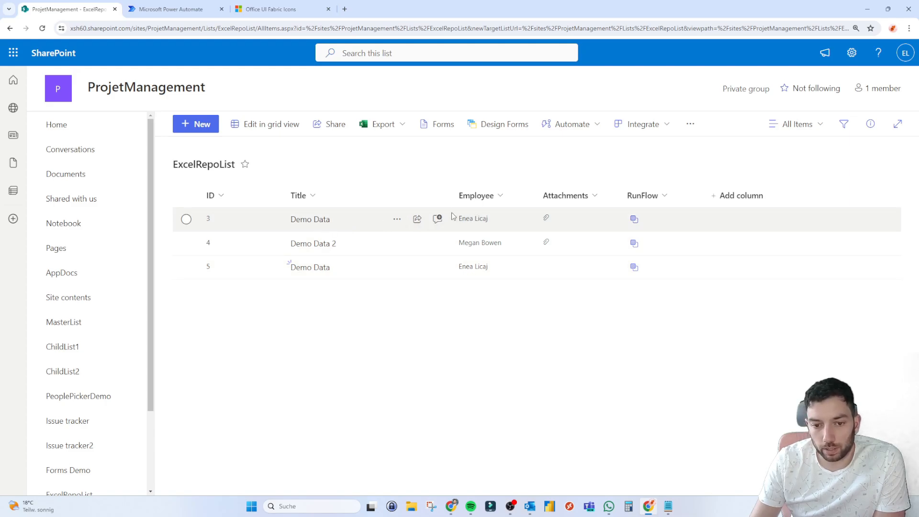
pyautogui.moveTo(566, 195)
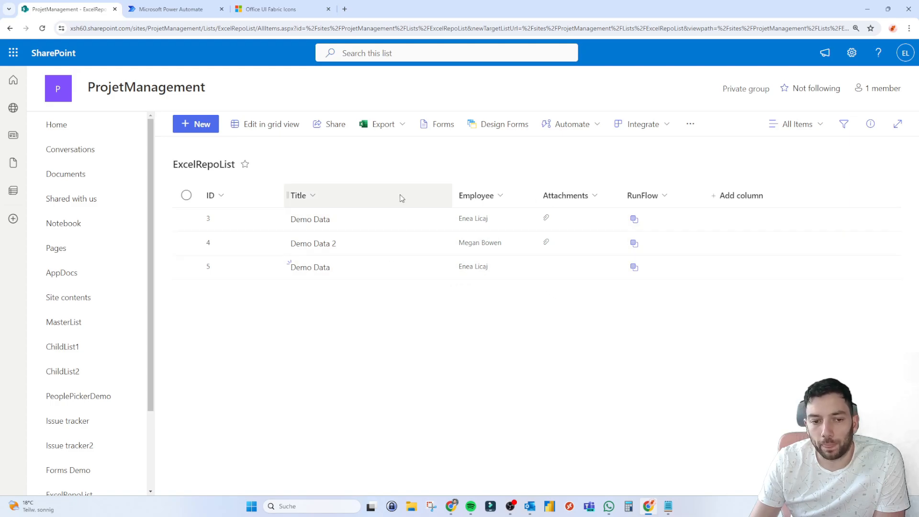
pyautogui.moveTo(525, 176)
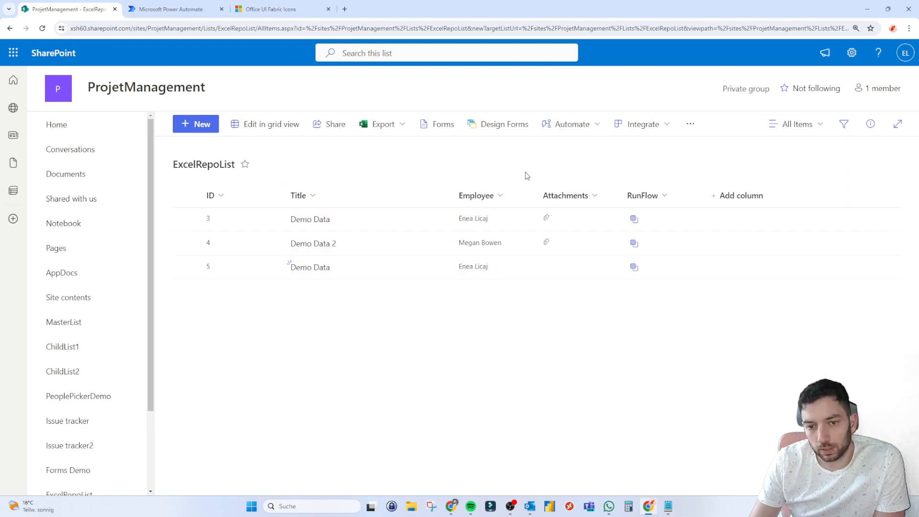
pyautogui.moveTo(418, 345)
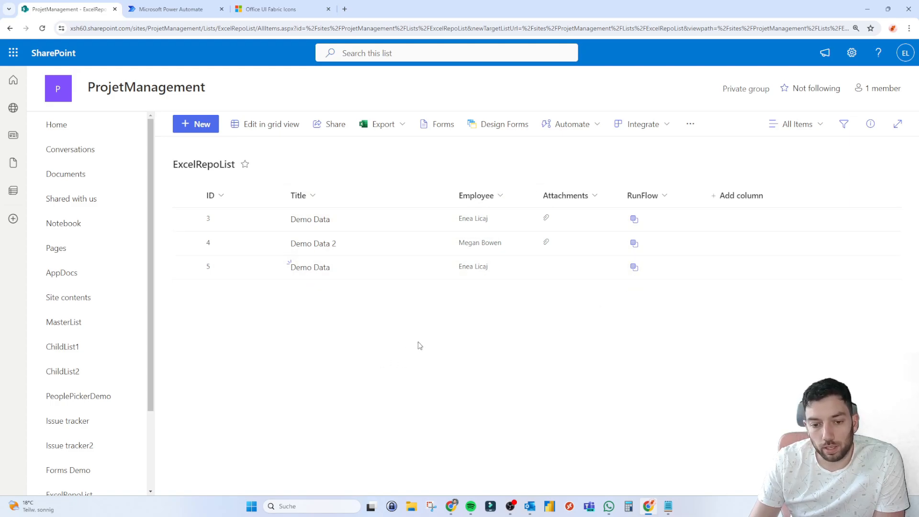
pyautogui.moveTo(322, 266)
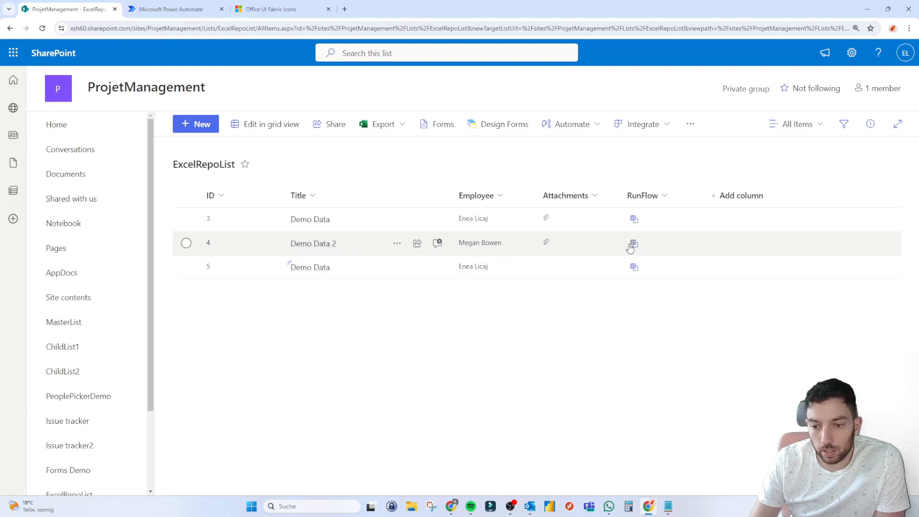
# - Run DuplicateRowFlow from the Demo Data 2 row's RunFlow icon
pyautogui.click(634, 243)
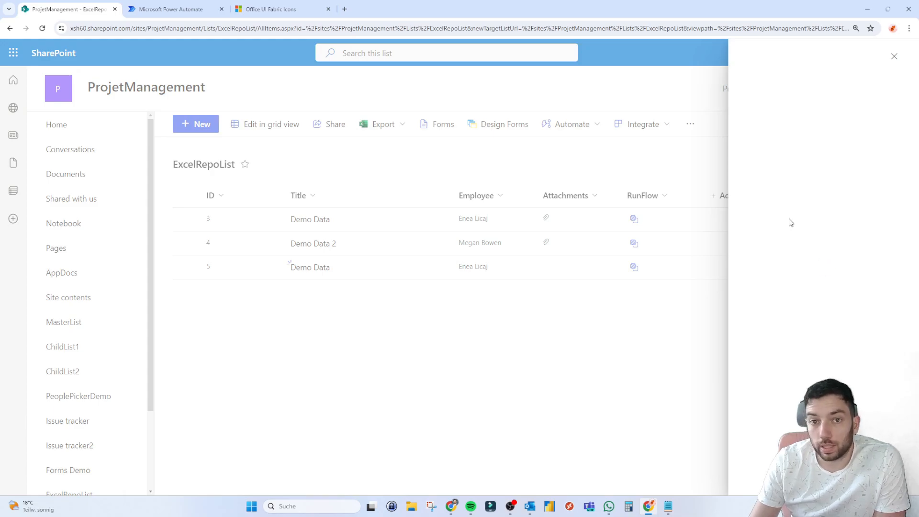
pyautogui.click(634, 219)
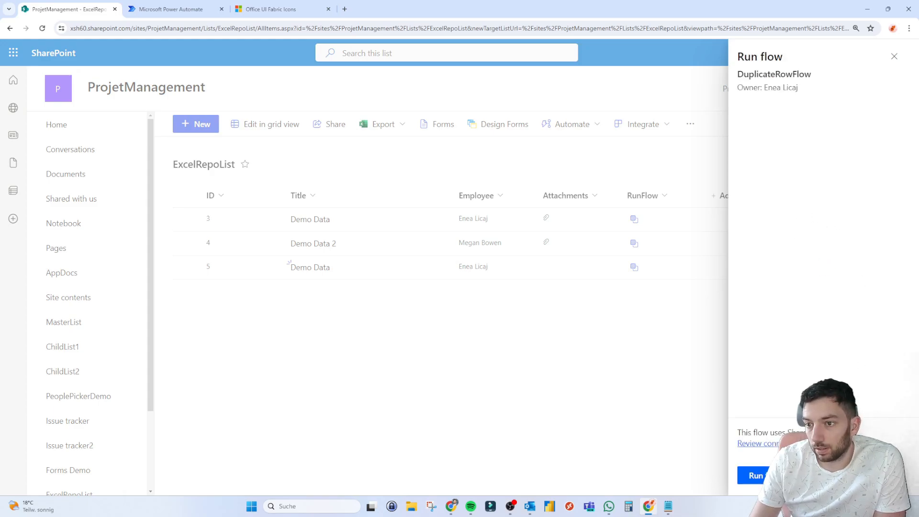
pyautogui.moveTo(791, 266)
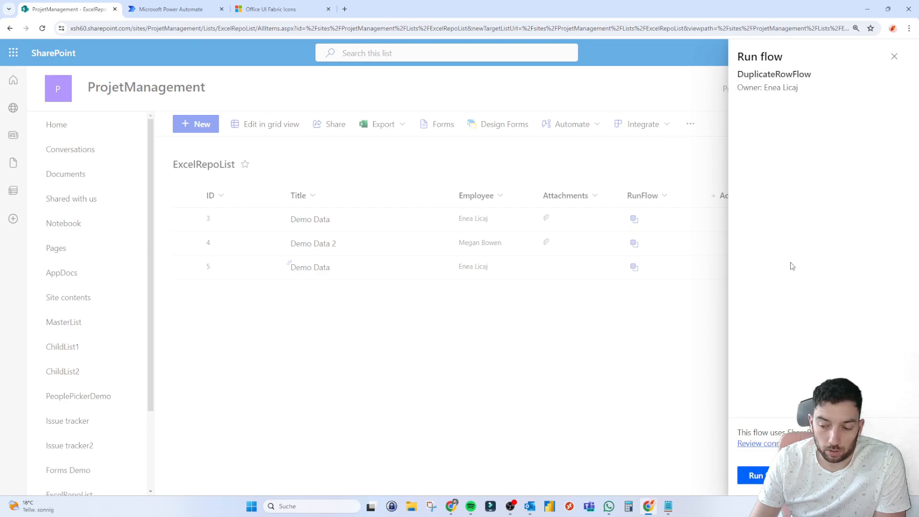
pyautogui.moveTo(788, 428)
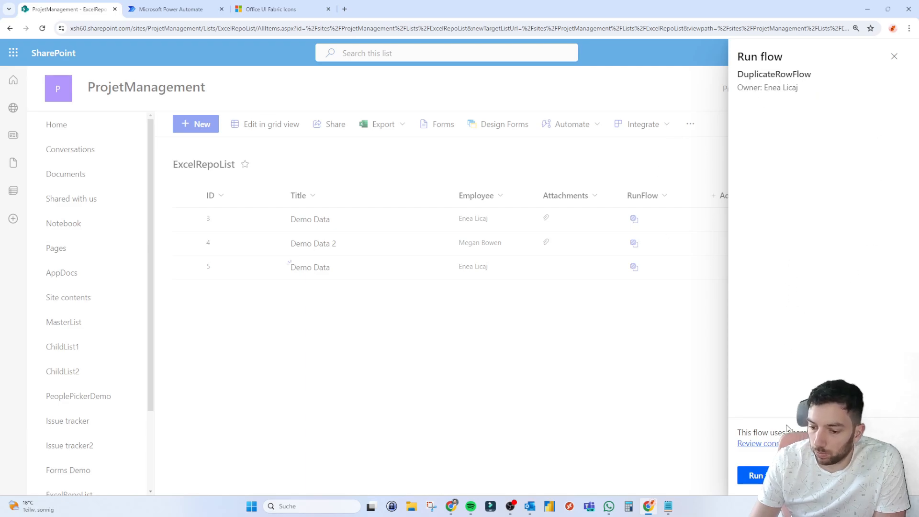
pyautogui.click(755, 475)
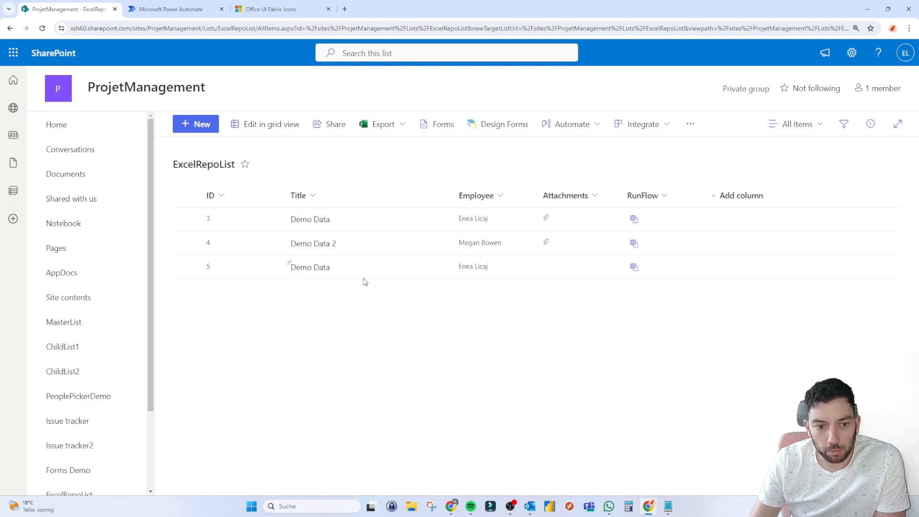
pyautogui.moveTo(94, 69)
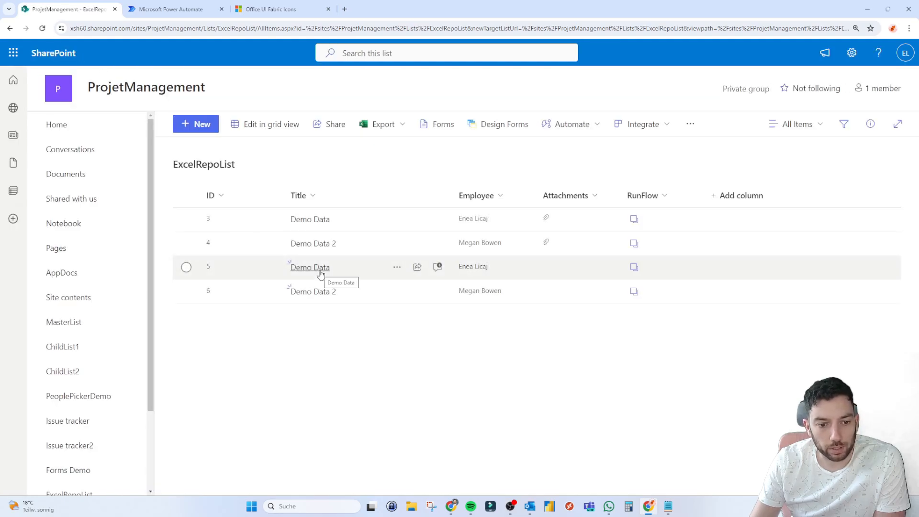
pyautogui.moveTo(454, 382)
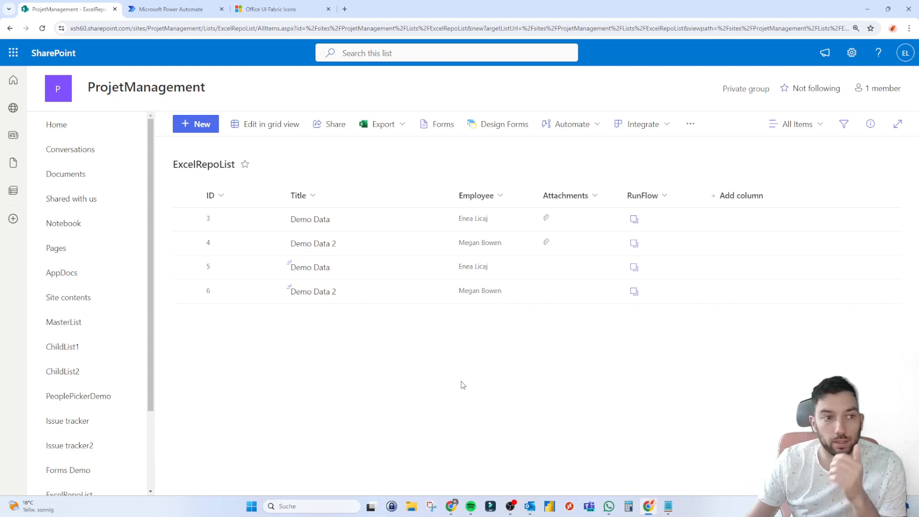
pyautogui.click(170, 9)
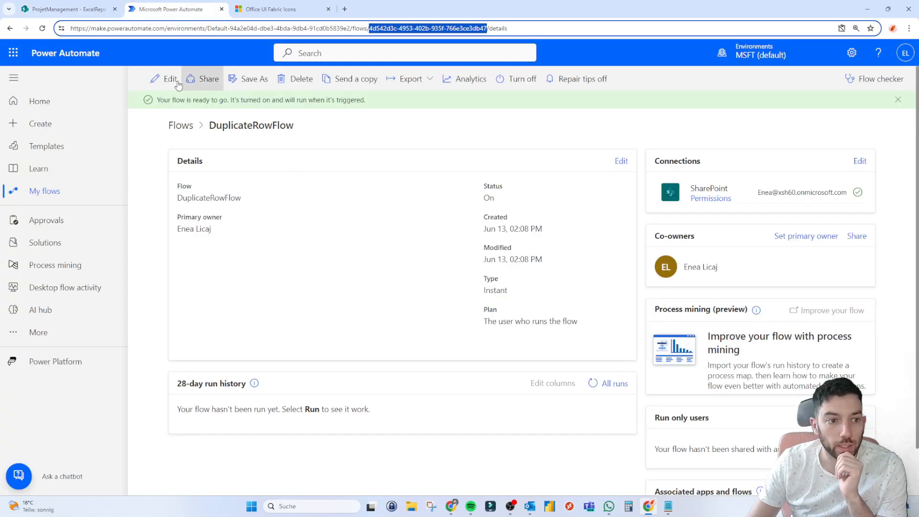
pyautogui.click(169, 79)
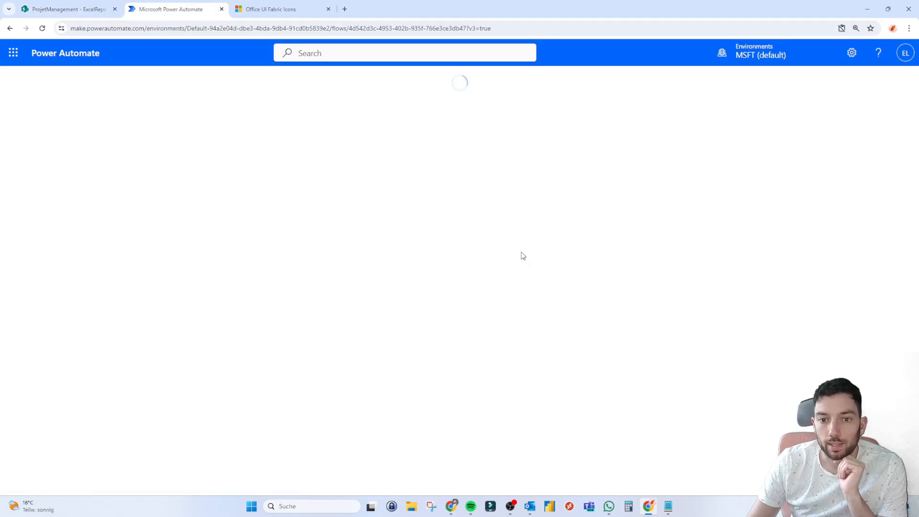
pyautogui.click(66, 8)
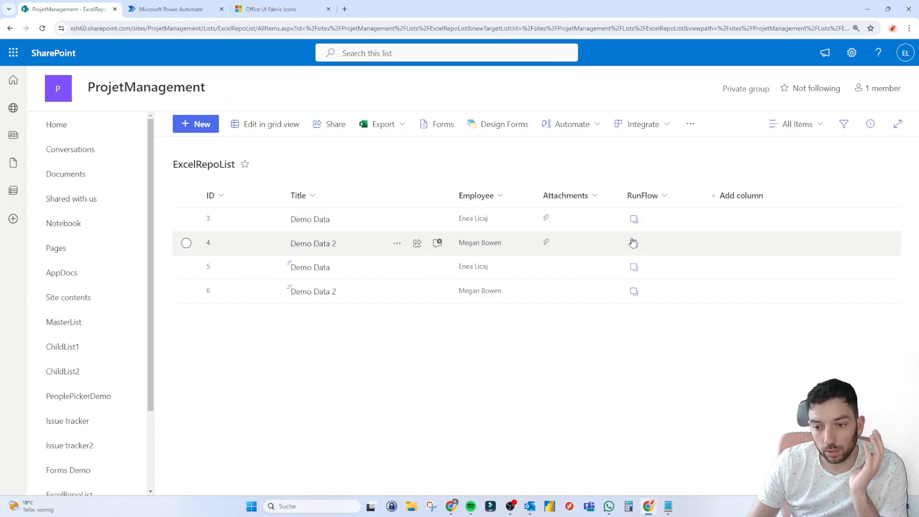
pyautogui.moveTo(670, 251)
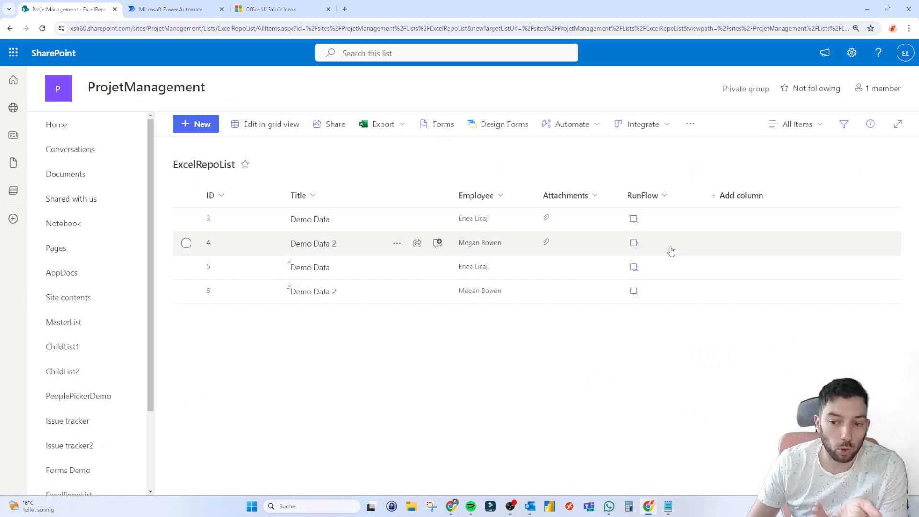
pyautogui.moveTo(262, 59)
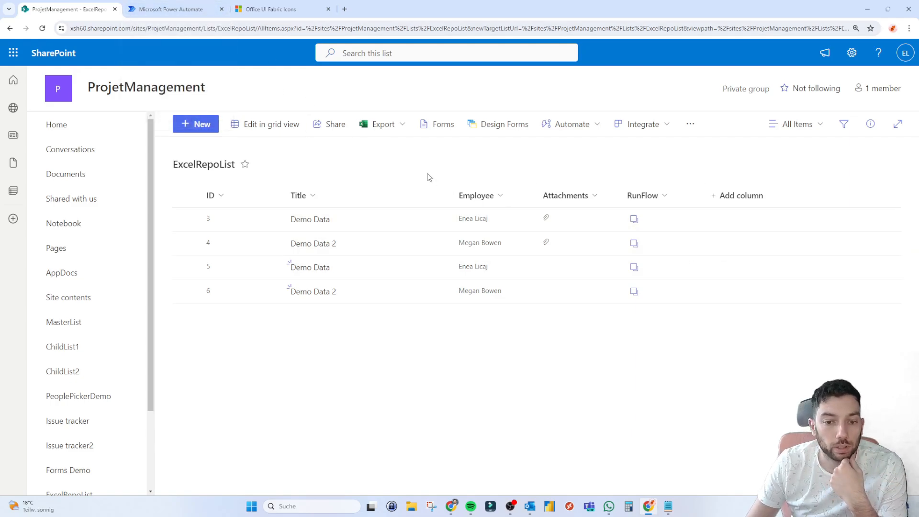
pyautogui.moveTo(738, 242)
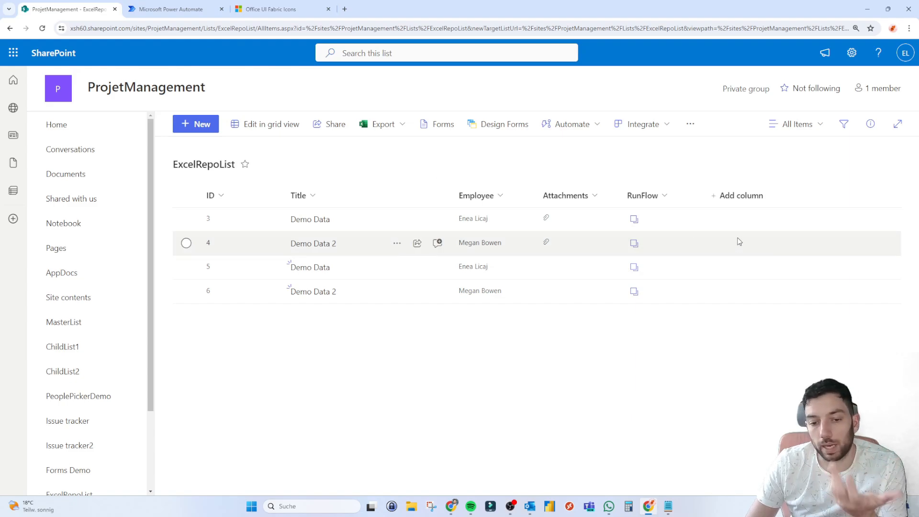
pyautogui.moveTo(596, 162)
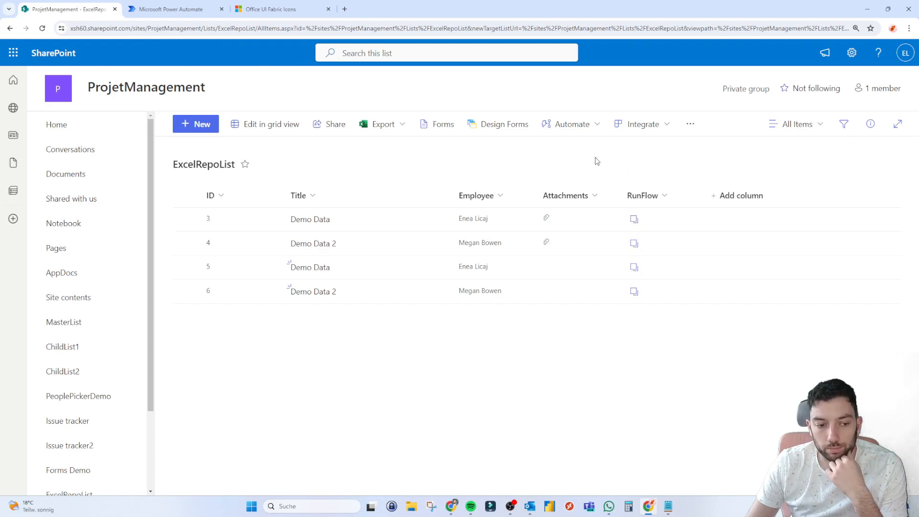